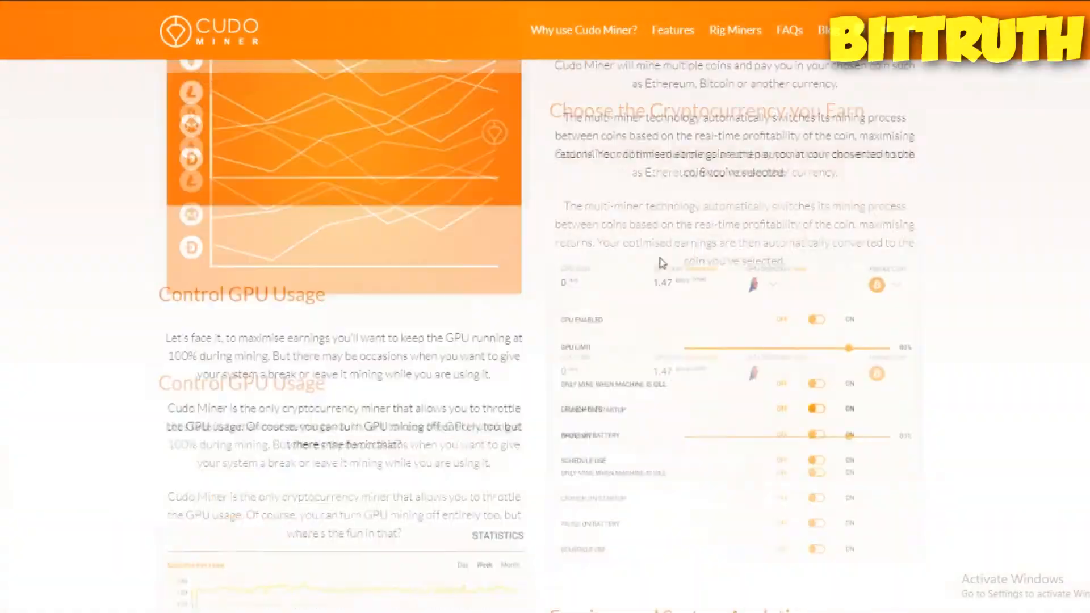
# - Download Cudo Miner for Windows, then follow the welcome email's 'click here' link into the console
pyautogui.scroll(-3)
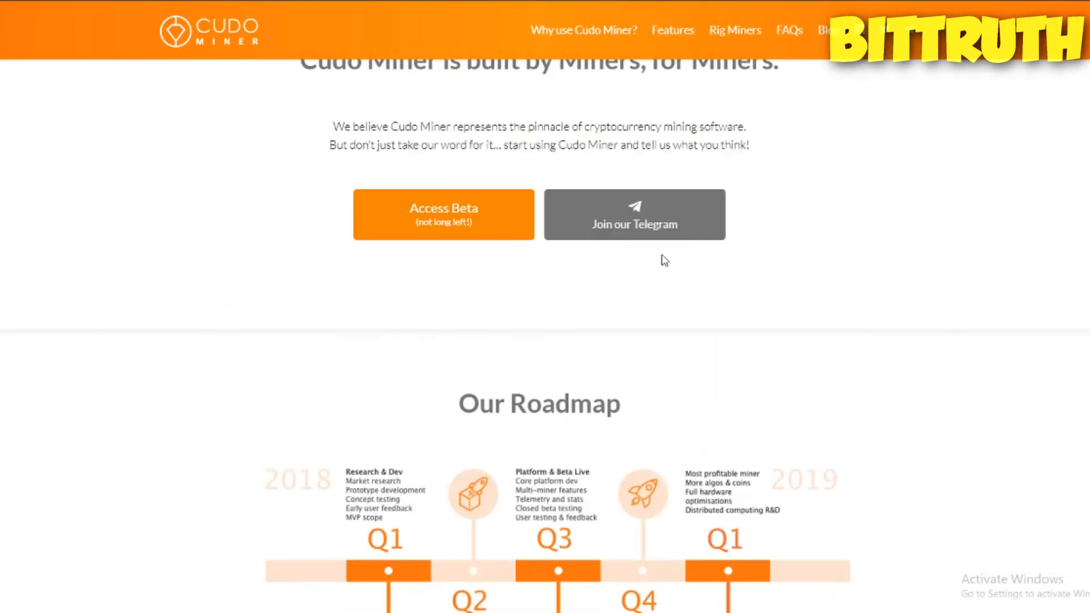
pyautogui.scroll(3)
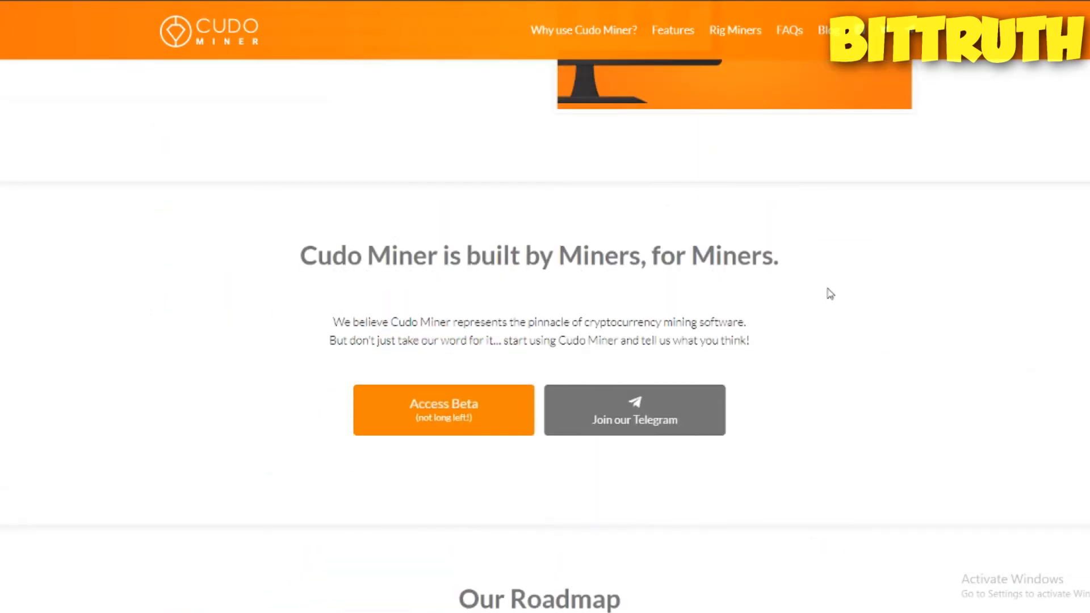
pyautogui.scroll(-3)
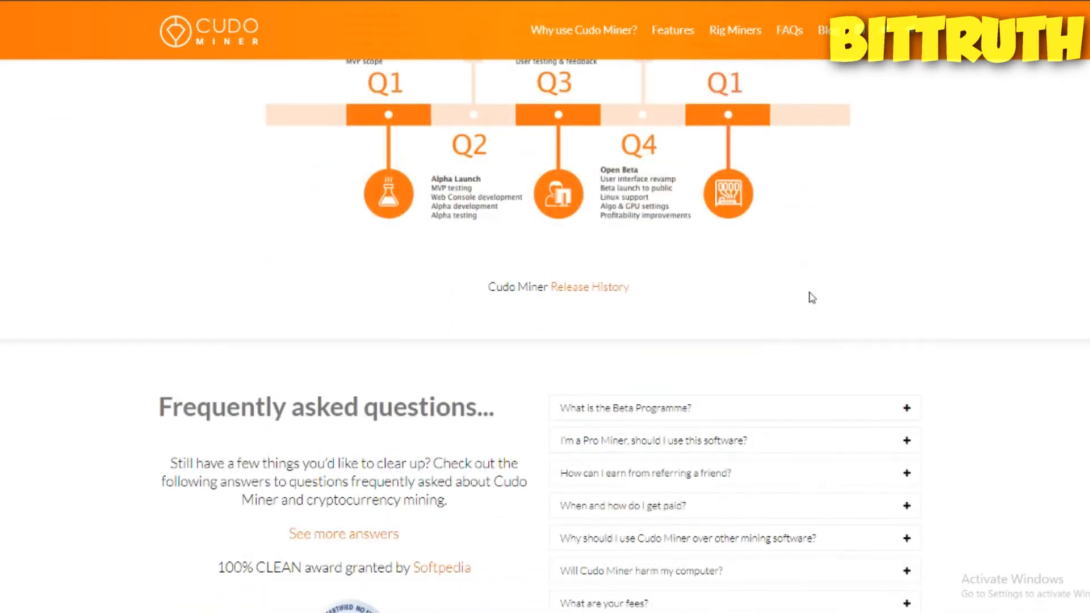
pyautogui.scroll(-3)
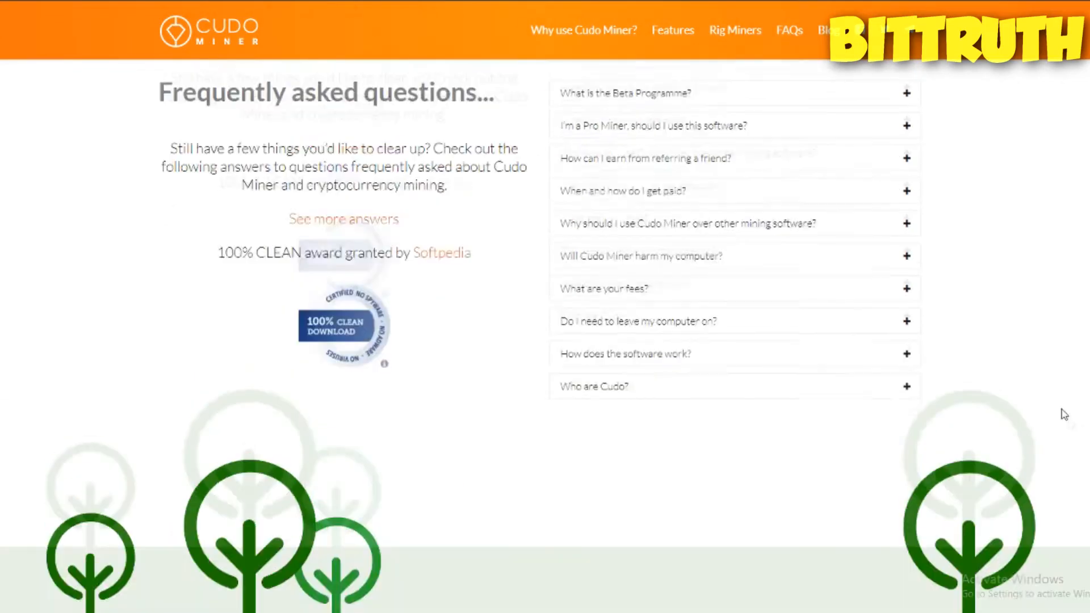
pyautogui.scroll(3)
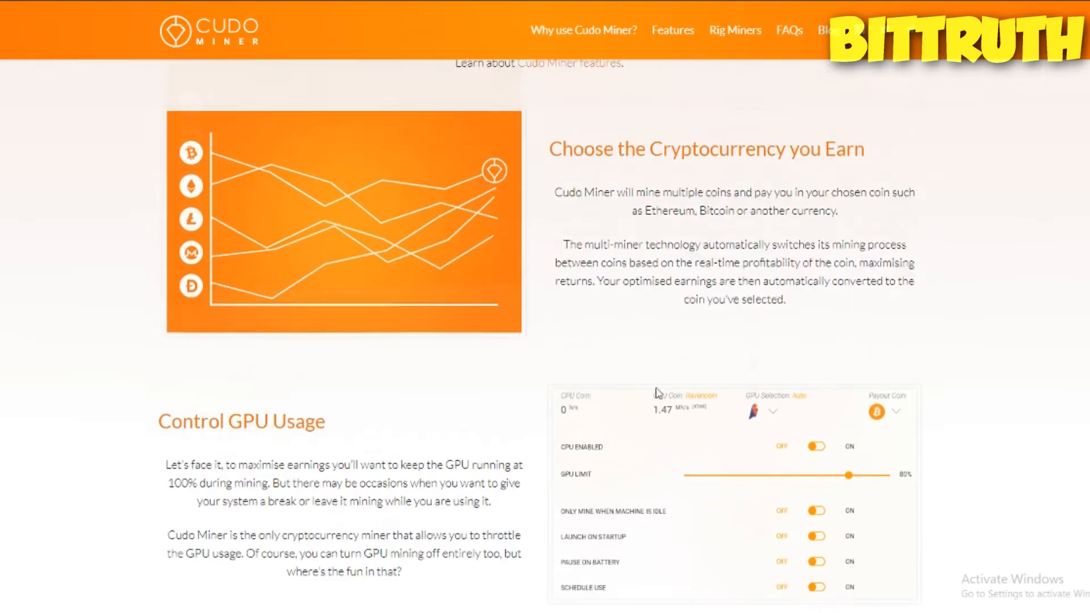
pyautogui.scroll(-3)
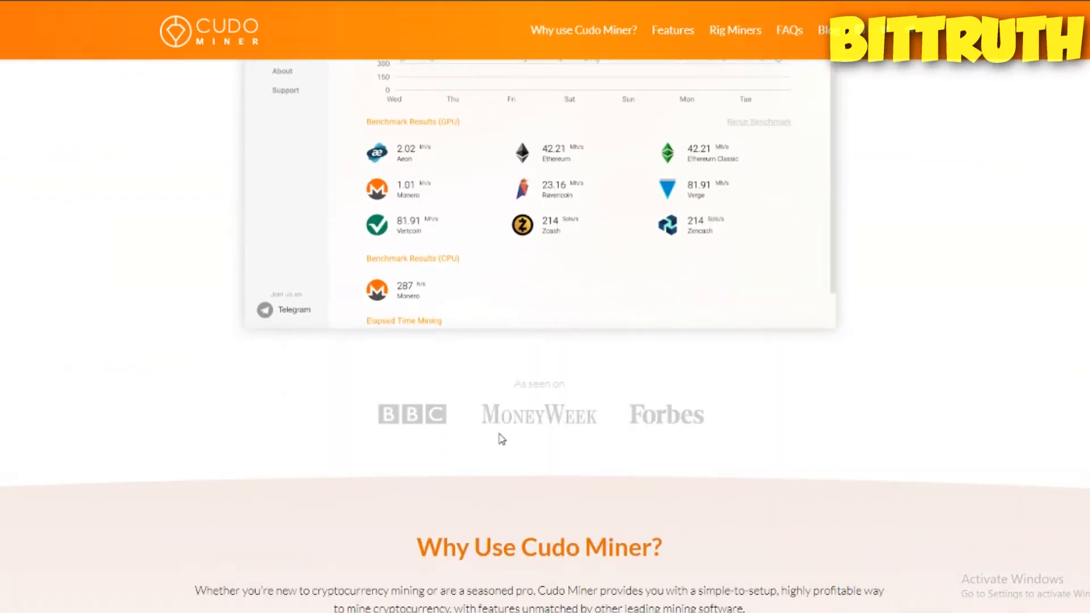
pyautogui.moveTo(671, 477)
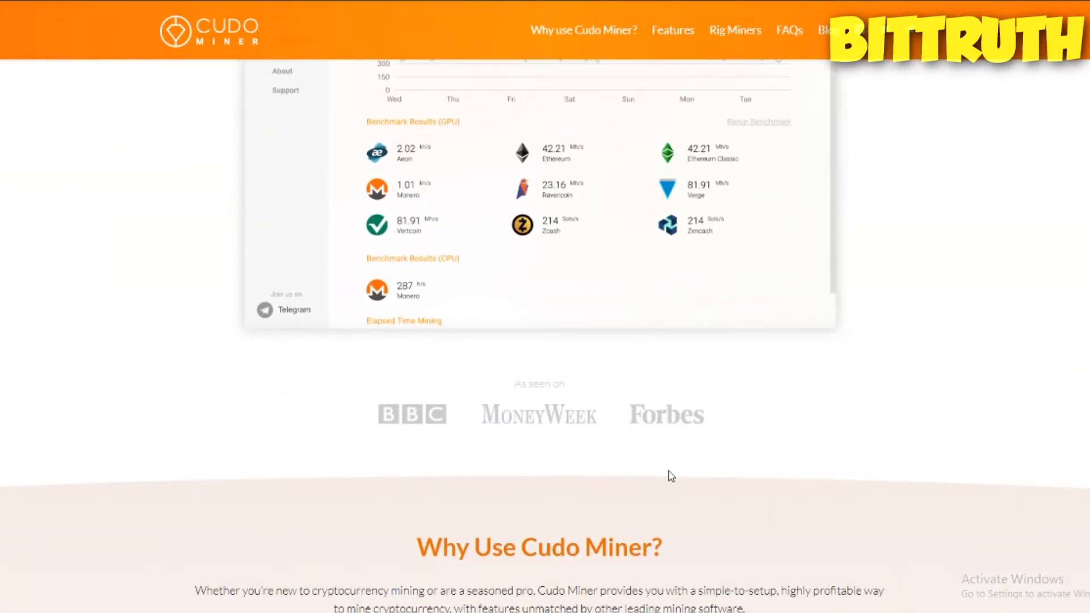
pyautogui.scroll(3)
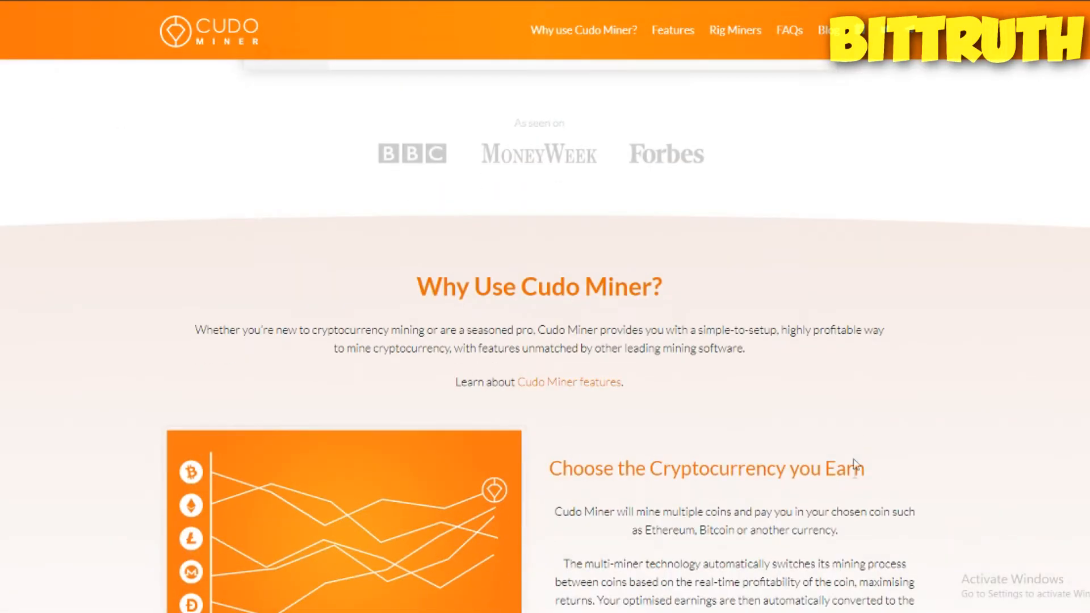
pyautogui.scroll(-3)
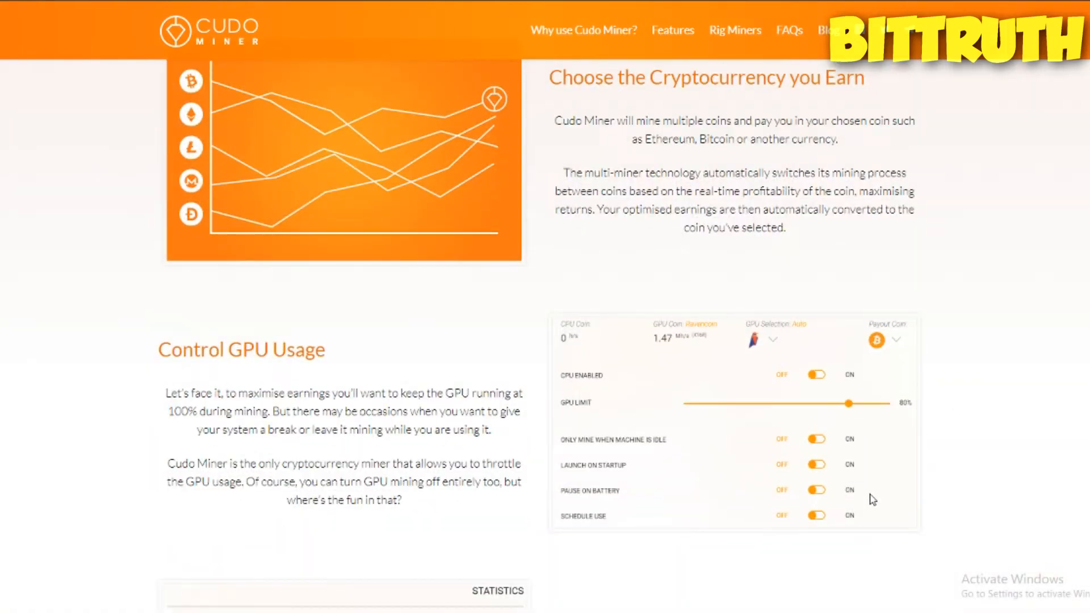
pyautogui.scroll(3)
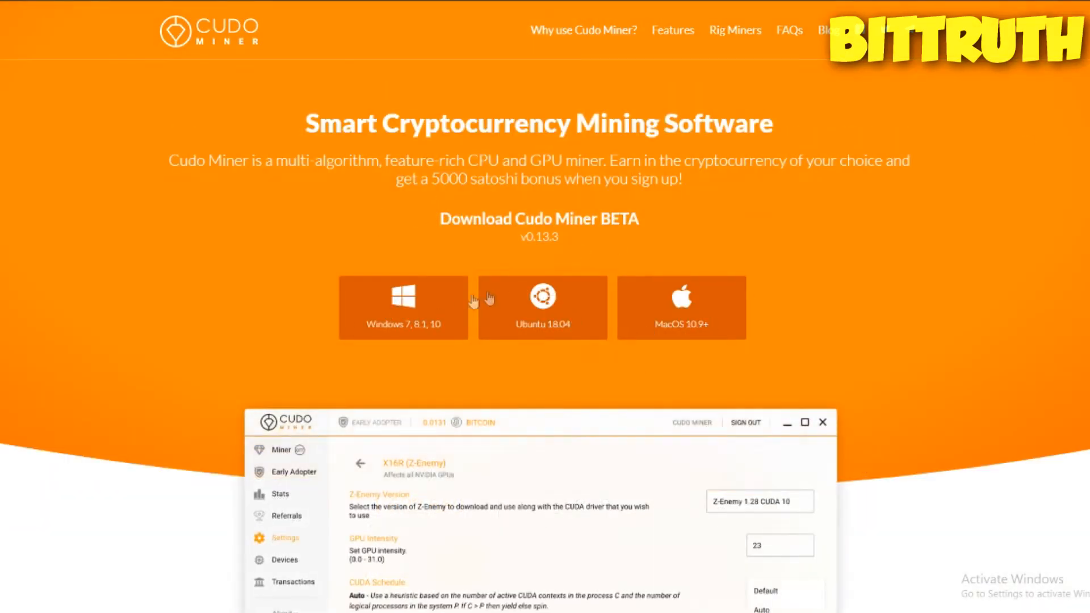
pyautogui.click(403, 307)
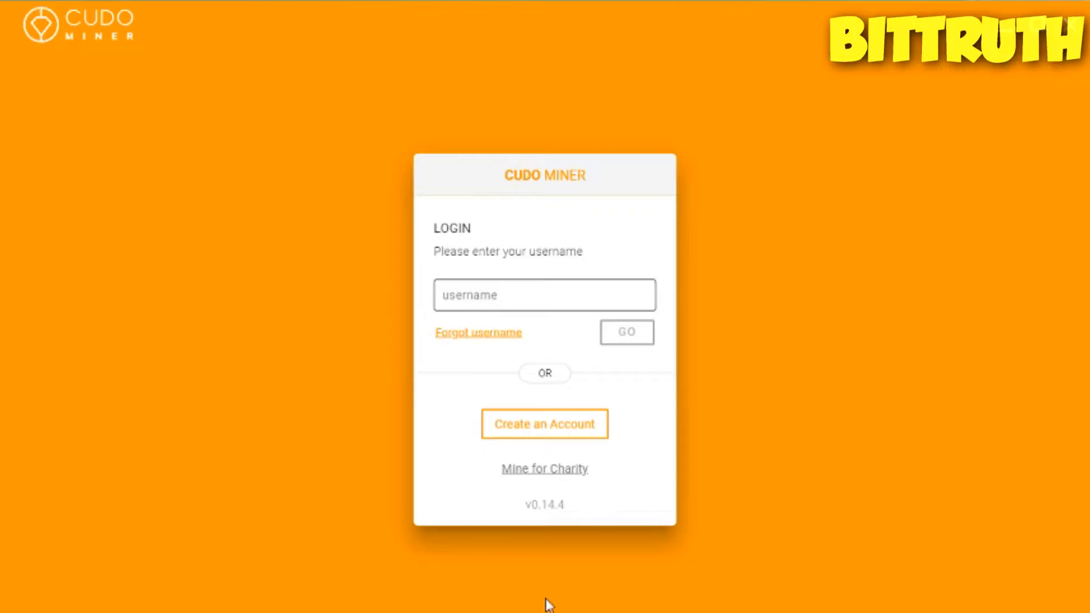
pyautogui.moveTo(563, 407)
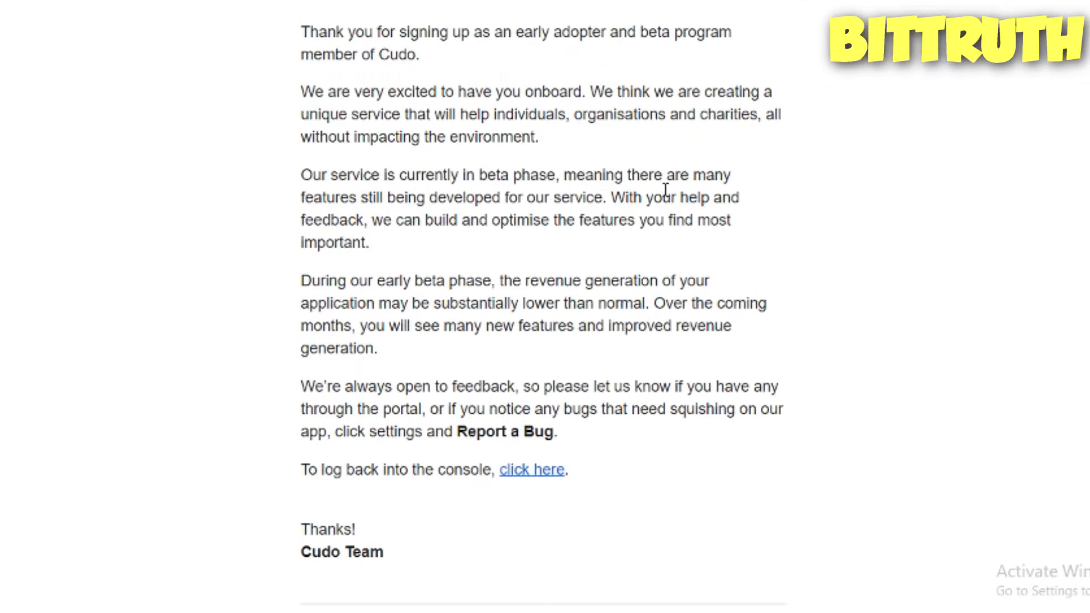
pyautogui.scroll(3)
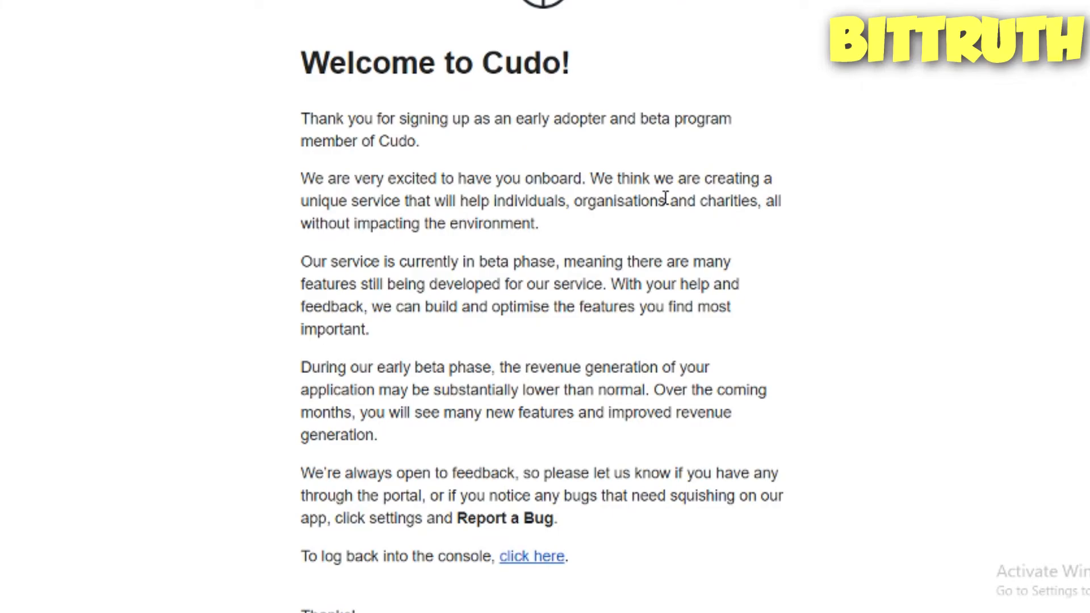
pyautogui.click(532, 556)
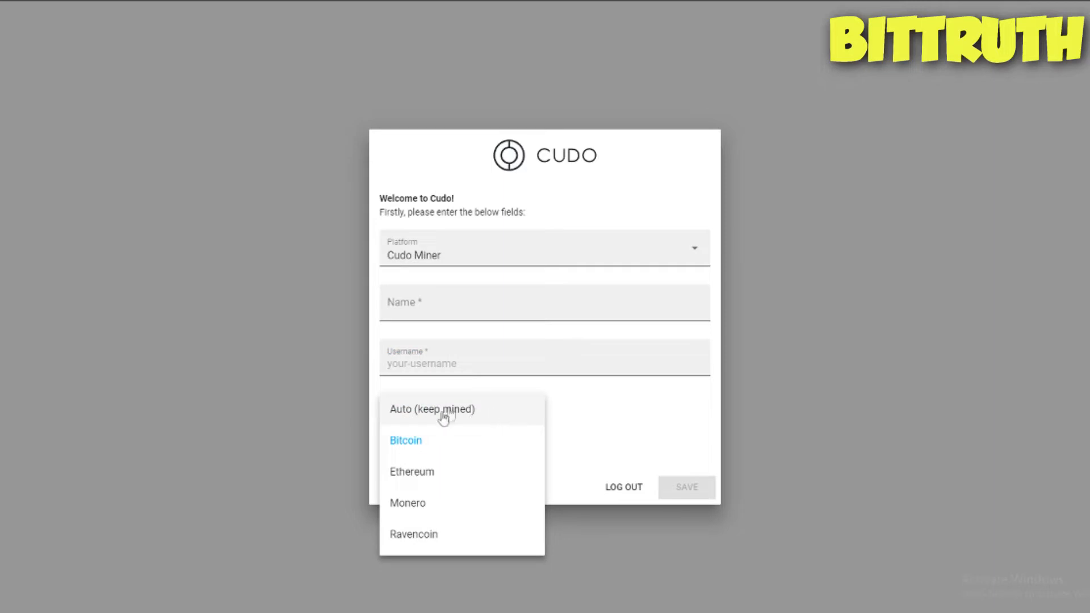
pyautogui.click(405, 440)
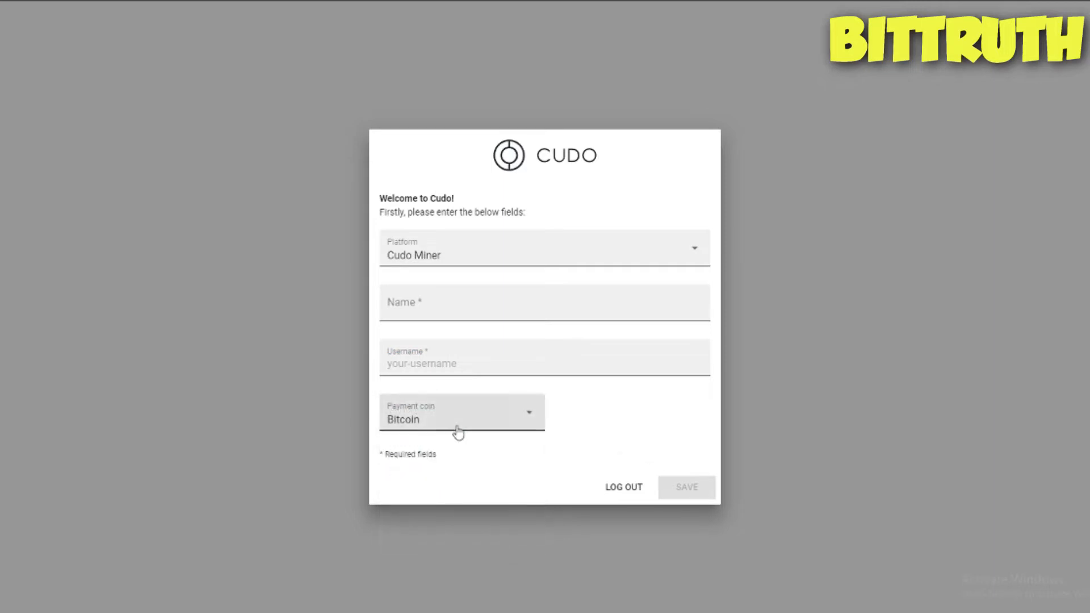
pyautogui.click(462, 412)
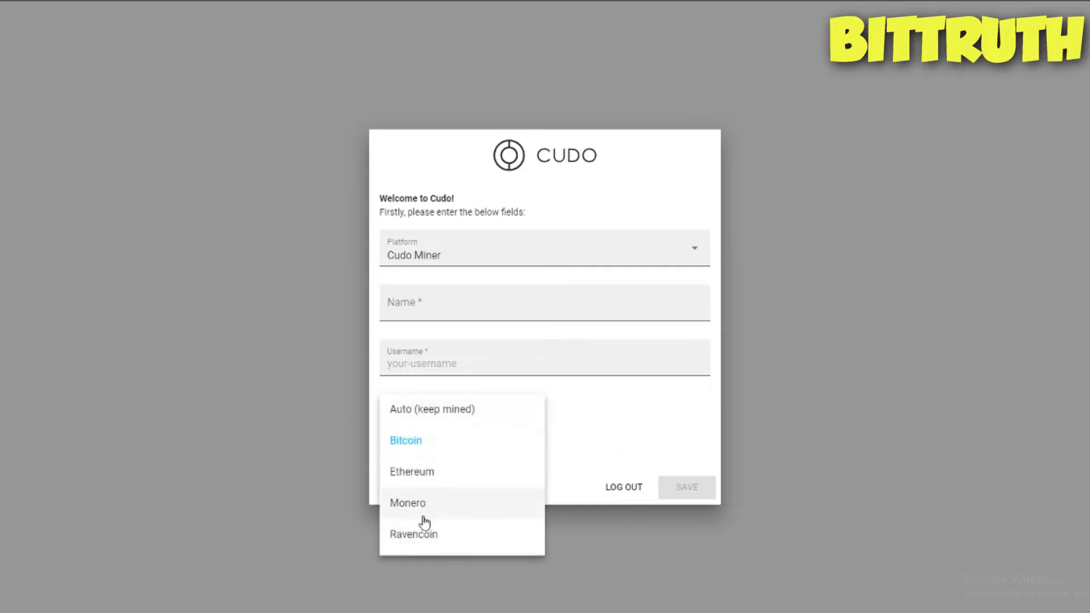
pyautogui.moveTo(467, 530)
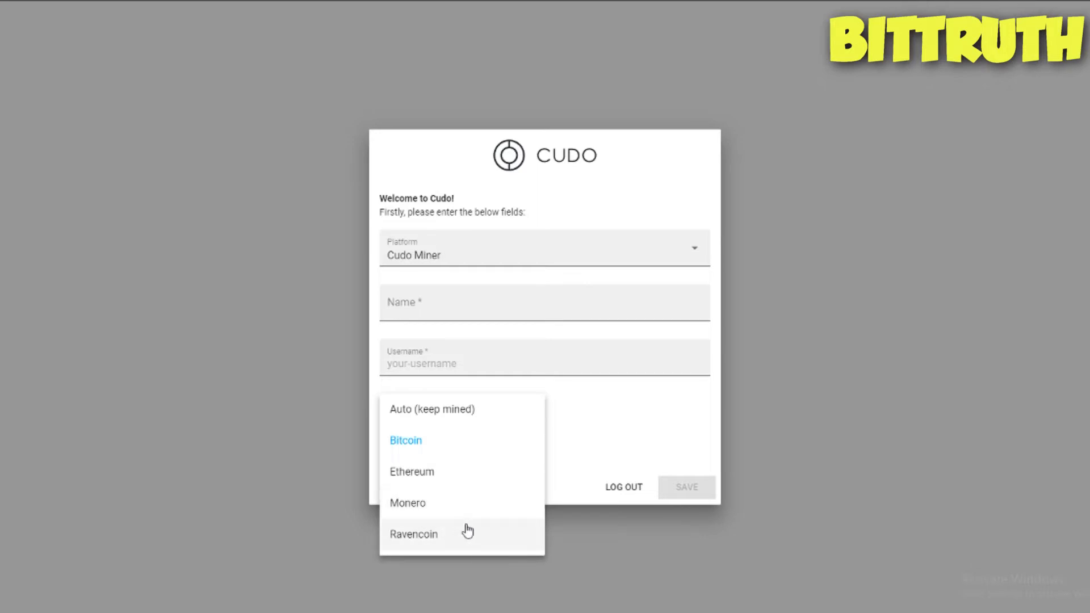
pyautogui.moveTo(477, 533)
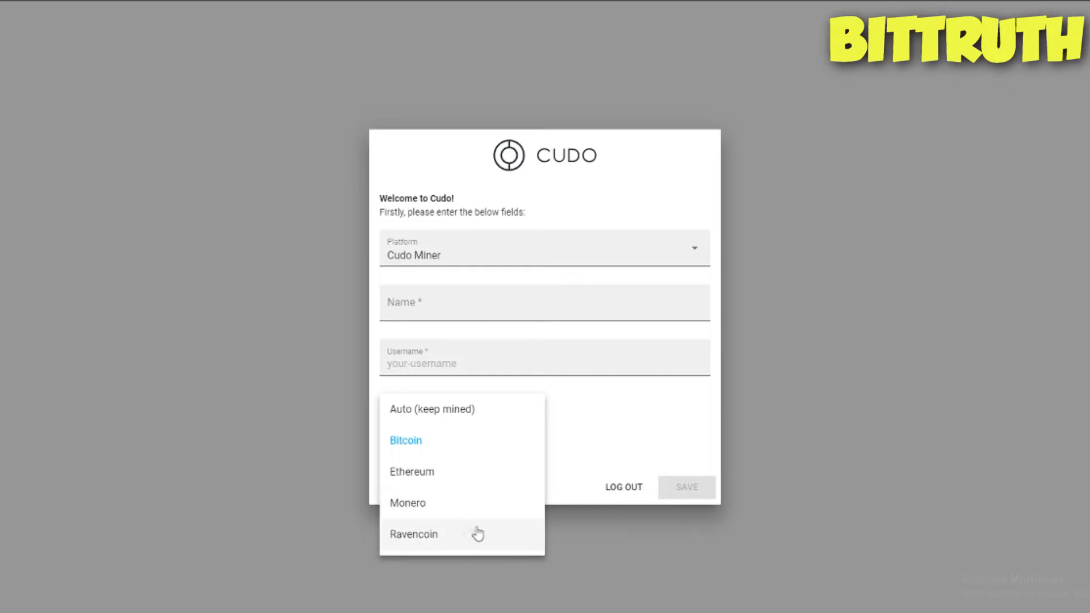
pyautogui.click(544, 248)
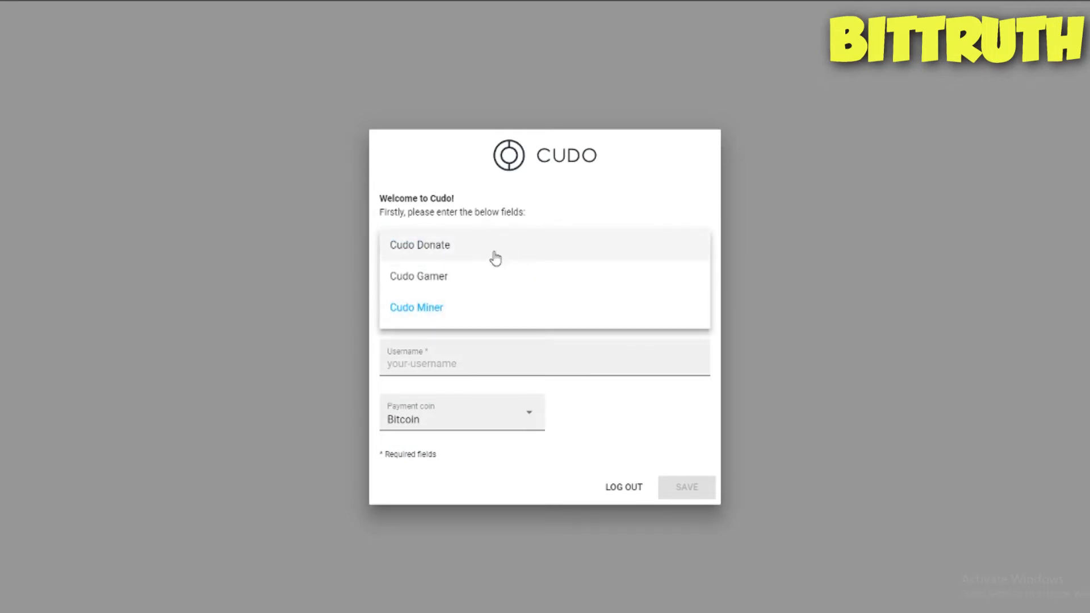
pyautogui.moveTo(482, 298)
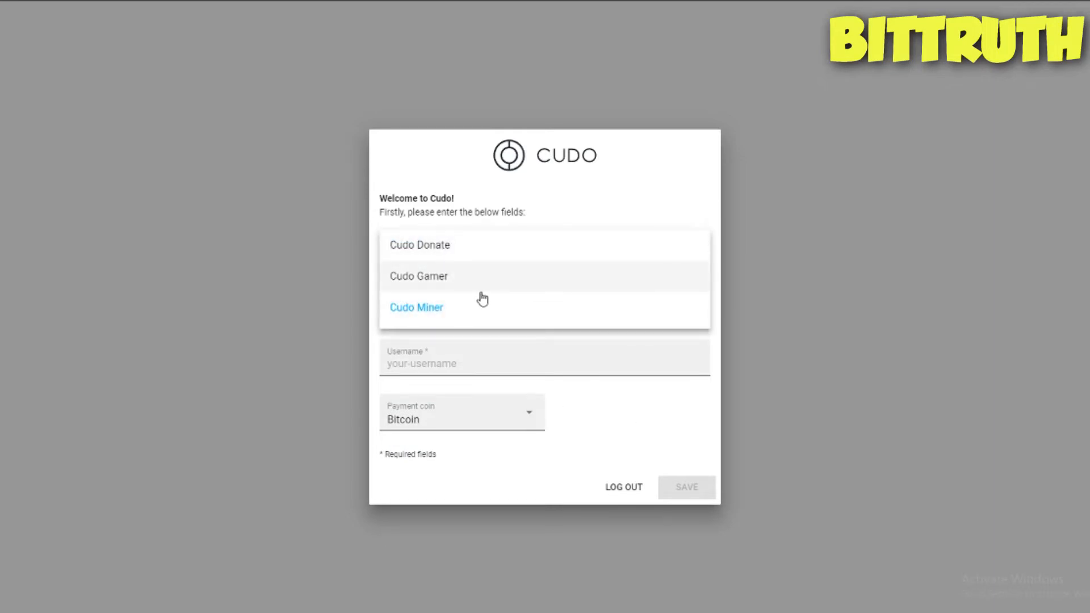
pyautogui.click(416, 307)
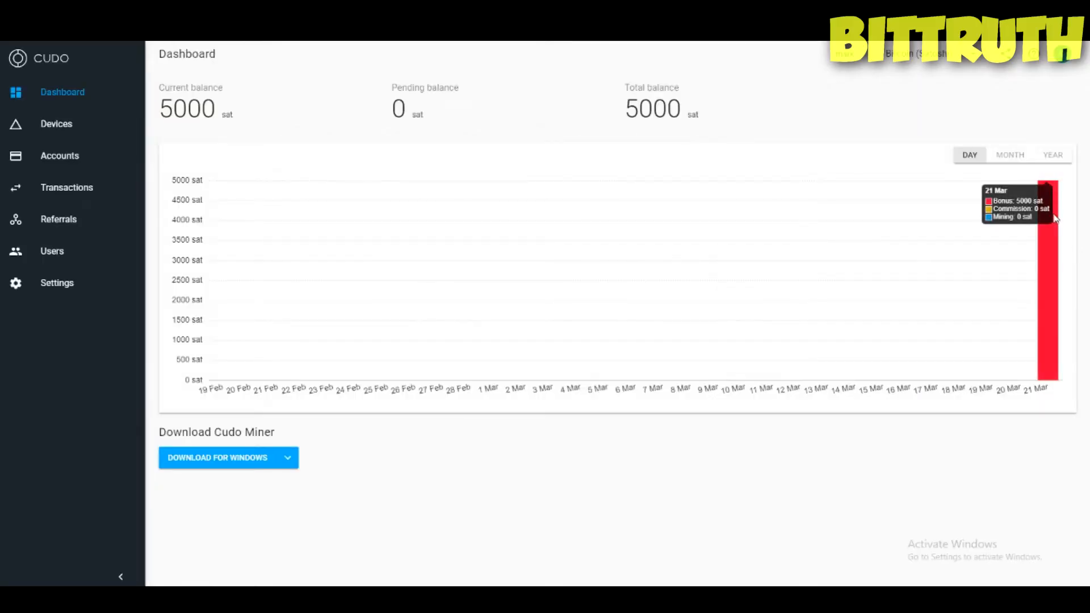
pyautogui.moveTo(282, 171)
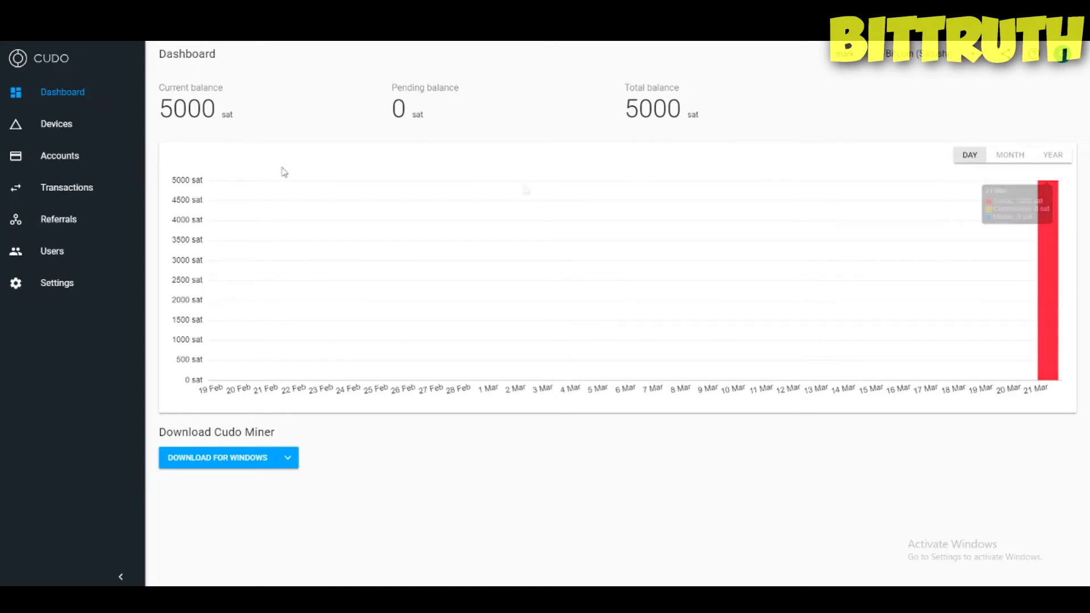
# - View the Devices, Referrals, Transactions and Accounts pages in Cudo Console
pyautogui.click(56, 124)
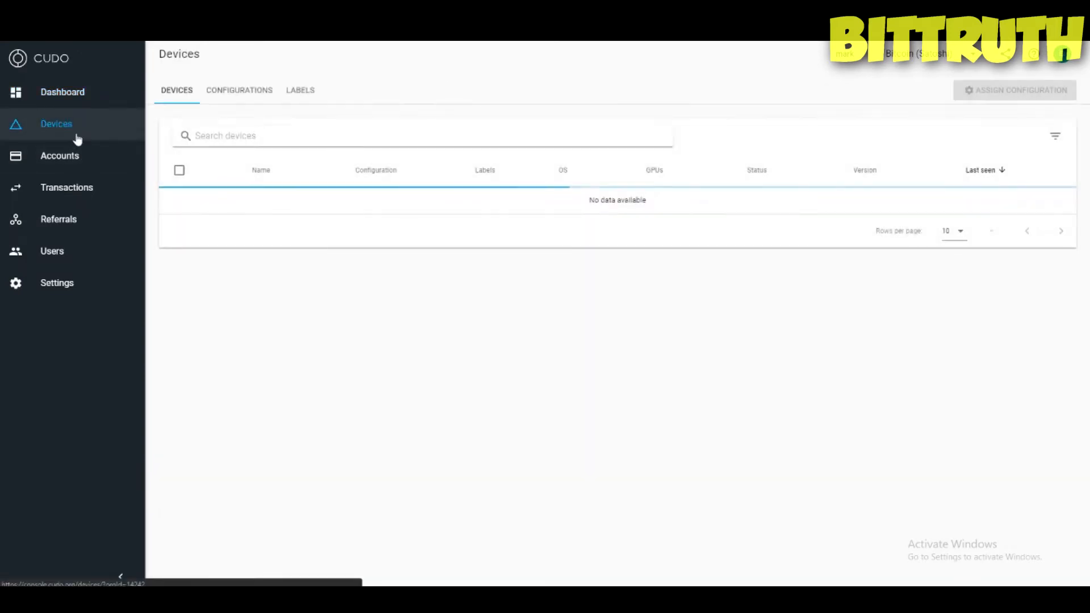
pyautogui.moveTo(393, 426)
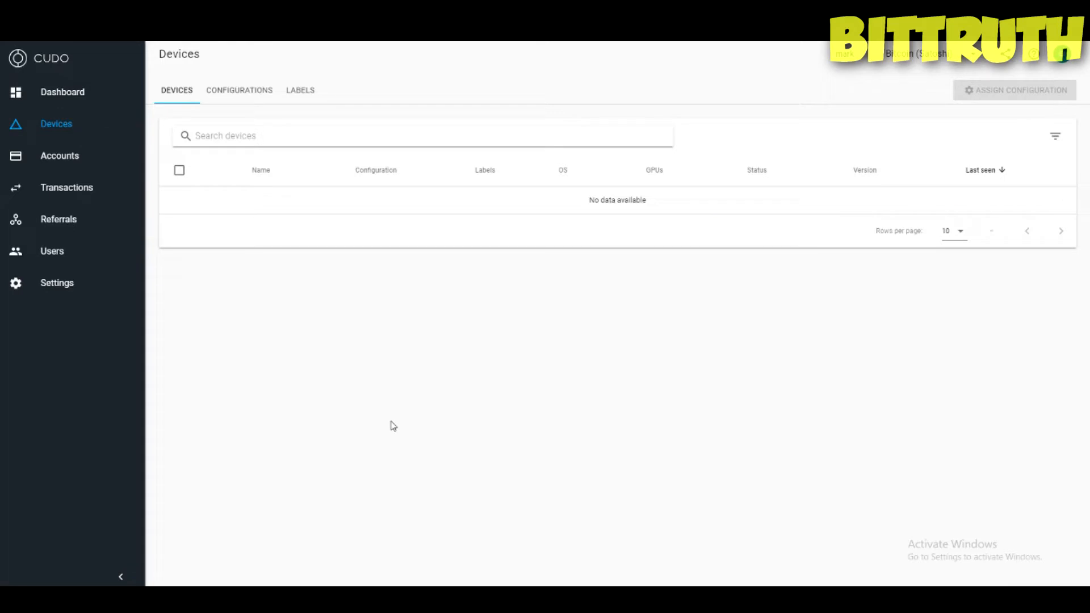
pyautogui.click(58, 219)
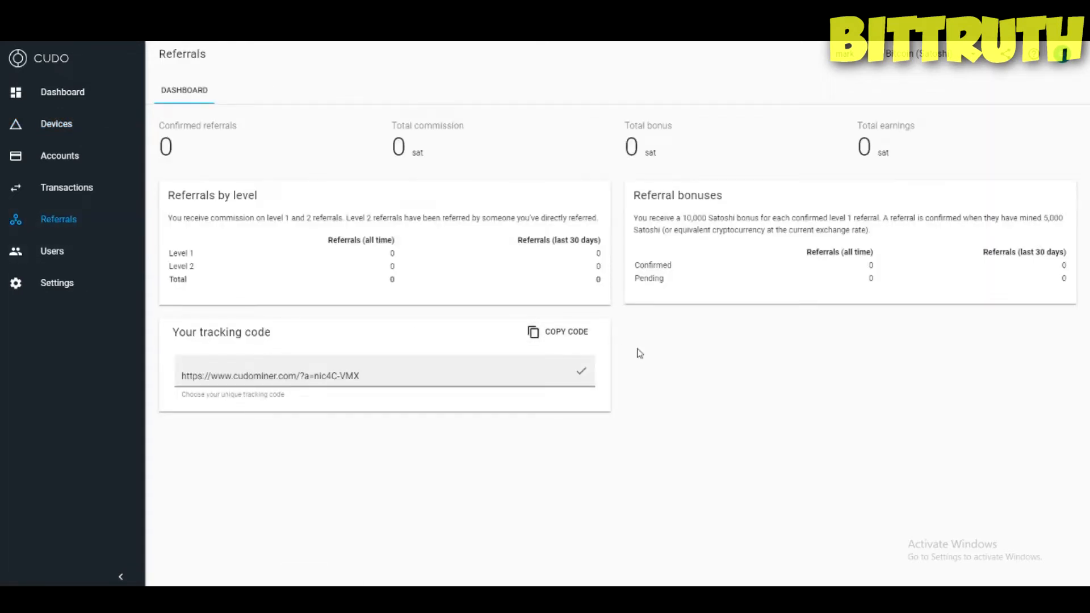
pyautogui.moveTo(720, 455)
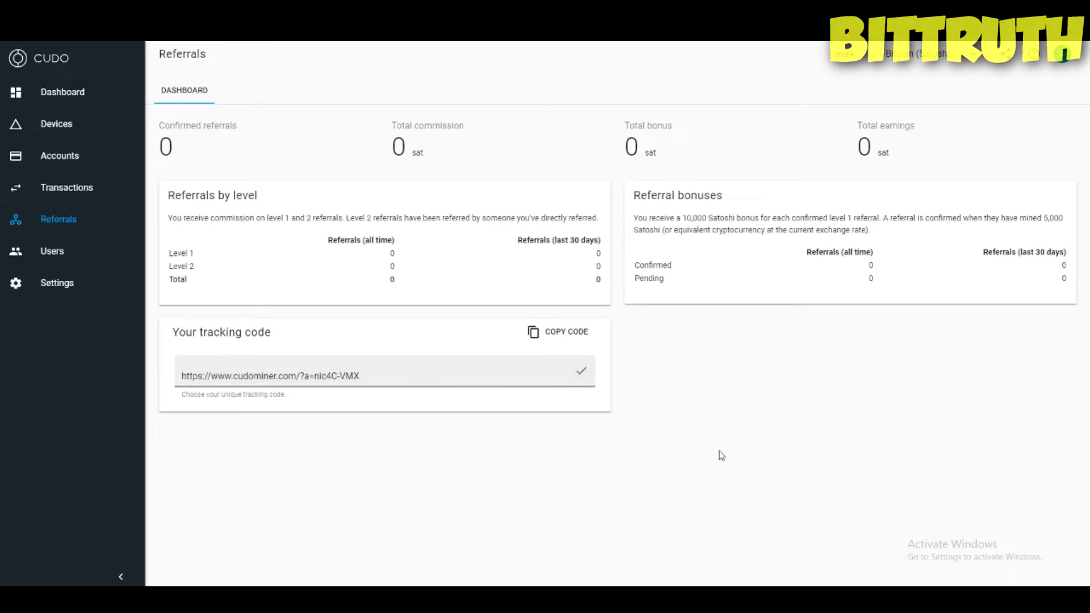
pyautogui.moveTo(371, 266)
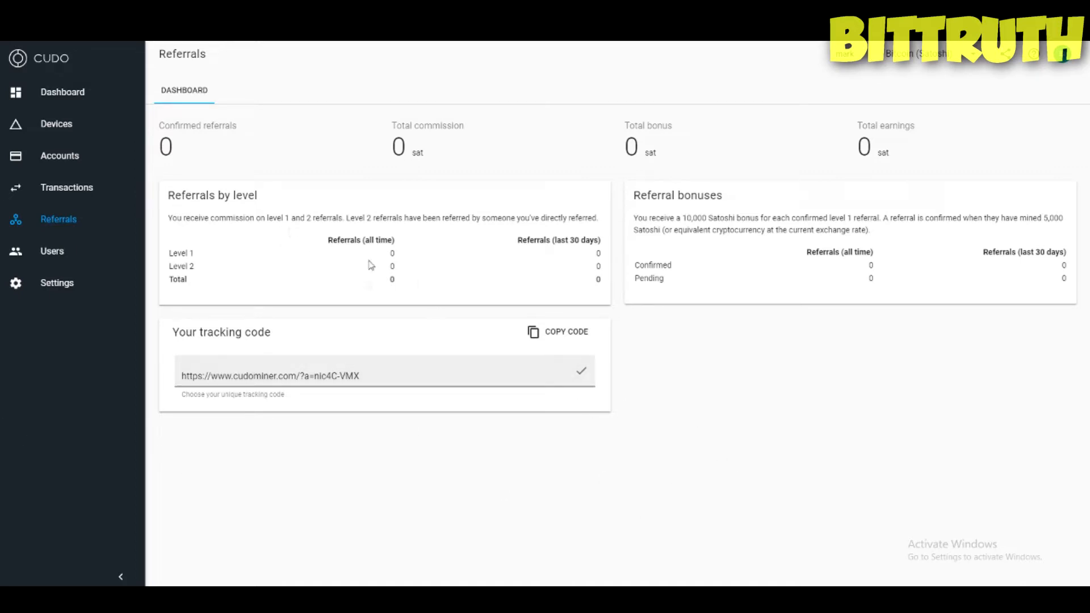
pyautogui.moveTo(42, 232)
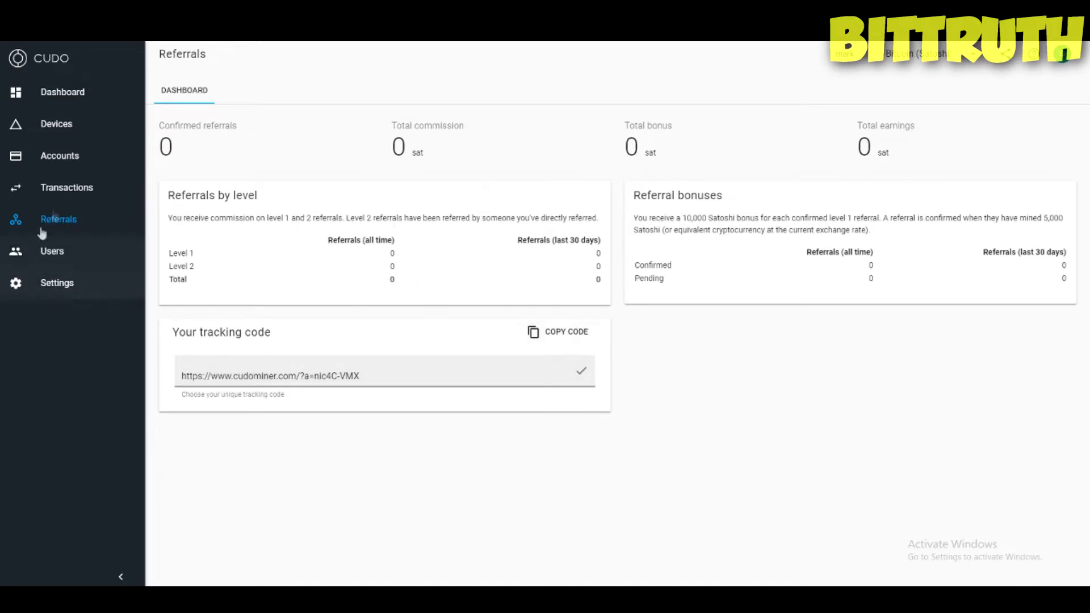
pyautogui.click(65, 187)
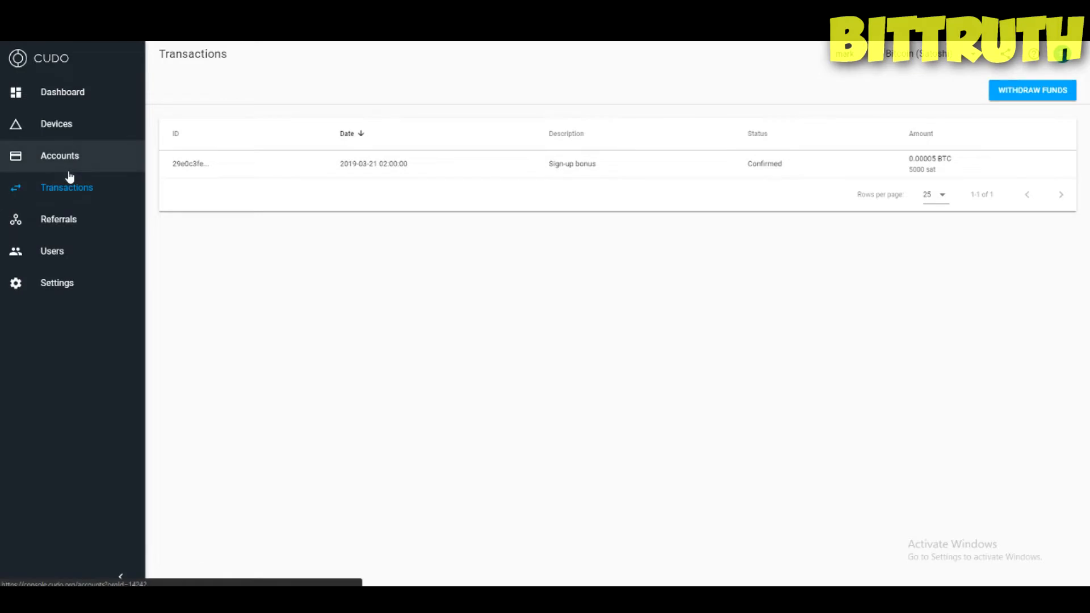
pyautogui.click(59, 155)
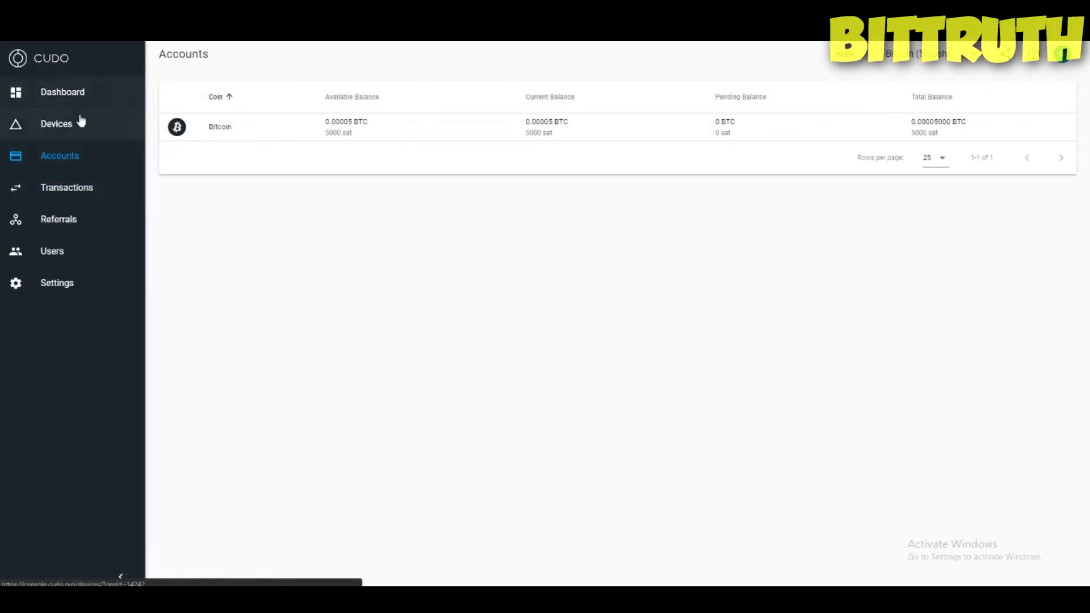
# - Check the device Configurations and Labels tabs, then return to the Dashboard
pyautogui.click(55, 124)
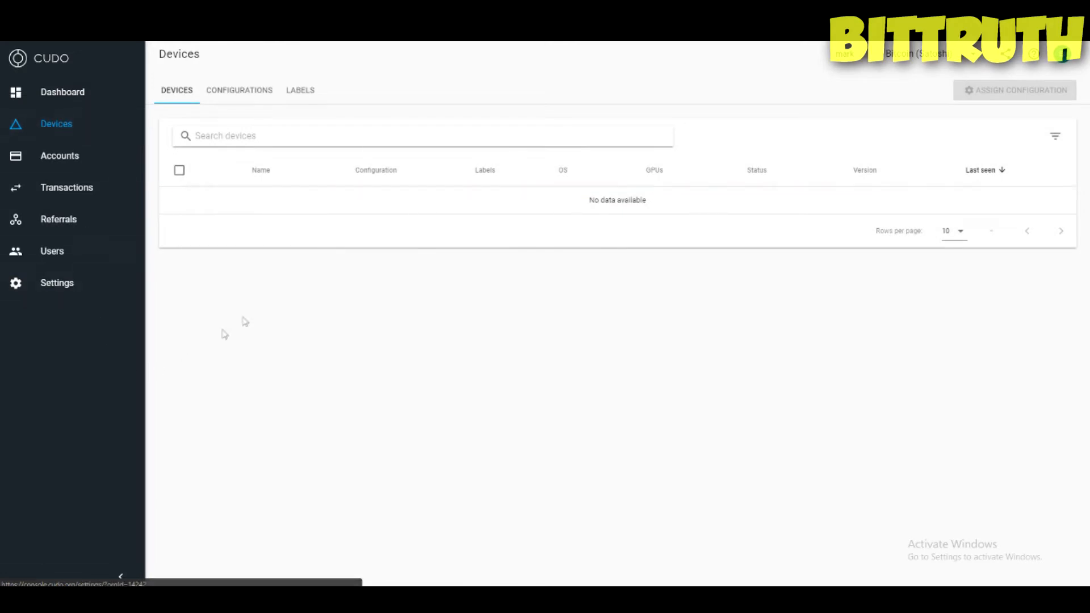
pyautogui.click(238, 89)
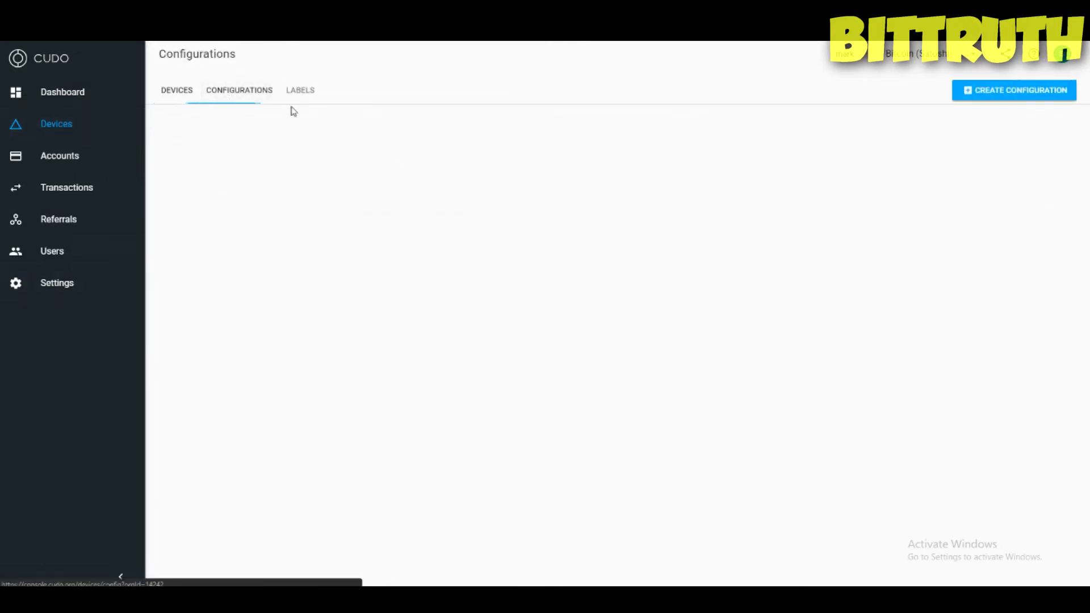
pyautogui.click(300, 90)
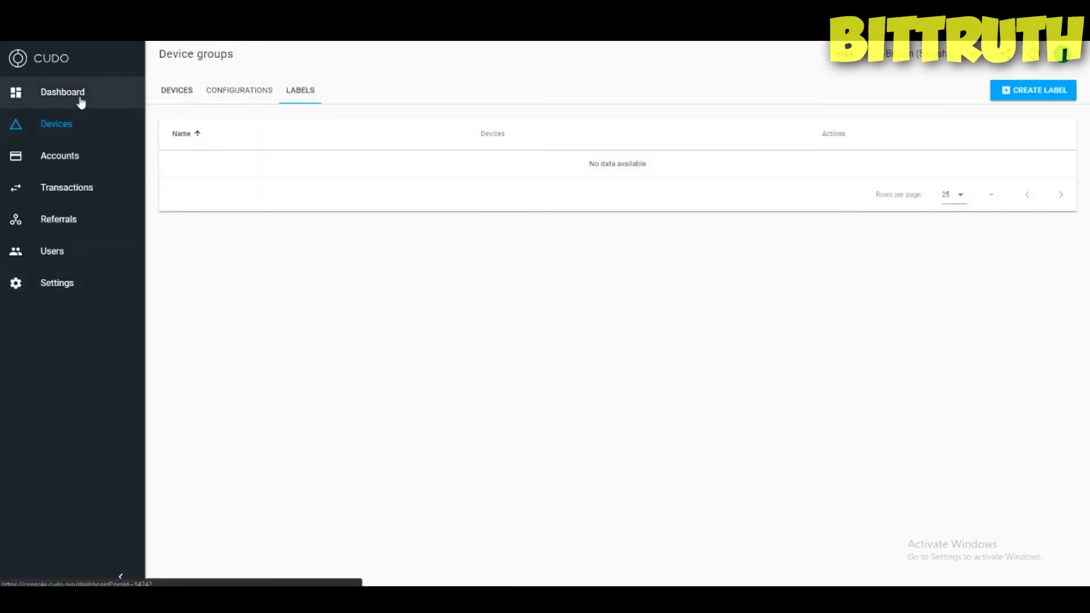
pyautogui.click(62, 92)
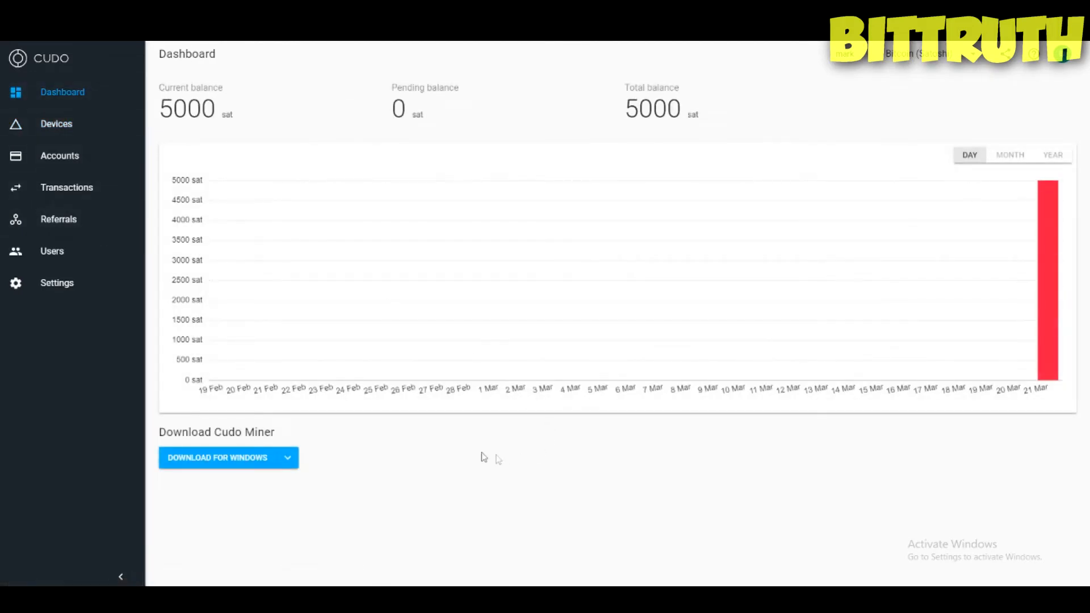
# - Launch the Cudo Miner desktop app and log in with username 'mark'
pyautogui.click(217, 457)
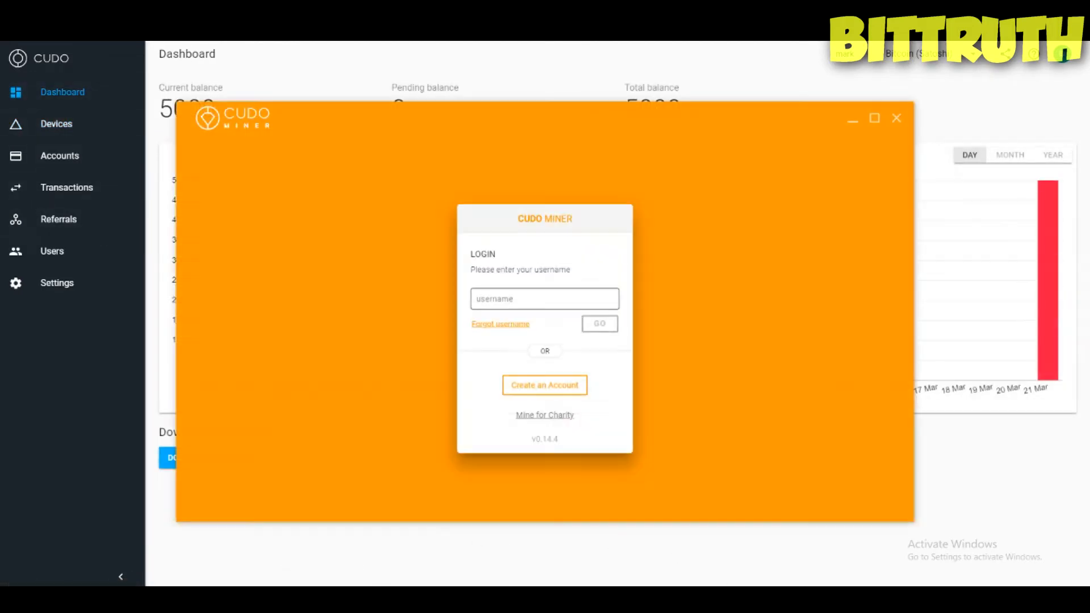
pyautogui.click(545, 299)
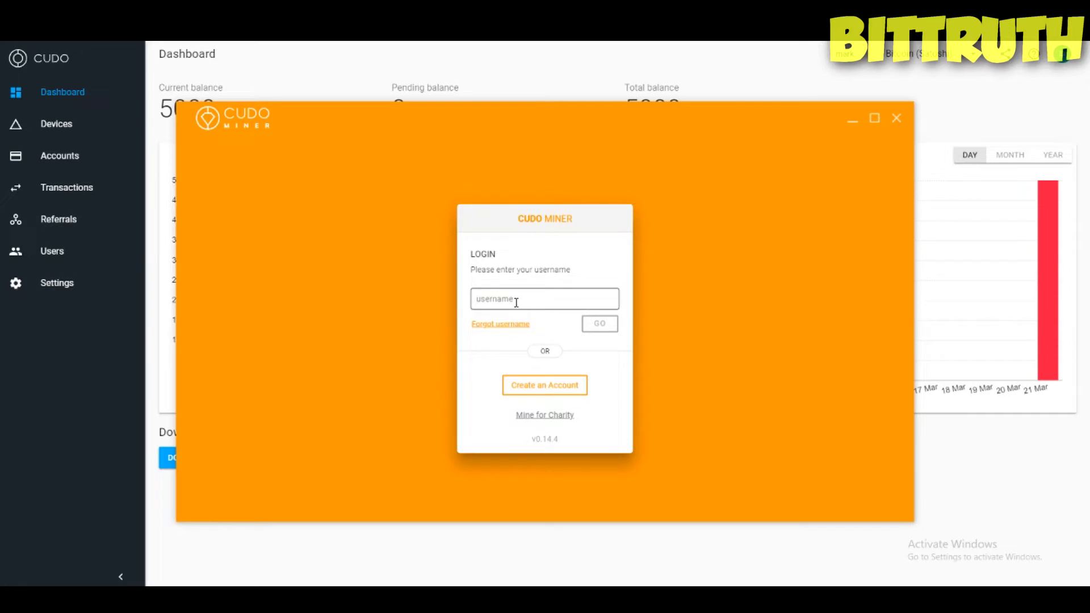
pyautogui.write('markmar')
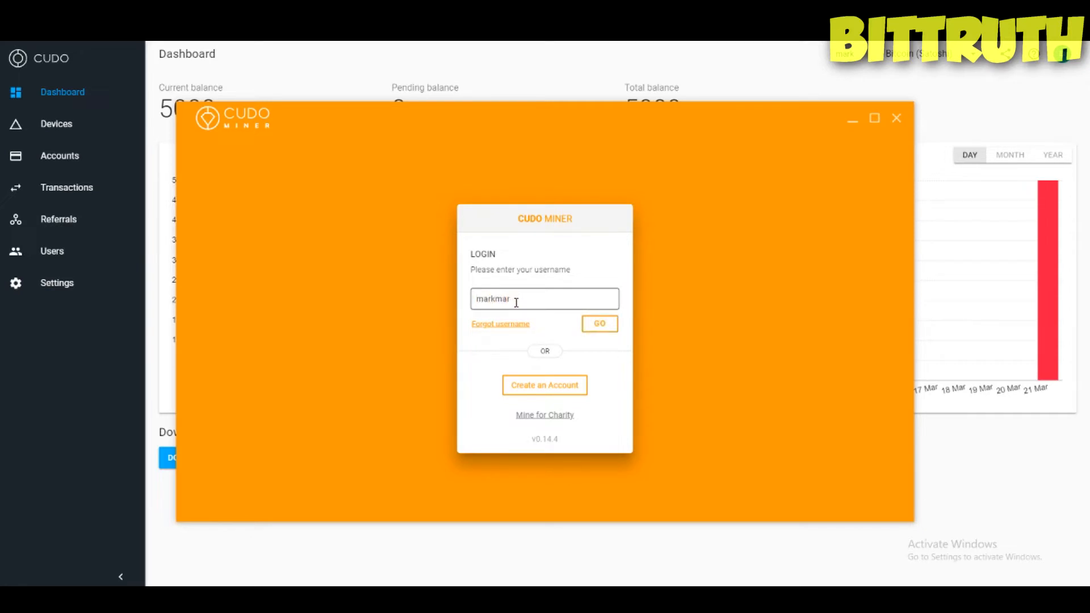
pyautogui.click(597, 323)
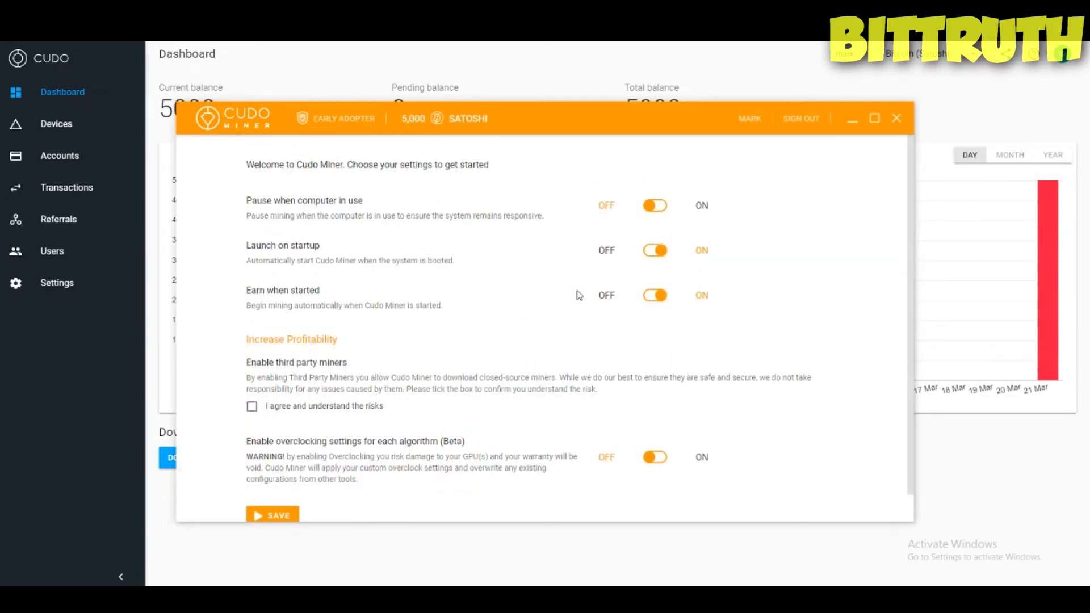
pyautogui.moveTo(276, 408)
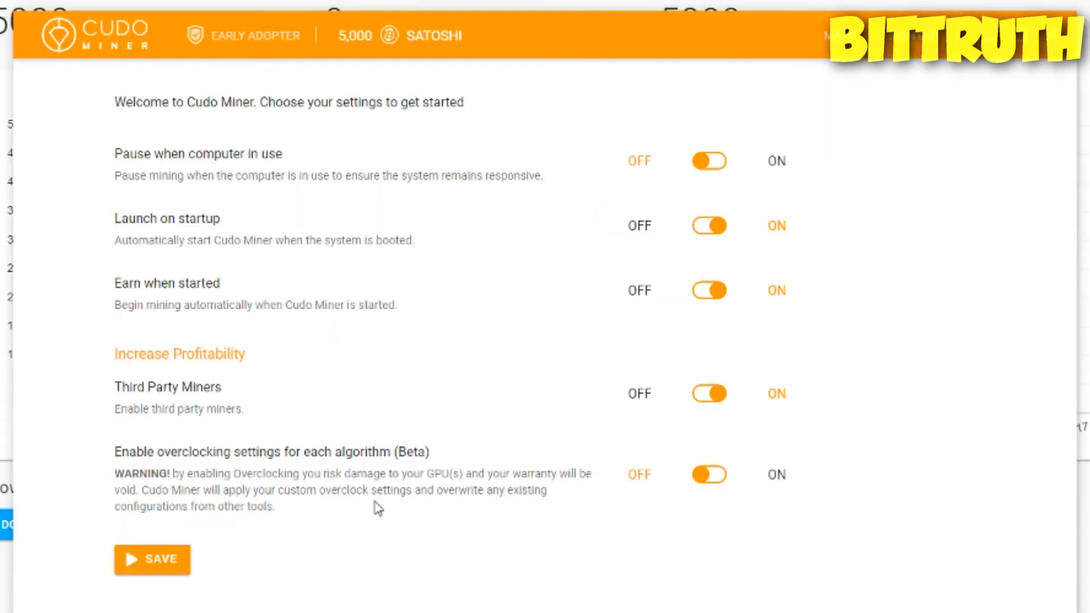
pyautogui.moveTo(443, 501)
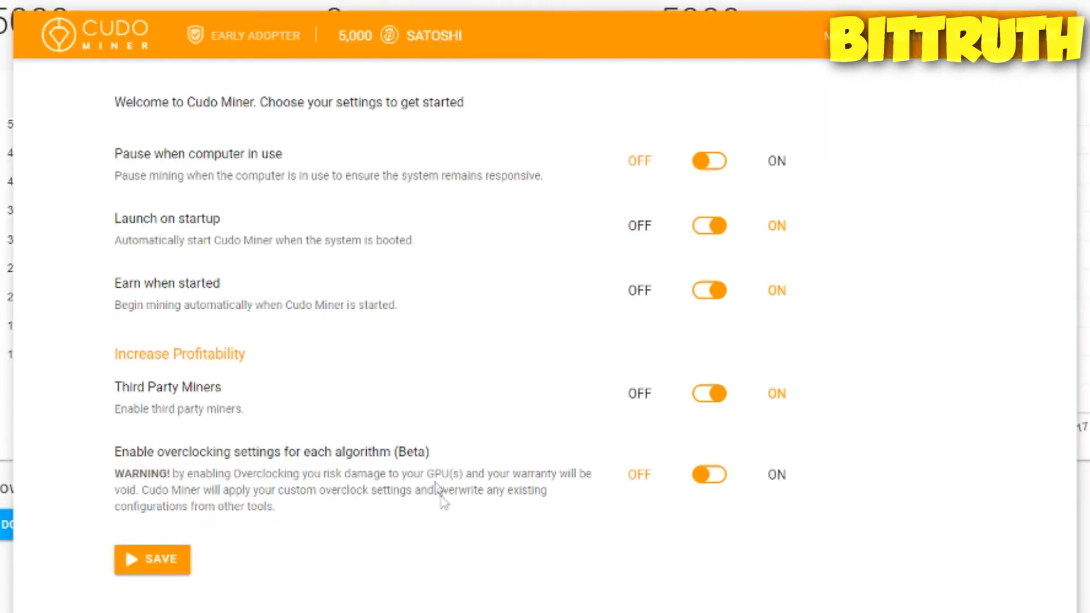
pyautogui.moveTo(417, 485)
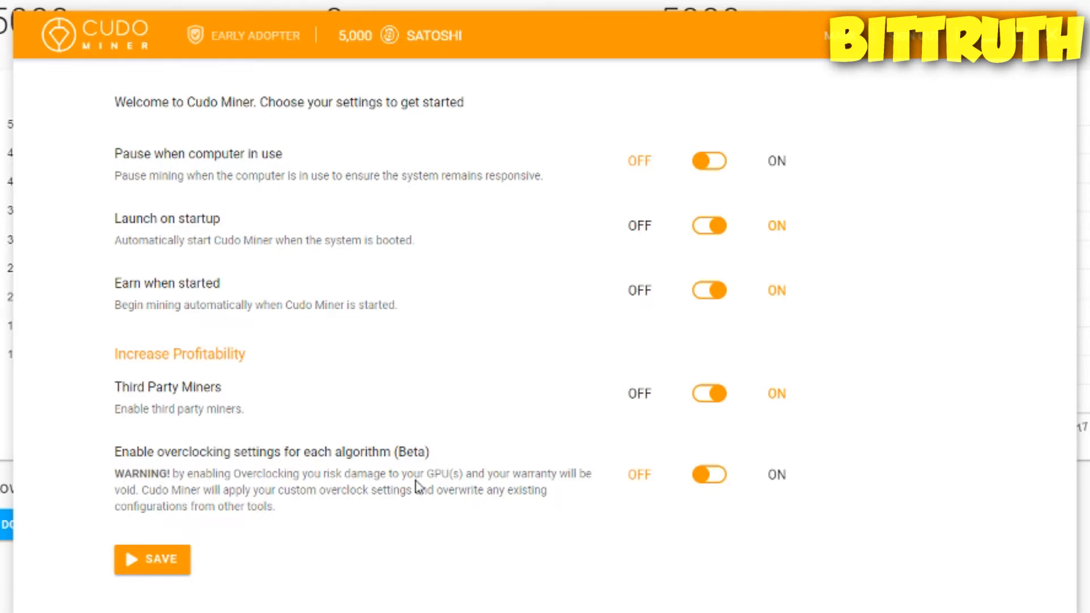
pyautogui.moveTo(375, 504)
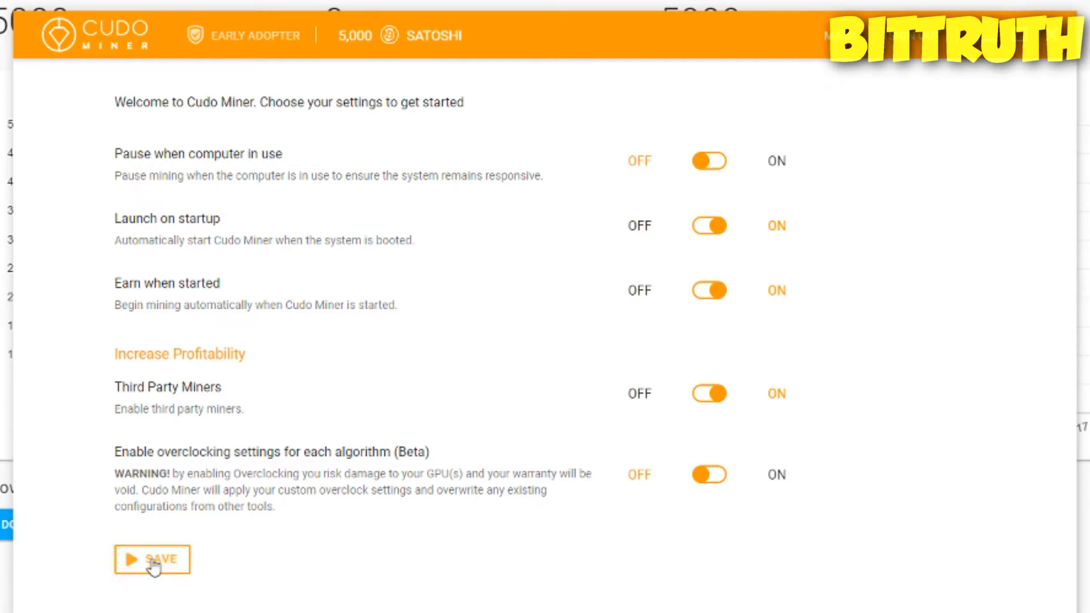
# - Save the startup settings with third-party miners enabled to start the miner
pyautogui.click(151, 560)
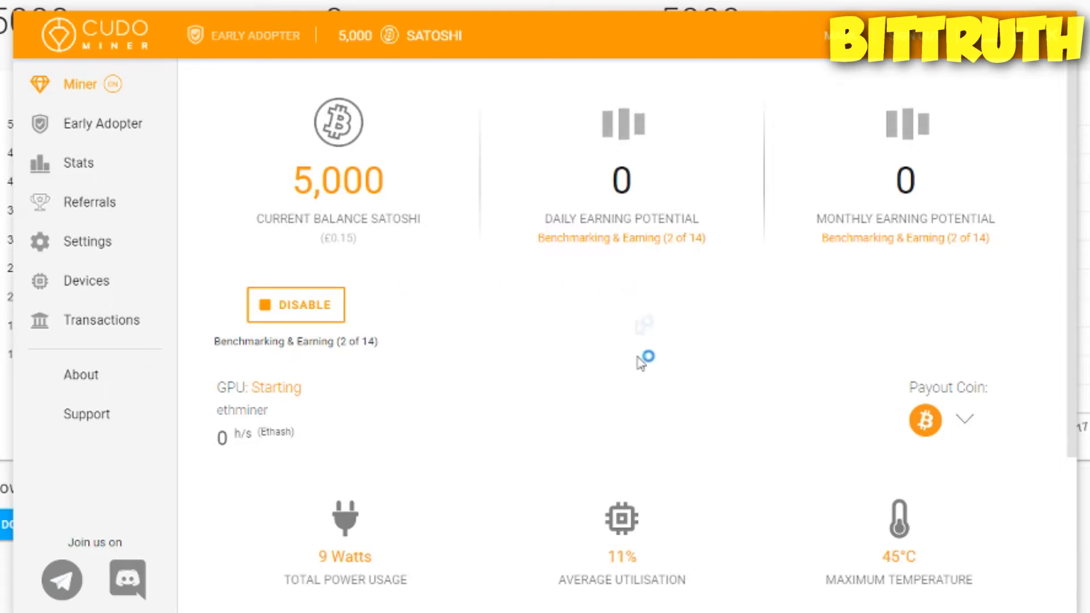
# - Scroll down the Miner page to the DISABLE control and device stats
pyautogui.scroll(-3)
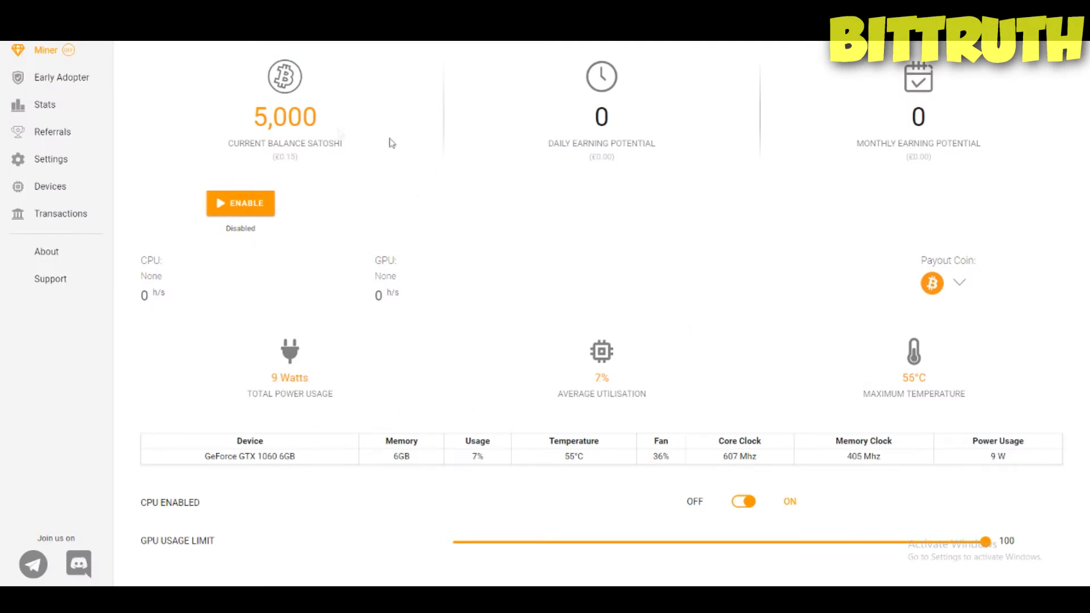
pyautogui.moveTo(474, 201)
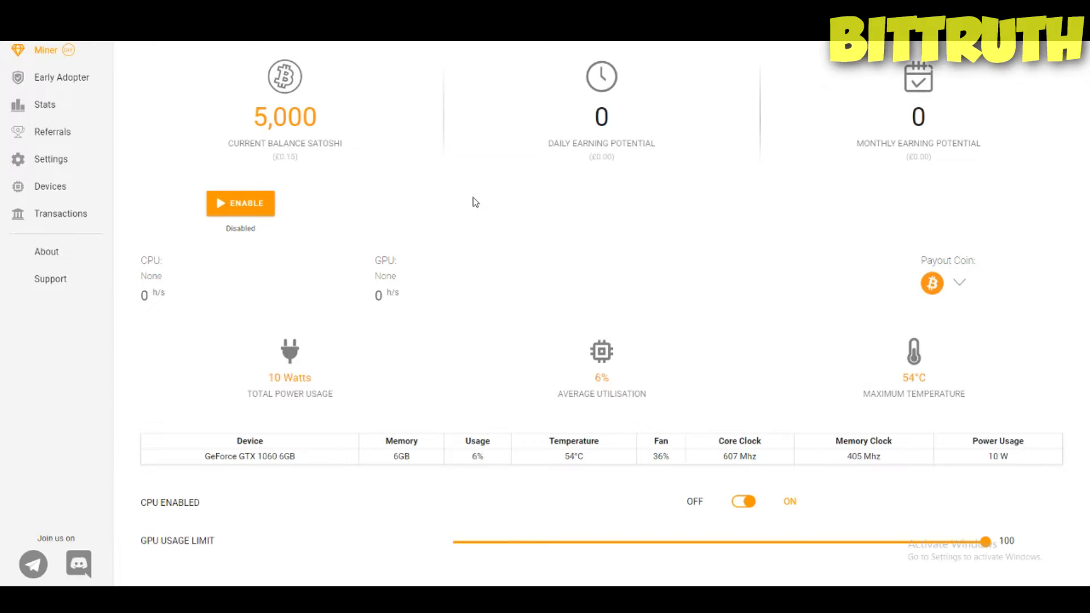
pyautogui.moveTo(260, 254)
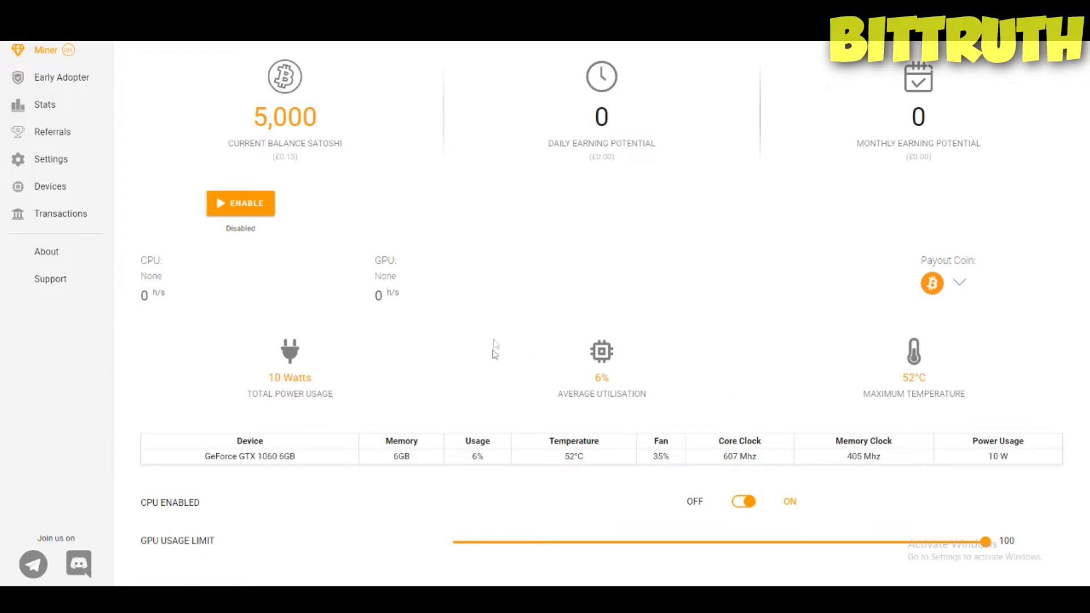
pyautogui.moveTo(640, 383)
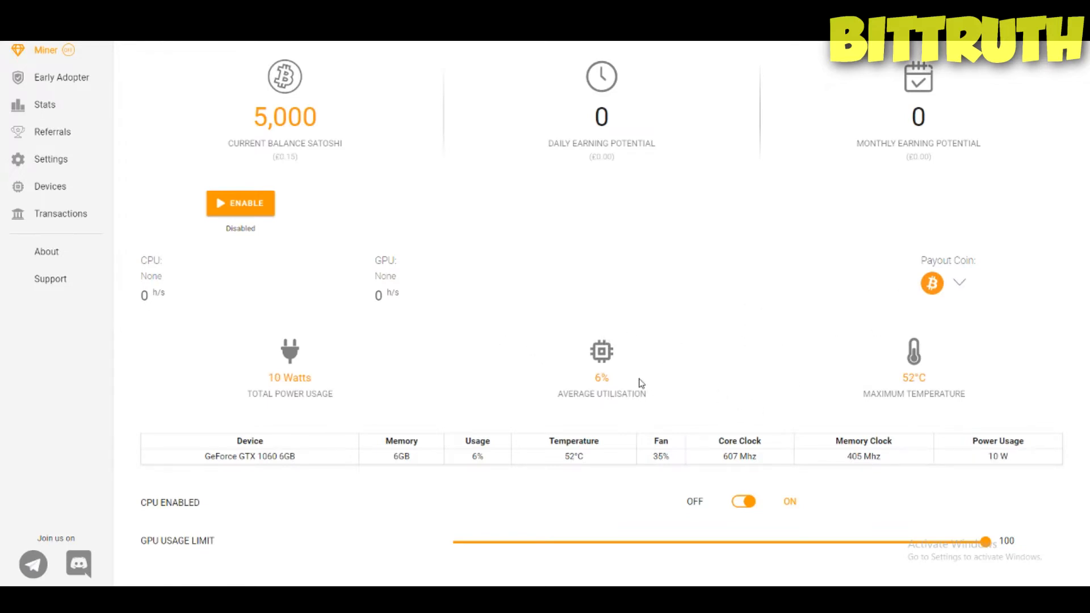
pyautogui.moveTo(407, 394)
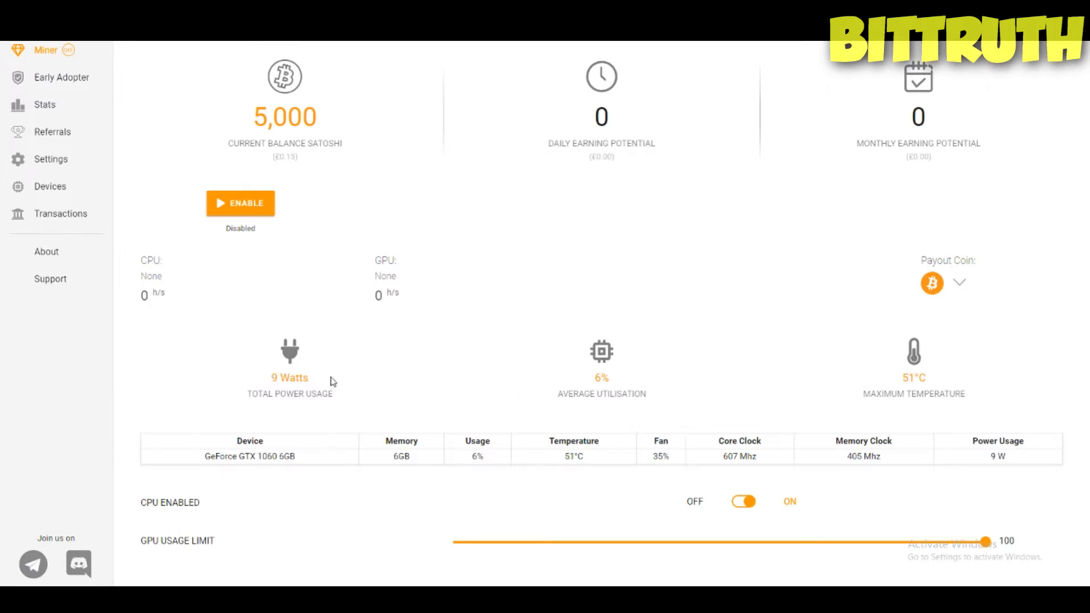
pyautogui.moveTo(530, 448)
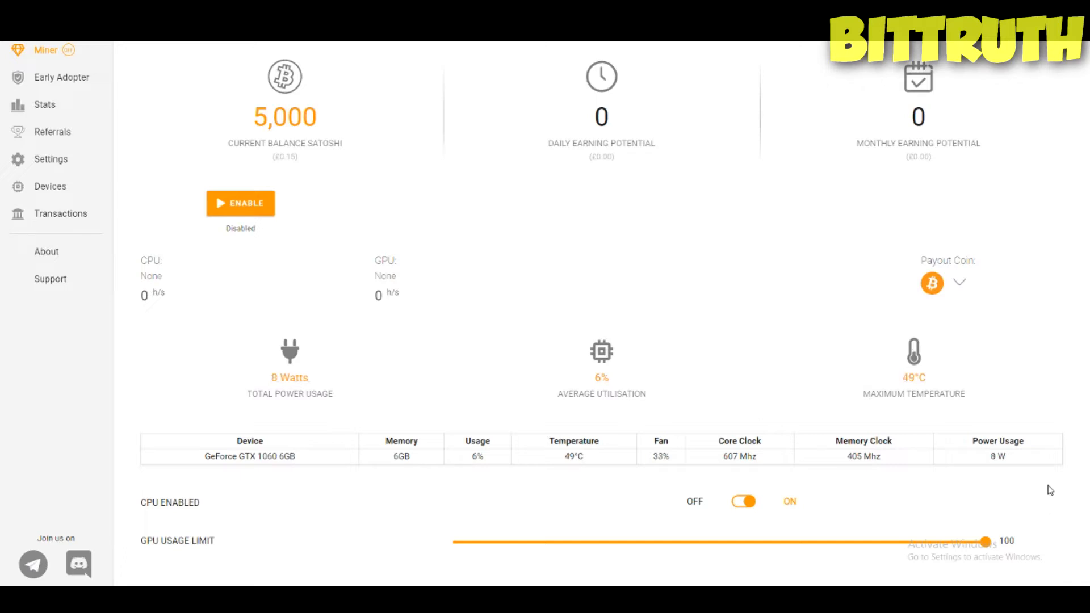
pyautogui.moveTo(95, 61)
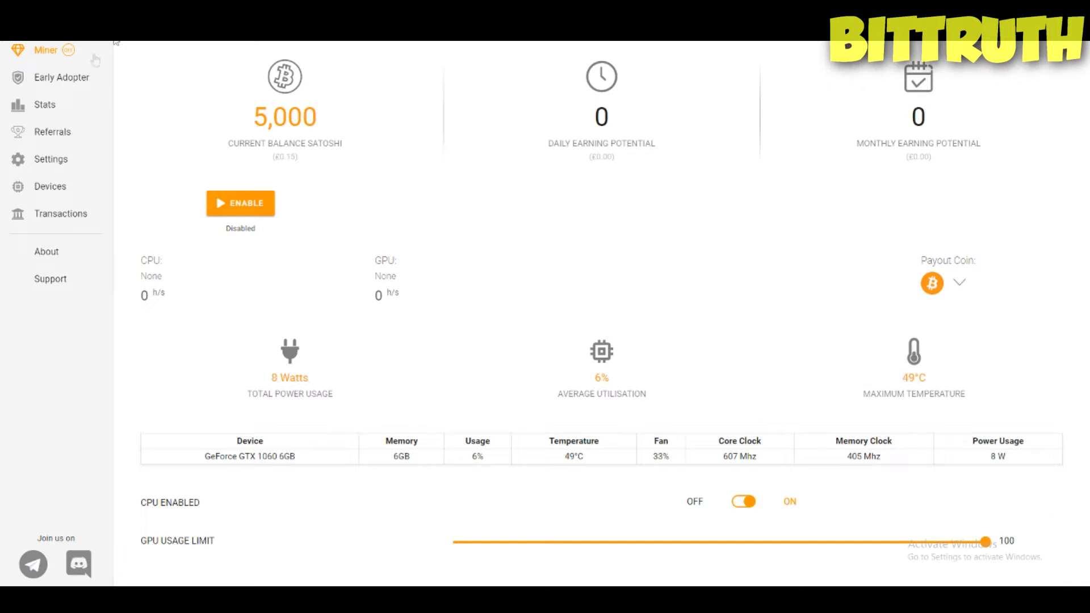
# - Review the Early Adopter benefits page, then open the Referrals page
pyautogui.click(61, 77)
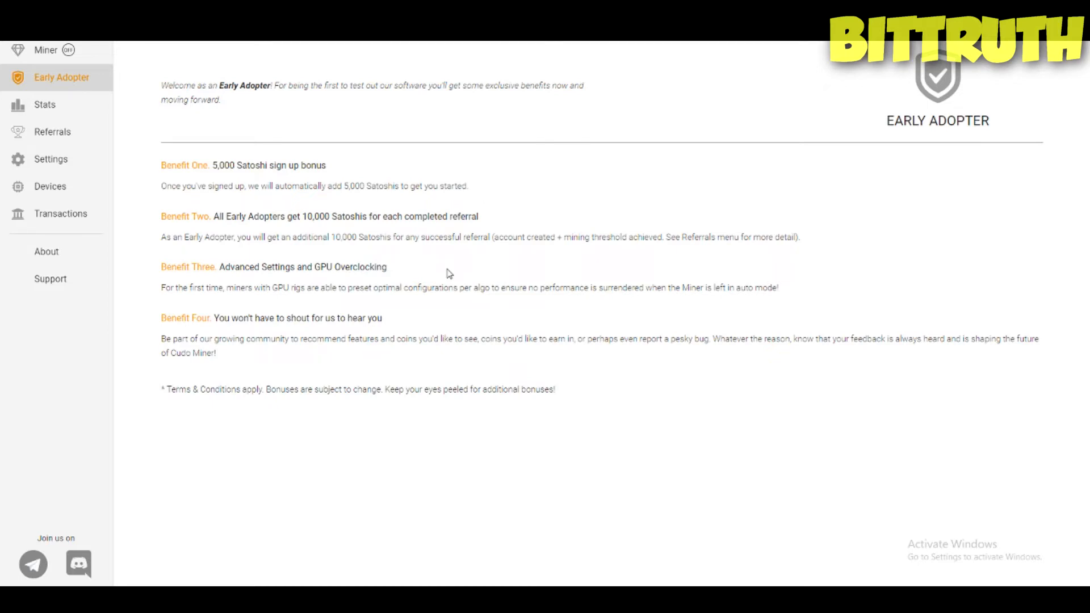
pyautogui.moveTo(473, 238)
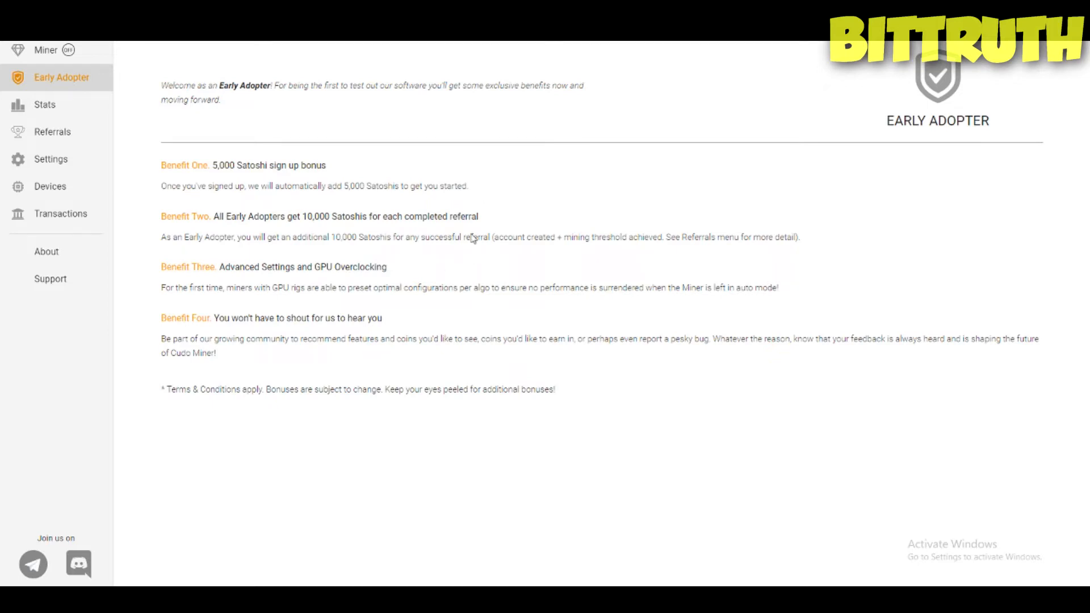
pyautogui.moveTo(508, 270)
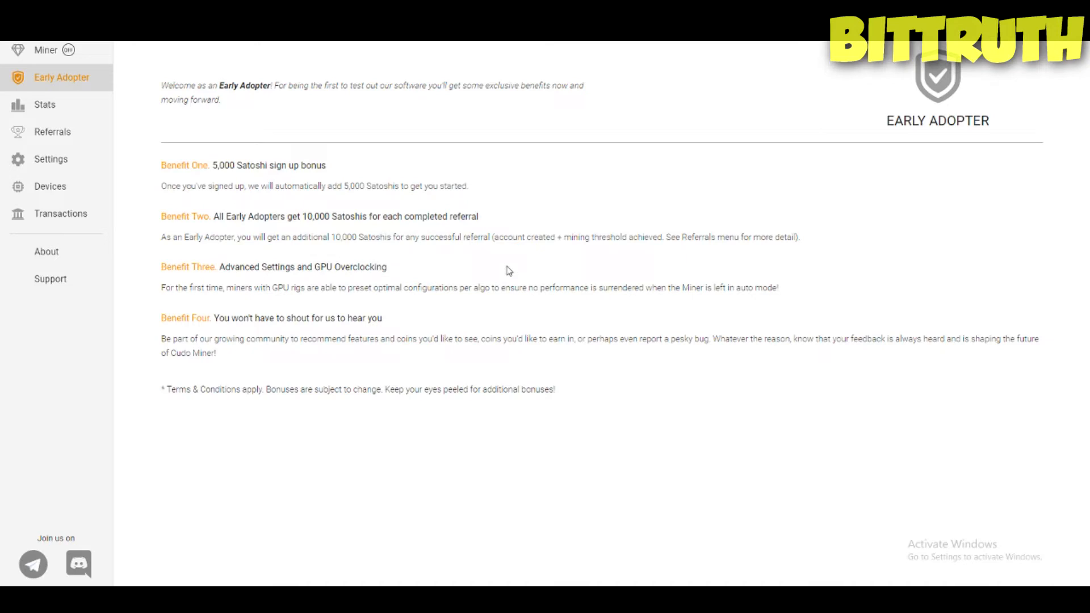
pyautogui.moveTo(77, 128)
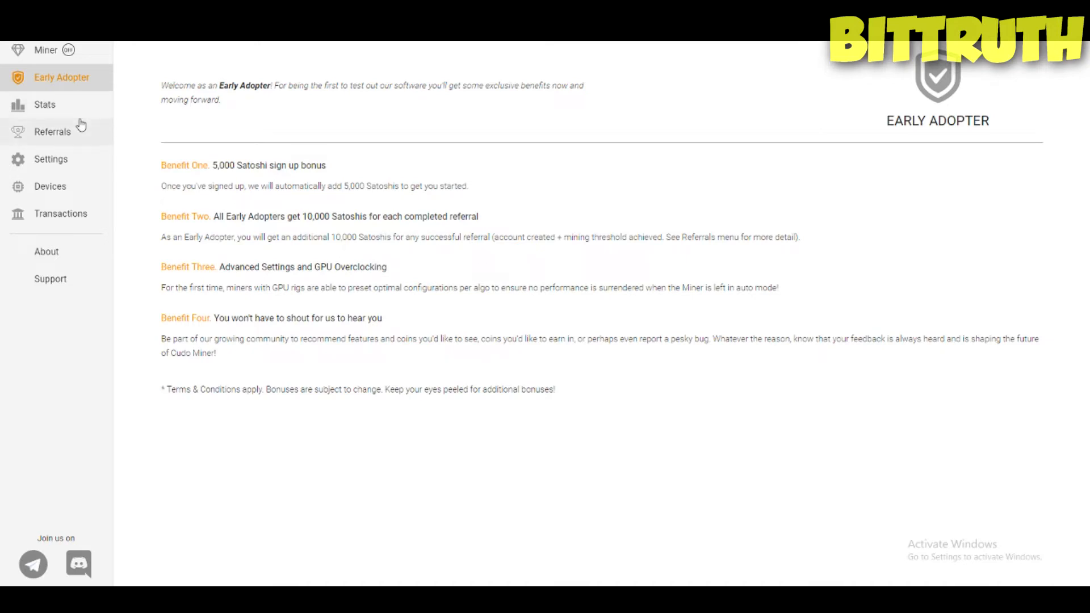
pyautogui.click(52, 131)
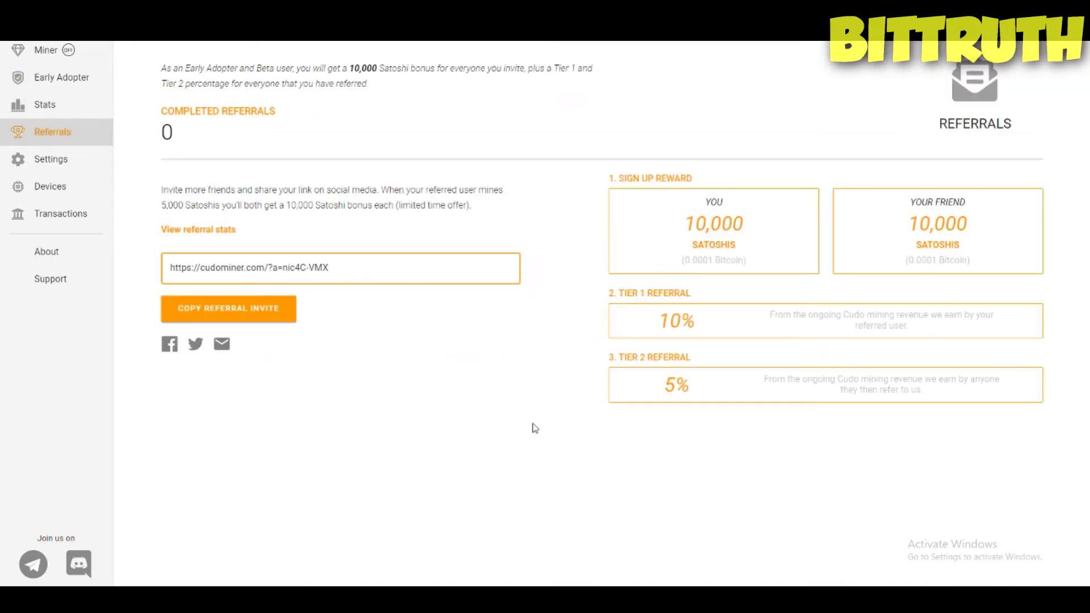
pyautogui.moveTo(902, 340)
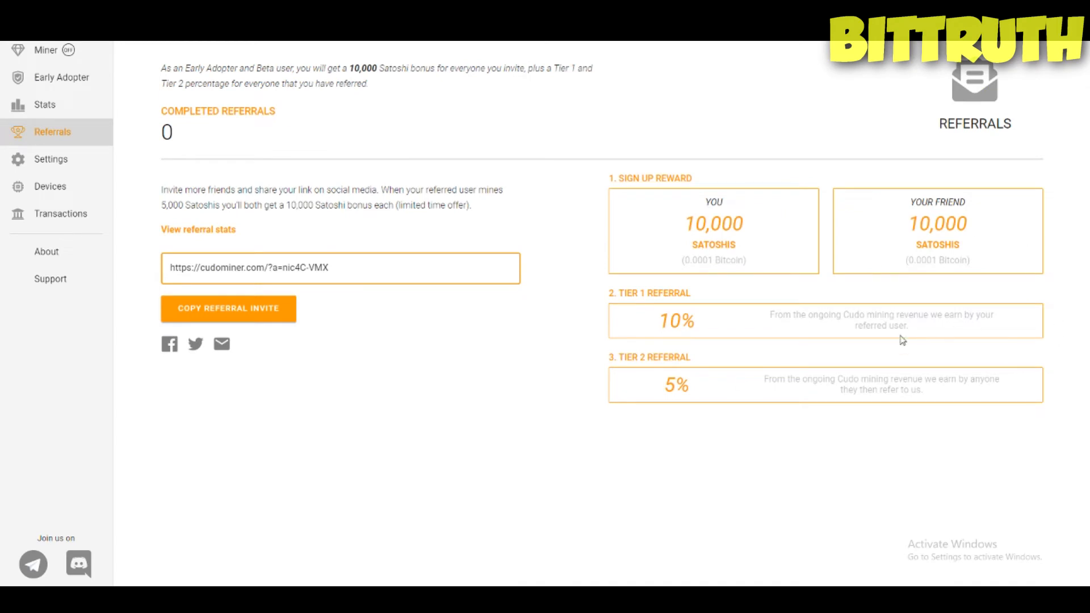
pyautogui.moveTo(356, 211)
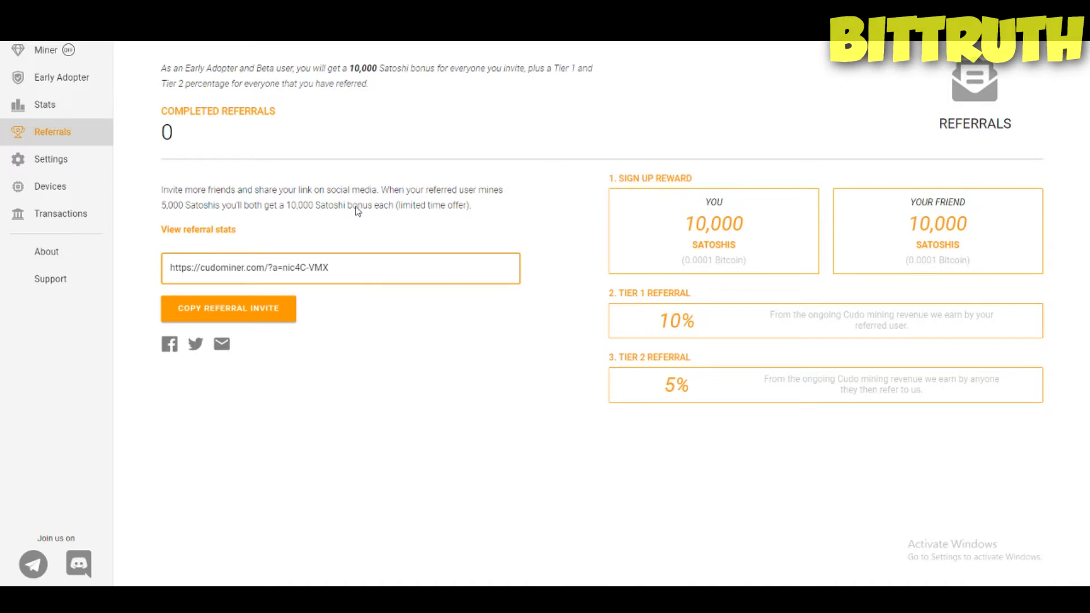
pyautogui.moveTo(907, 462)
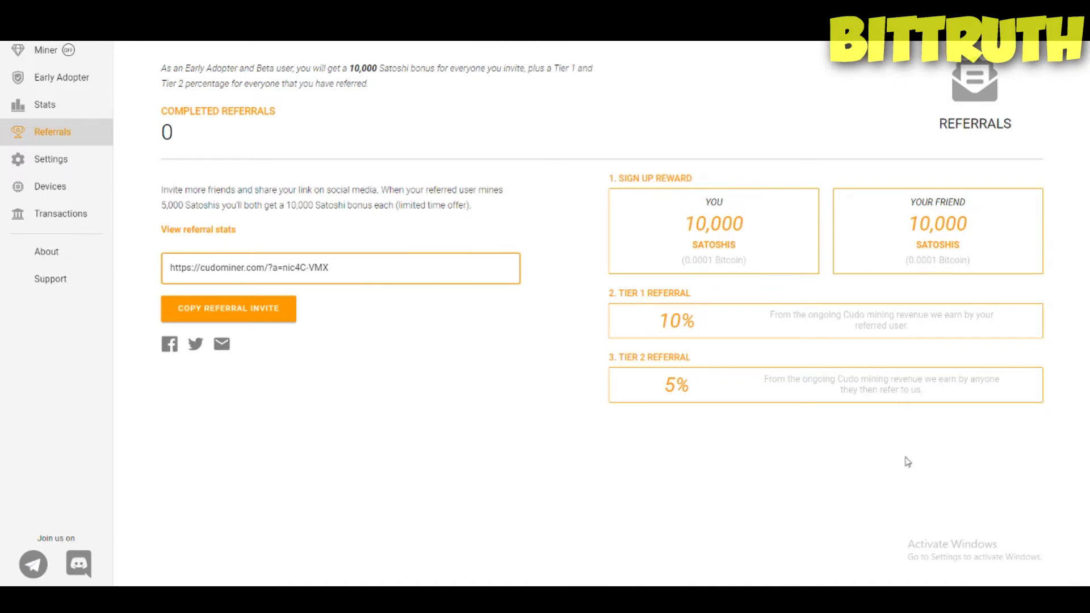
# - View the Statistics page with no mining time, then return to the Miner dashboard
pyautogui.click(44, 105)
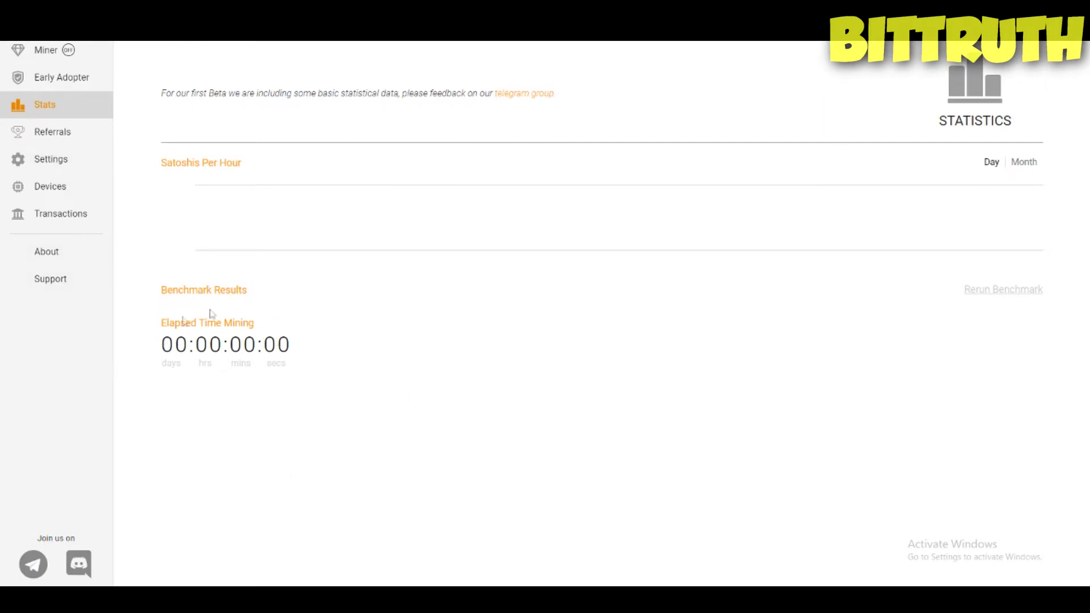
pyautogui.moveTo(392, 326)
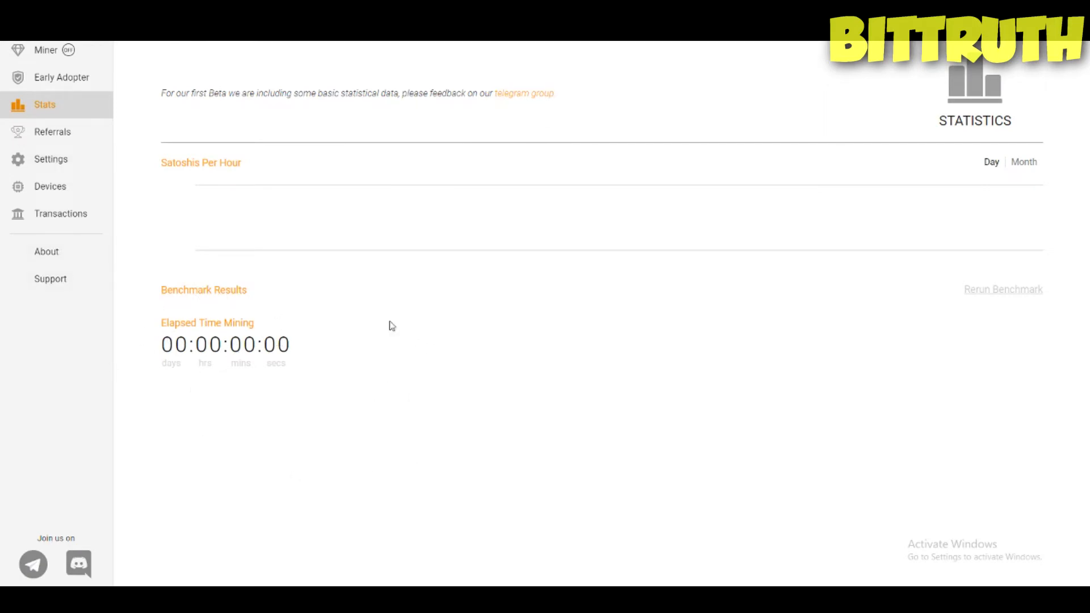
pyautogui.moveTo(380, 328)
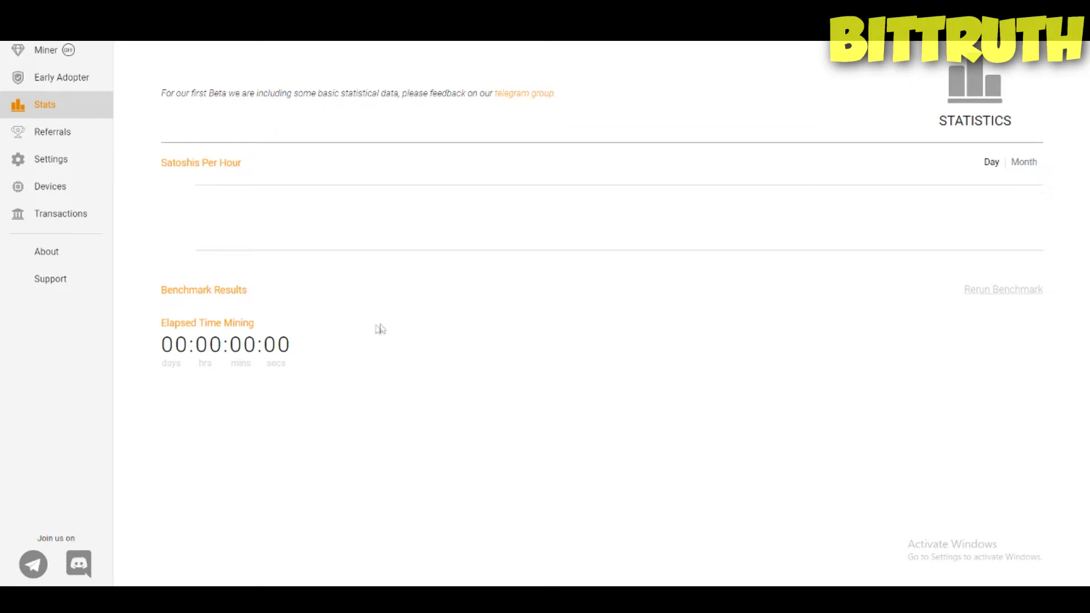
pyautogui.moveTo(490, 347)
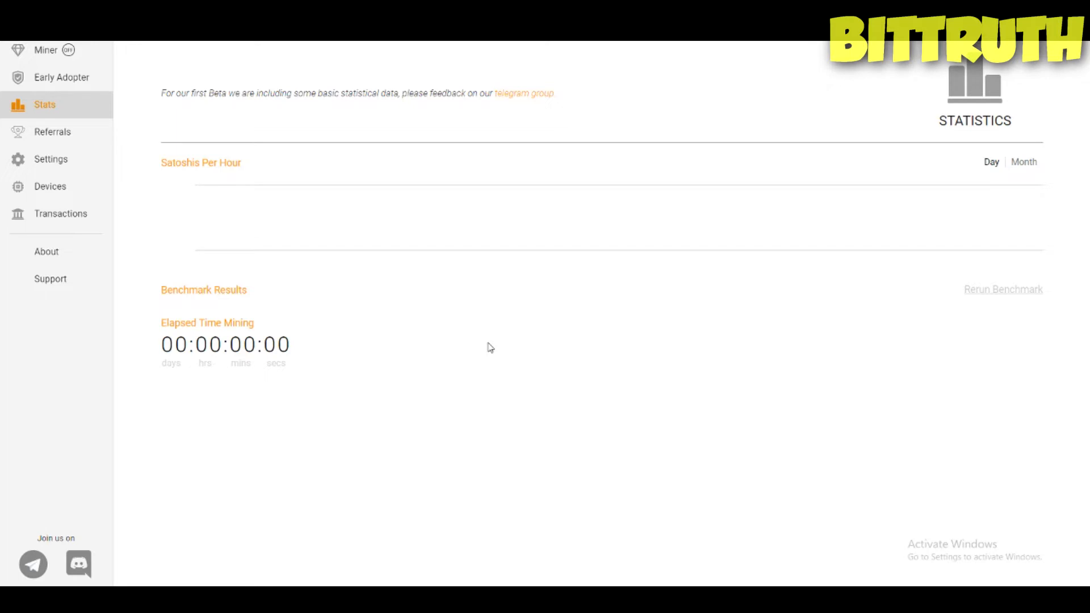
pyautogui.click(46, 50)
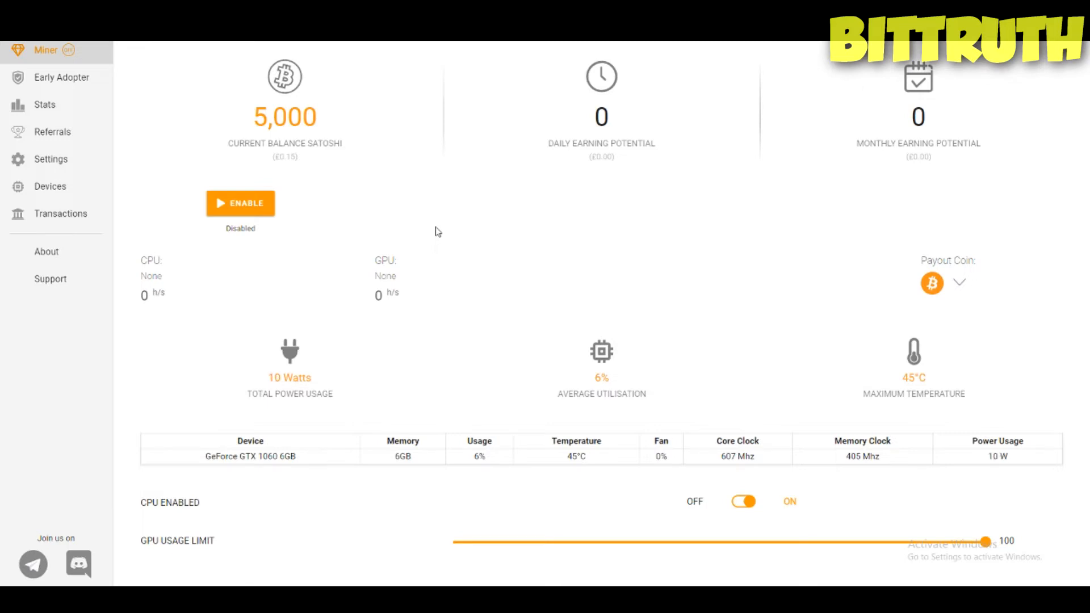
pyautogui.moveTo(496, 409)
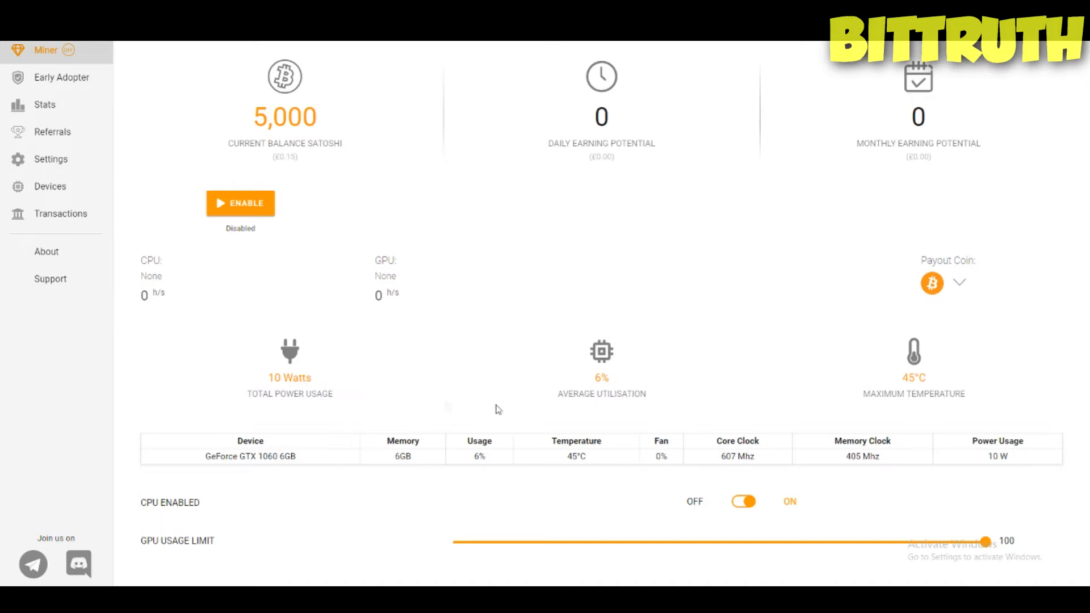
pyautogui.moveTo(588, 381)
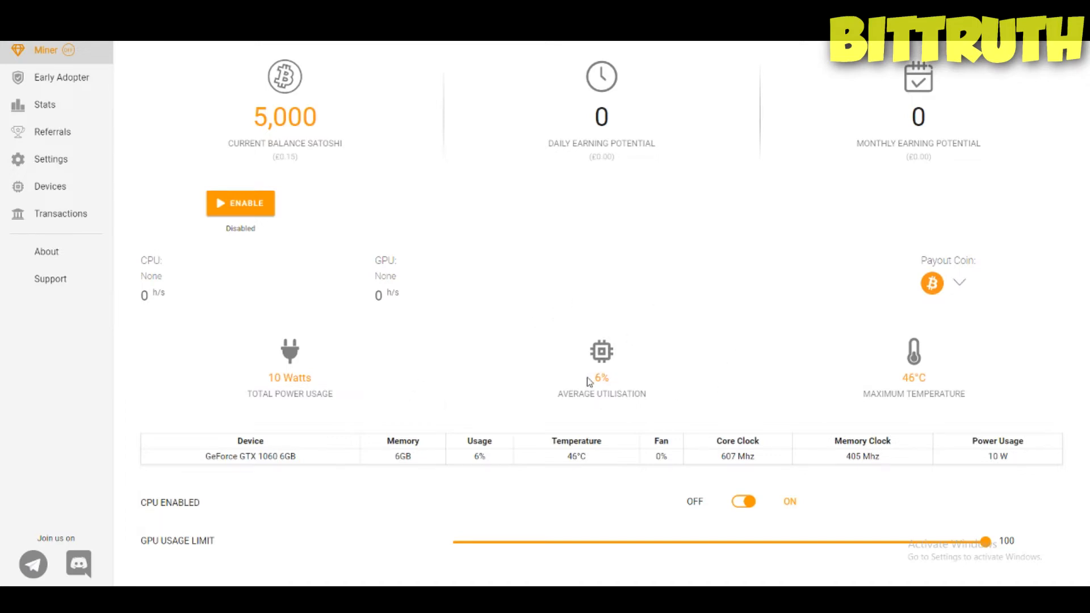
# - Revisit the Early Adopter benefits, then open Statistics showing zero mining time
pyautogui.click(61, 78)
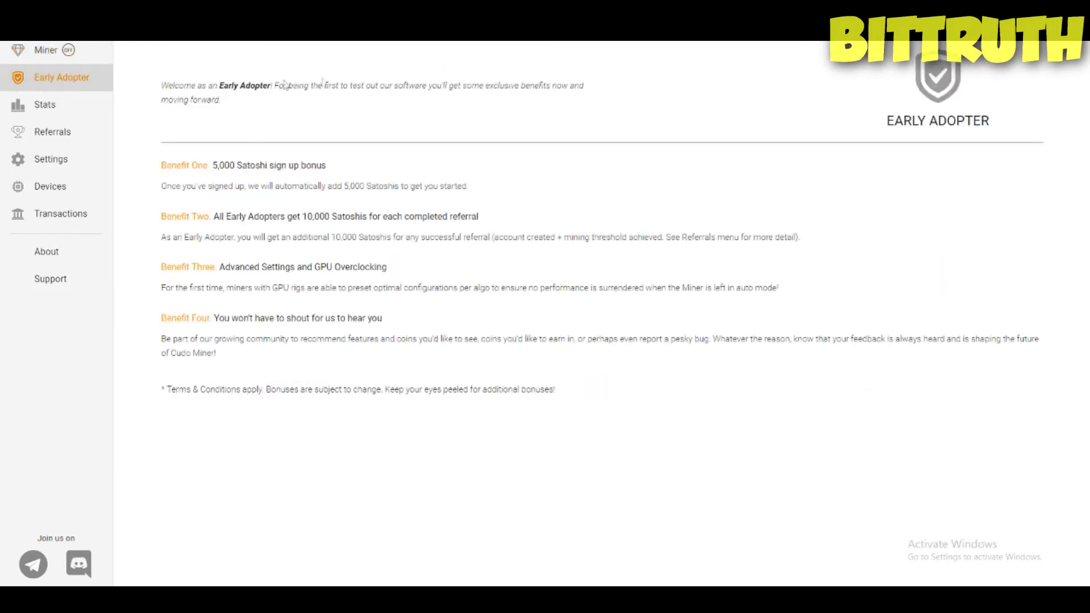
pyautogui.moveTo(687, 237)
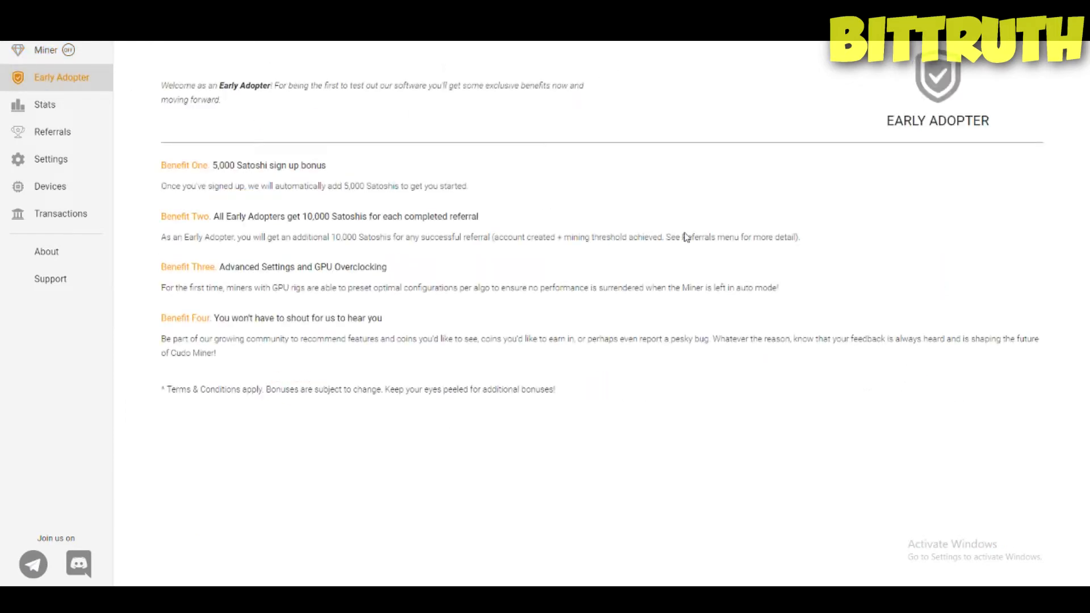
pyautogui.moveTo(1036, 94)
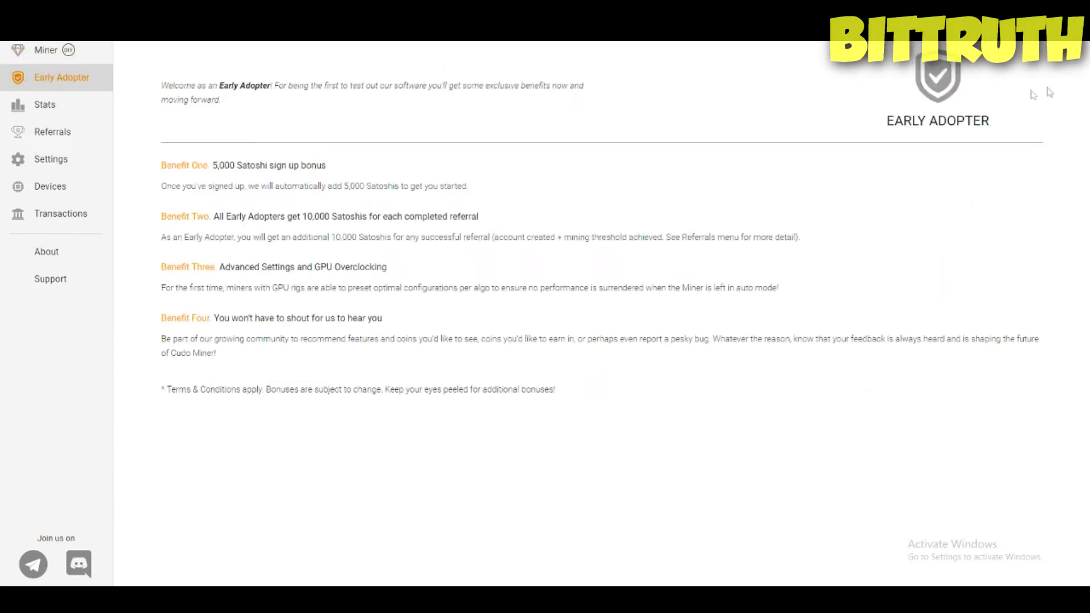
pyautogui.click(44, 105)
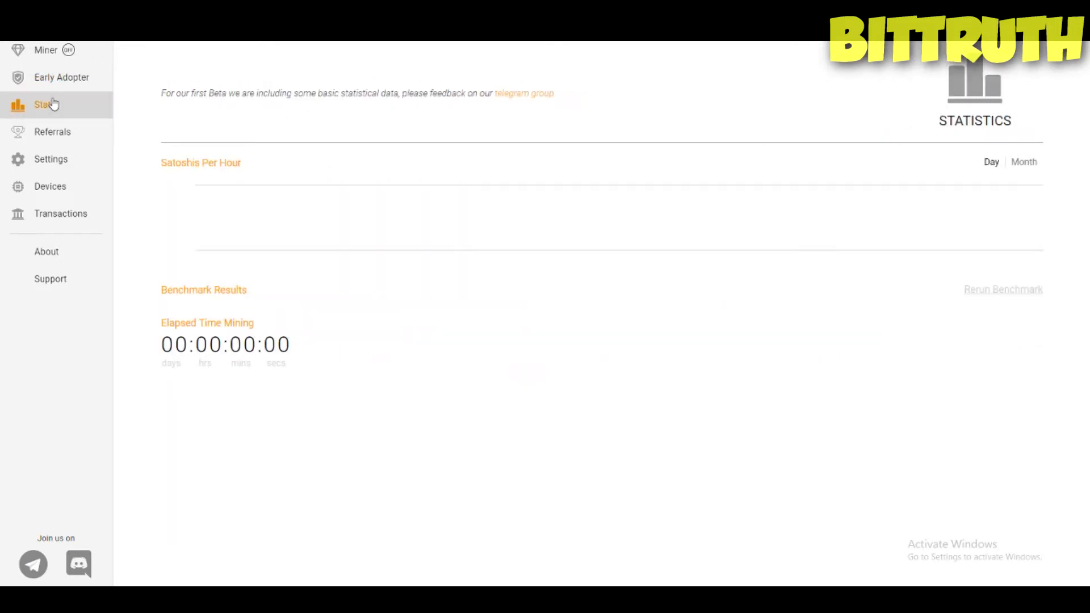
pyautogui.moveTo(405, 449)
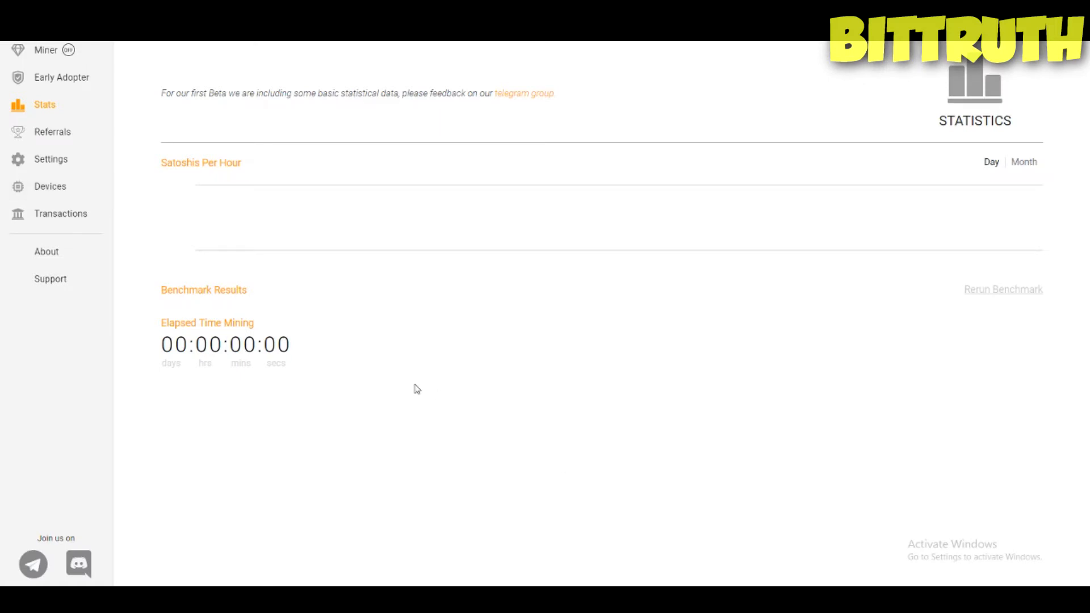
# - Check the Settings page with third-party miners on, then return to the Miner dashboard
pyautogui.click(50, 158)
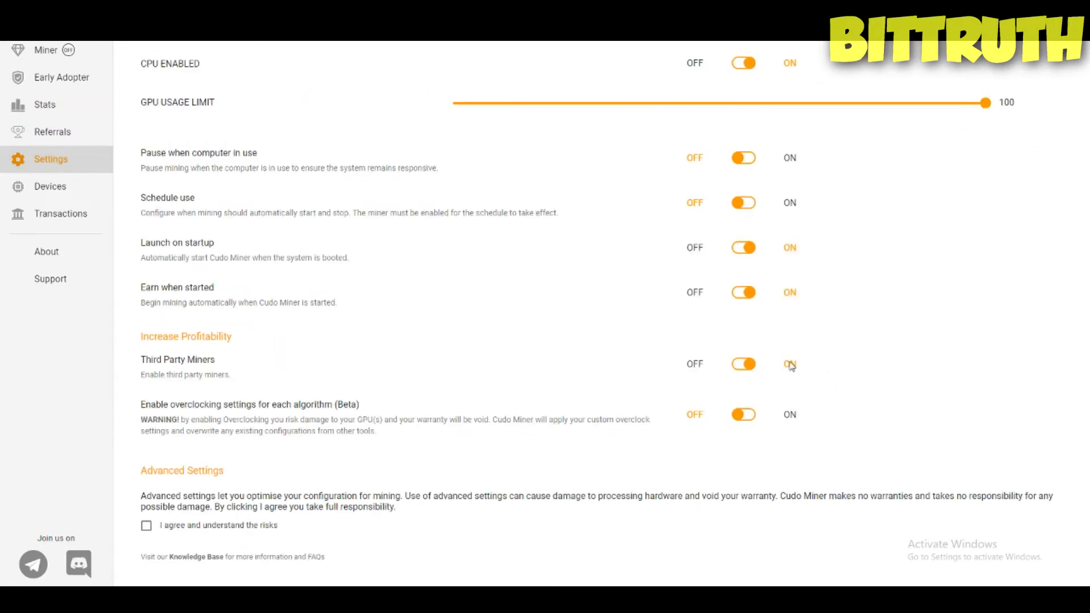
pyautogui.moveTo(860, 377)
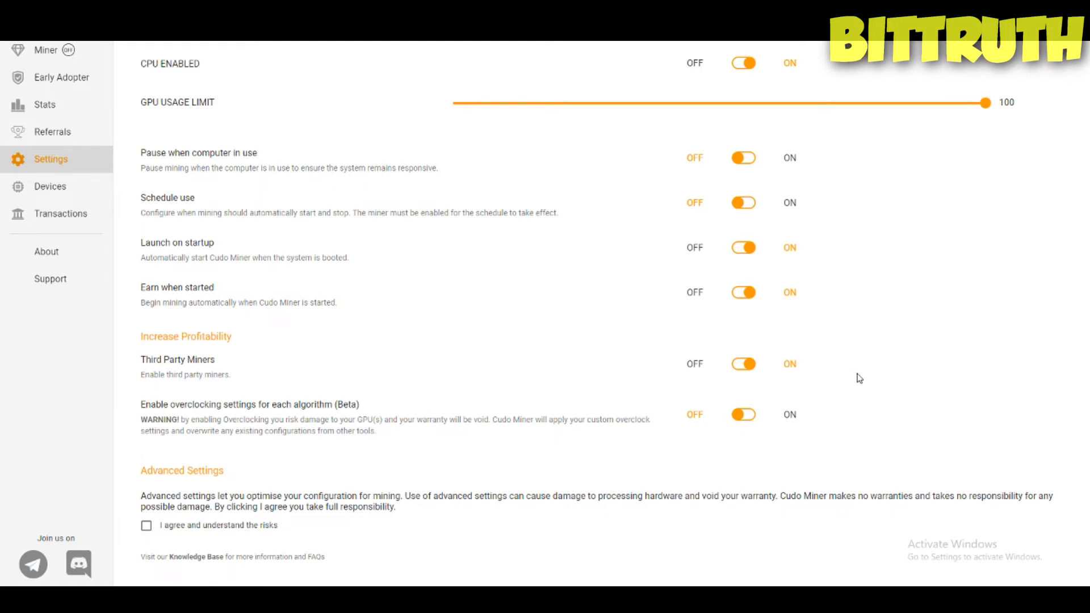
pyautogui.moveTo(428, 235)
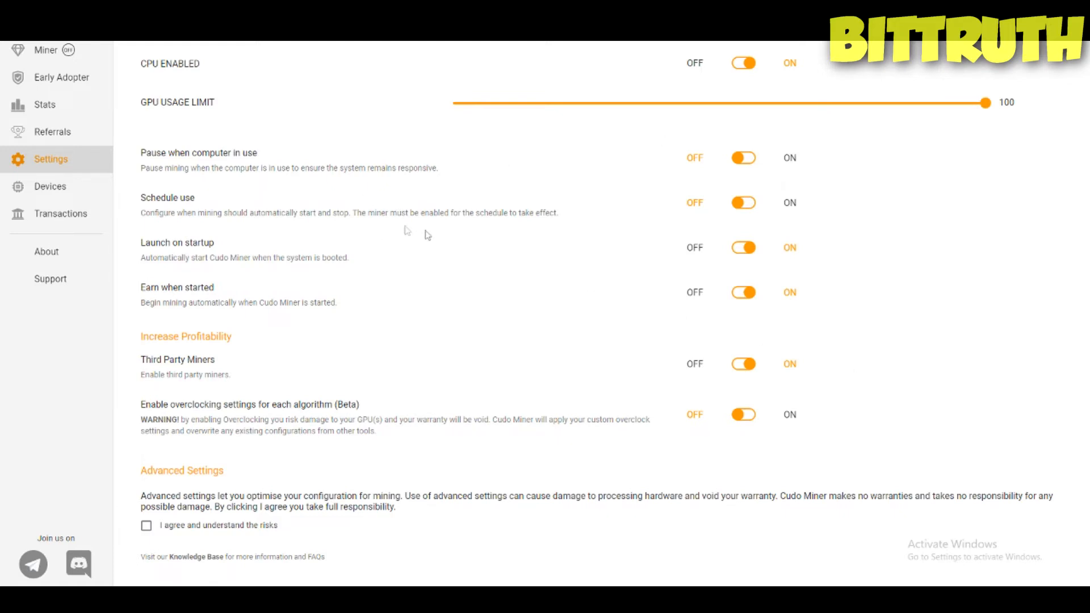
pyautogui.click(46, 49)
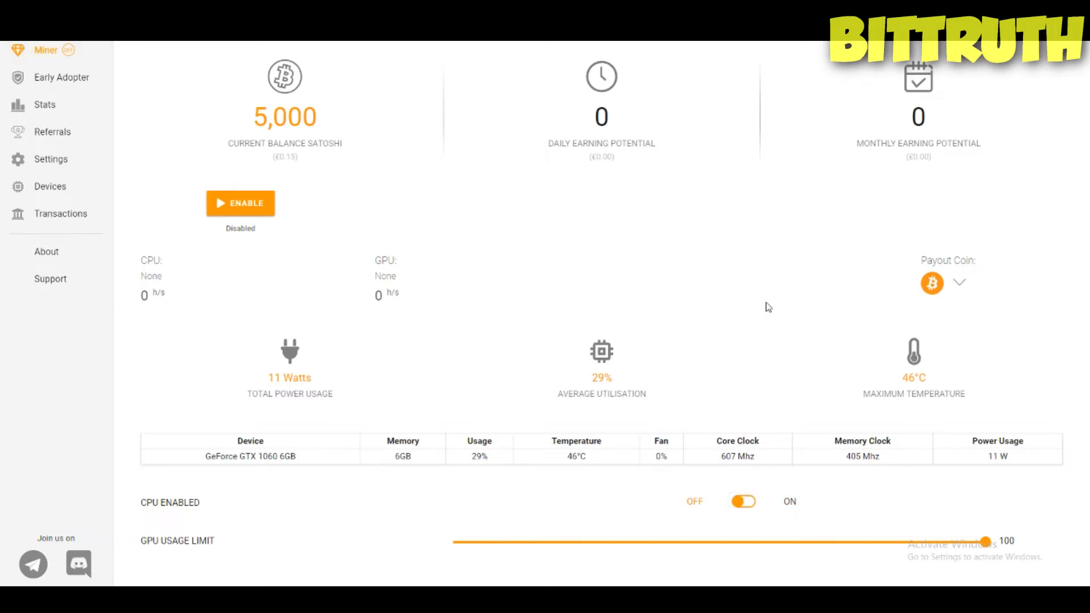
# - Open the Payout Coin dropdown showing Bitcoin as the current coin
pyautogui.click(932, 282)
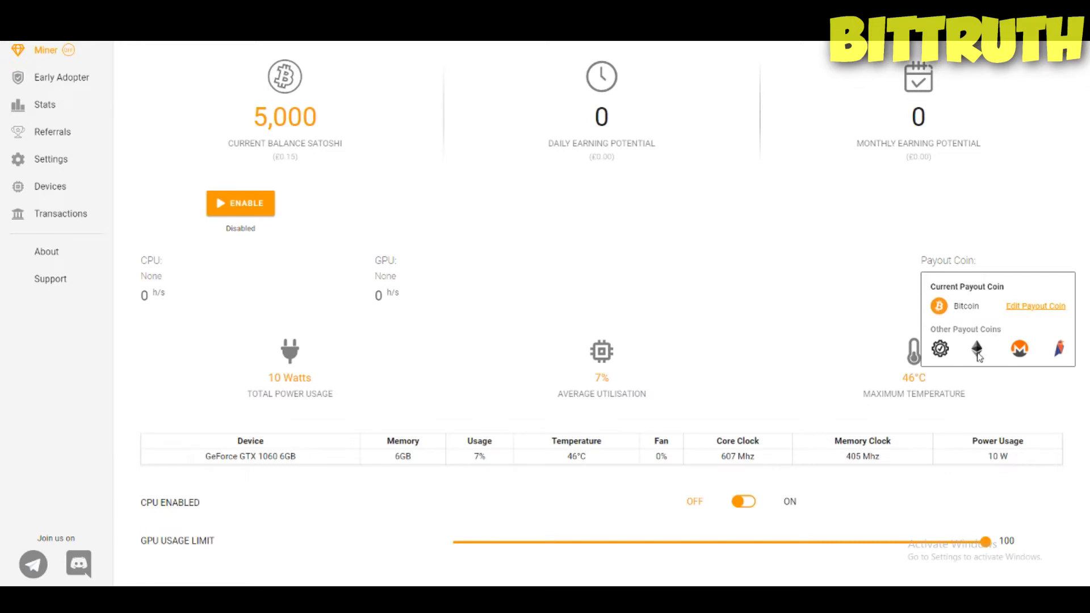
pyautogui.moveTo(976, 353)
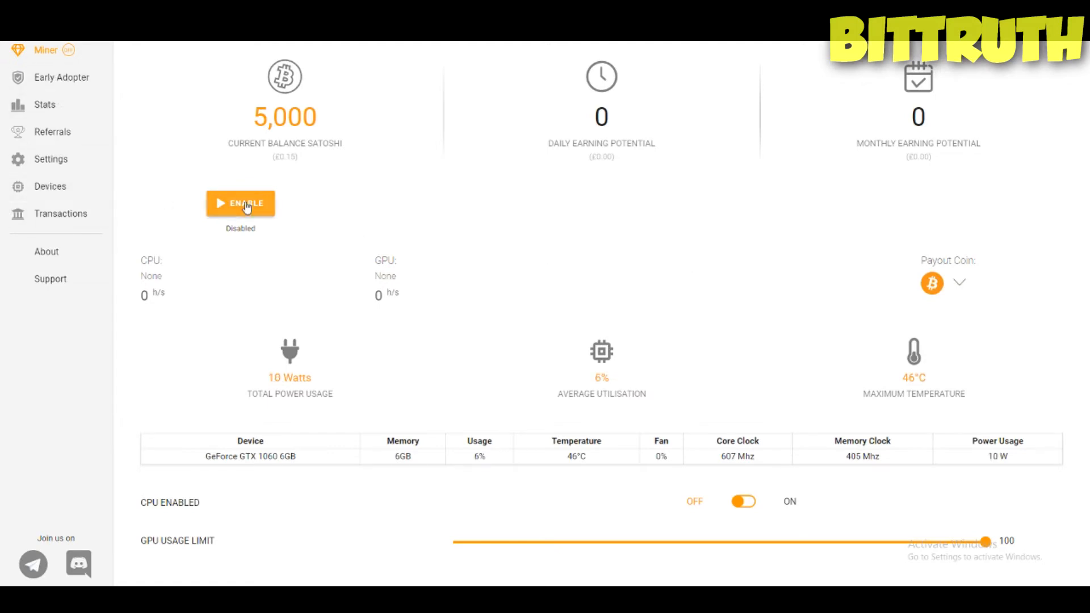
pyautogui.moveTo(359, 317)
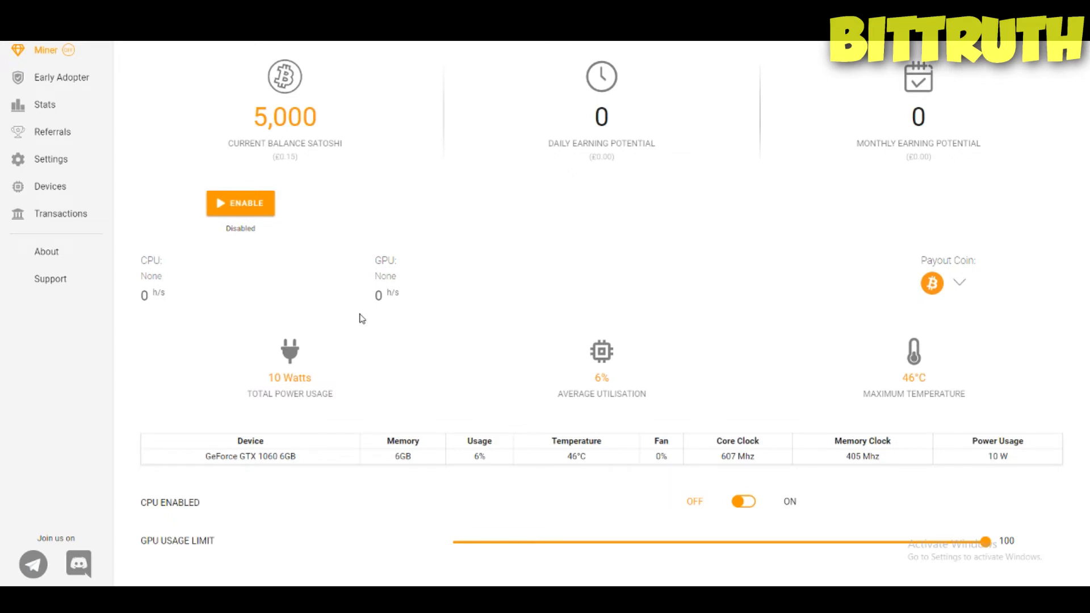
pyautogui.moveTo(410, 448)
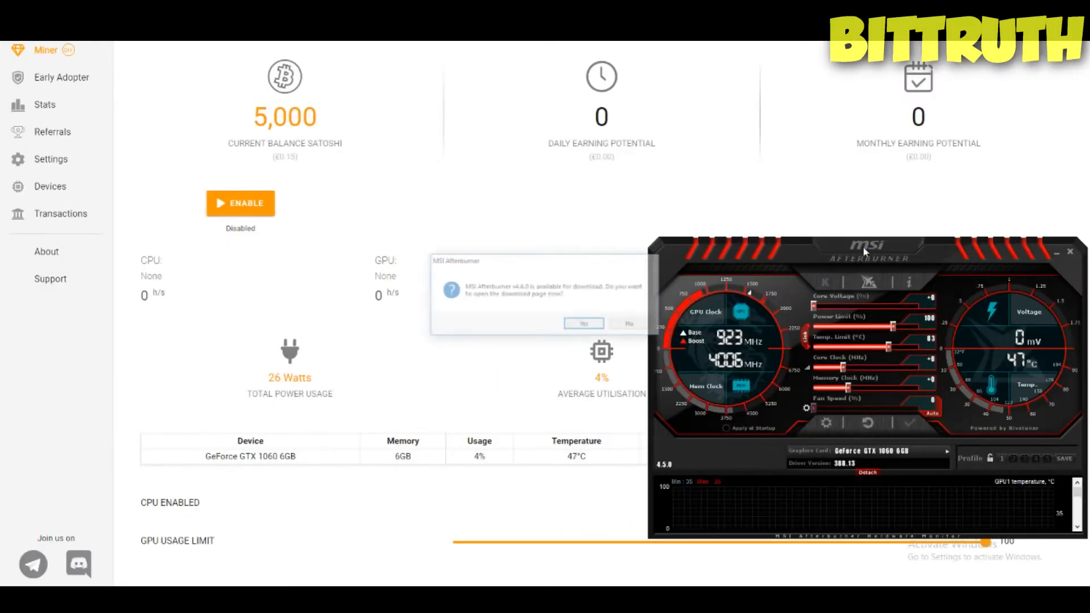
# - Decline MSI Afterburner's update download, leaving the GTX 1060 overclocking panel visible
pyautogui.click(628, 325)
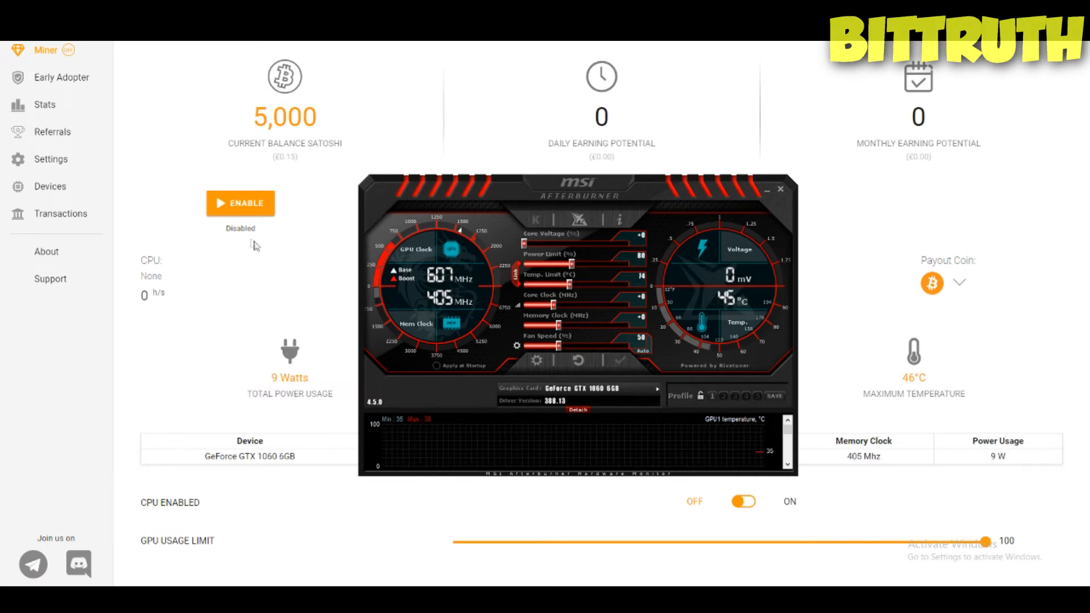
# - Resume mining so benchmarking starts, then go to the Settings page
pyautogui.click(240, 203)
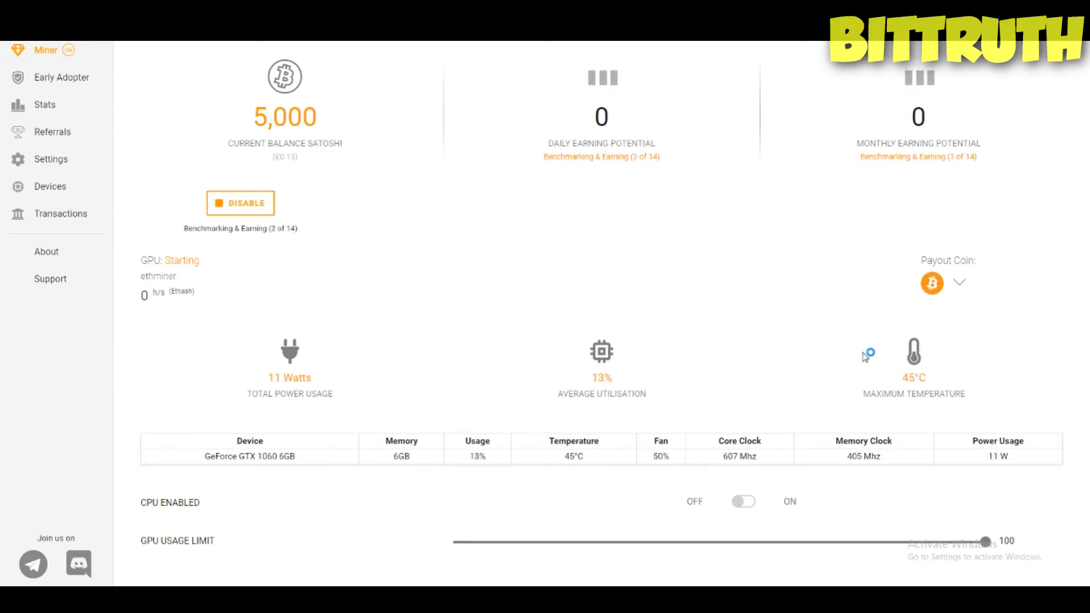
pyautogui.moveTo(987, 496)
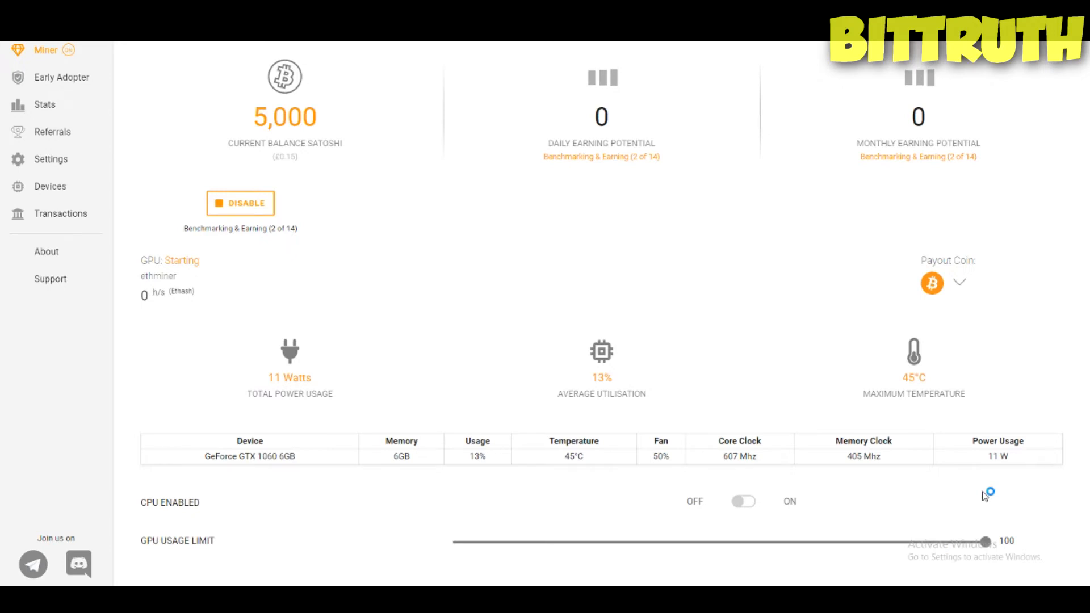
pyautogui.moveTo(984, 496)
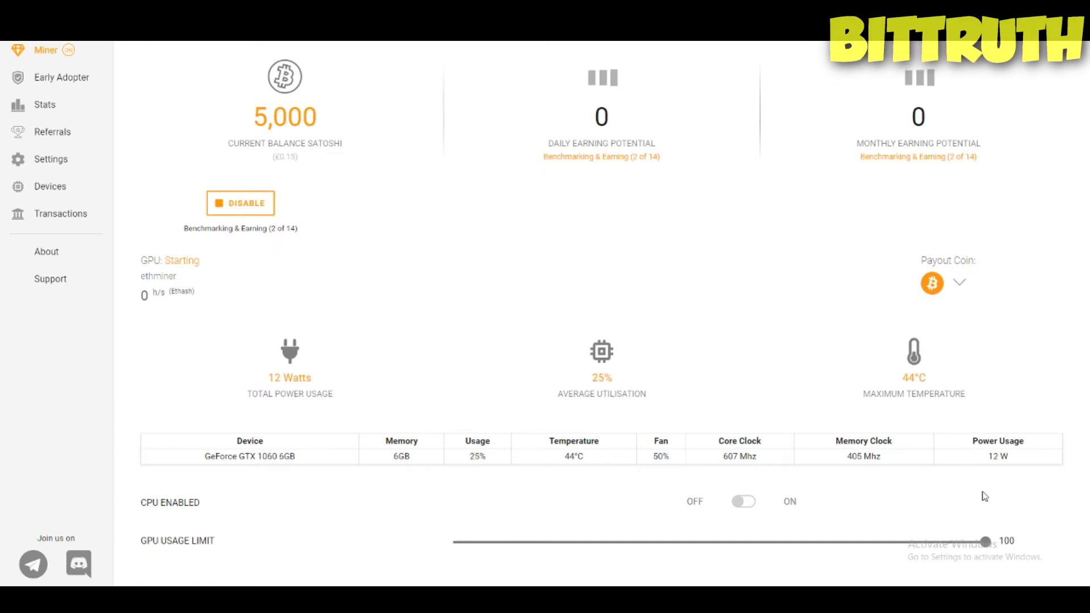
pyautogui.moveTo(270, 282)
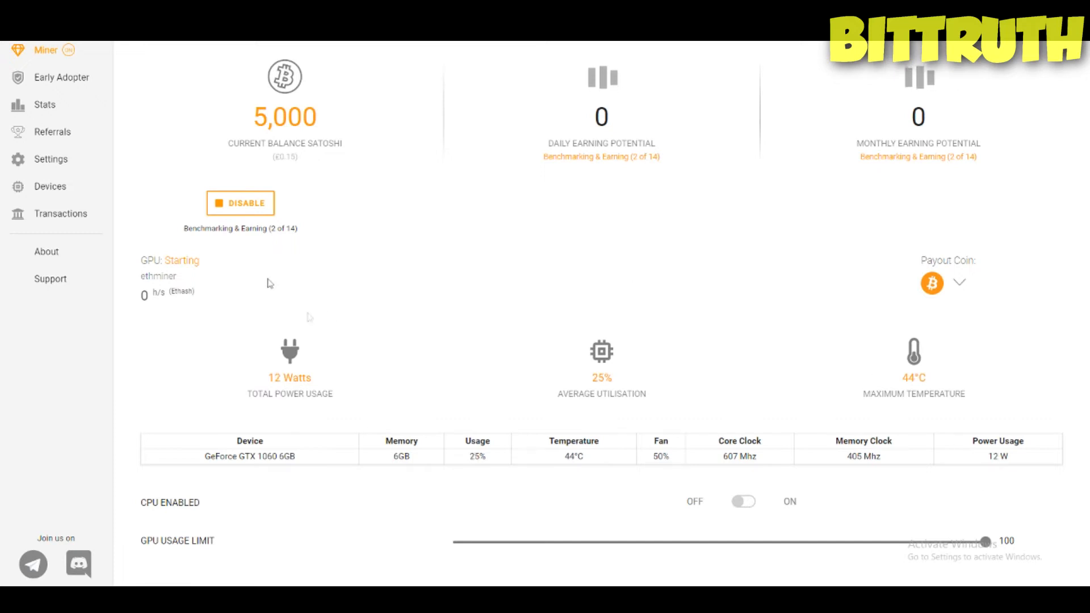
pyautogui.moveTo(75, 239)
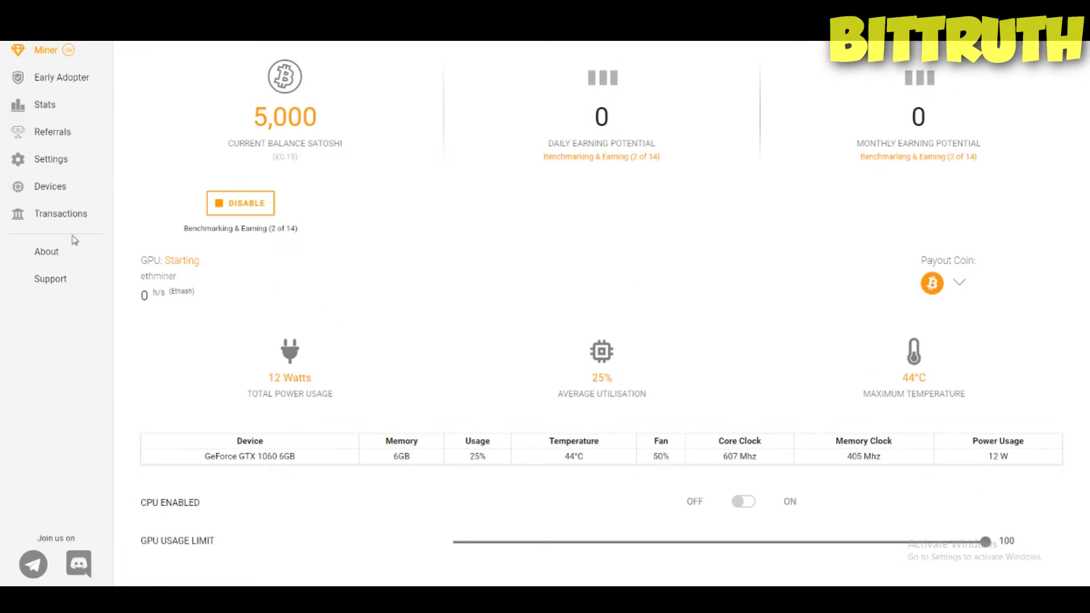
pyautogui.click(49, 159)
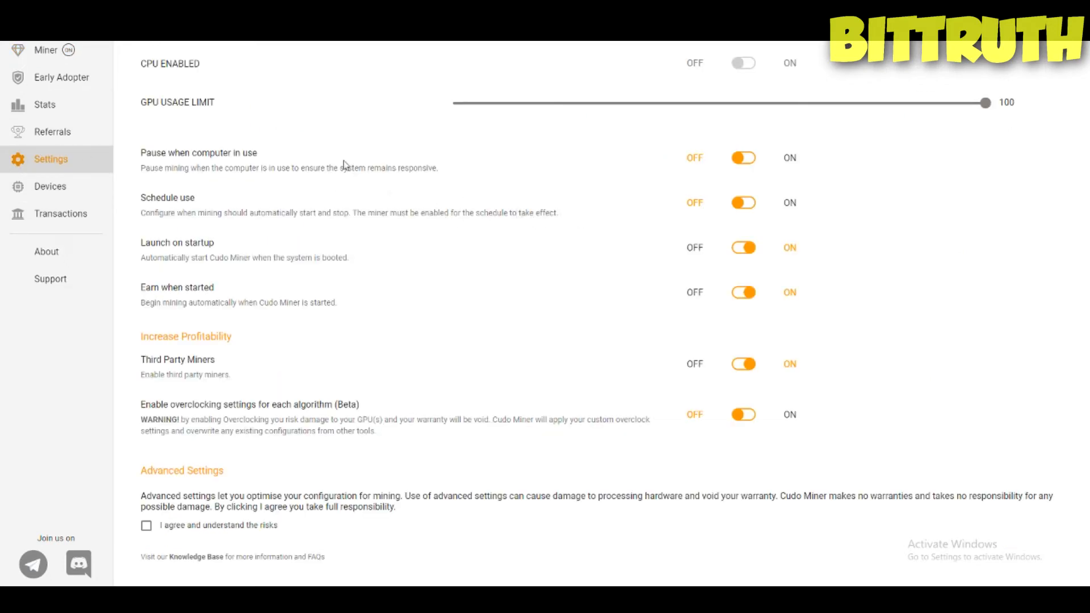
pyautogui.moveTo(263, 89)
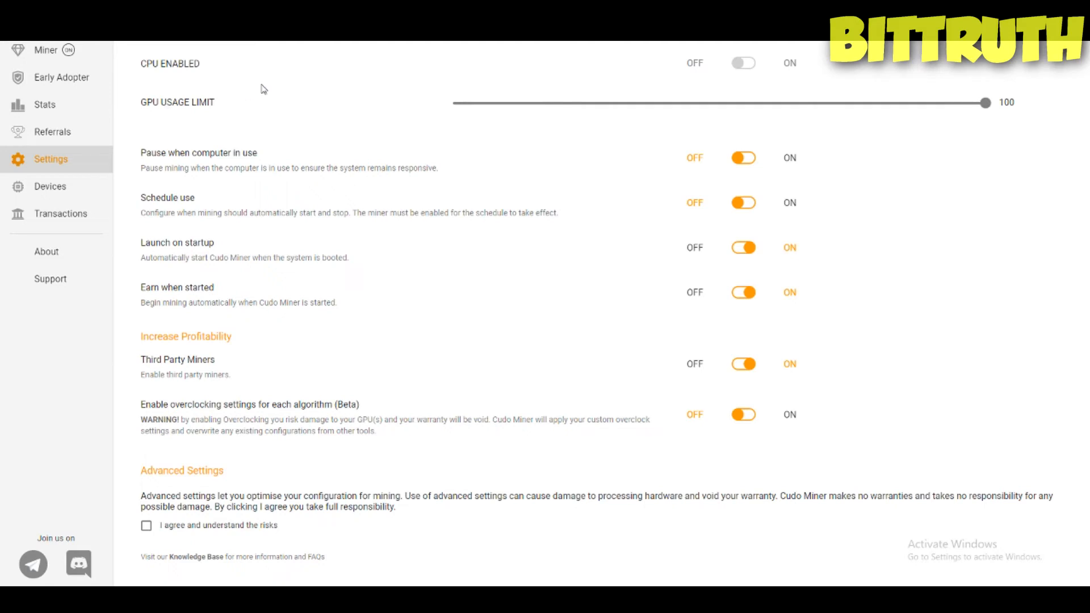
pyautogui.moveTo(241, 166)
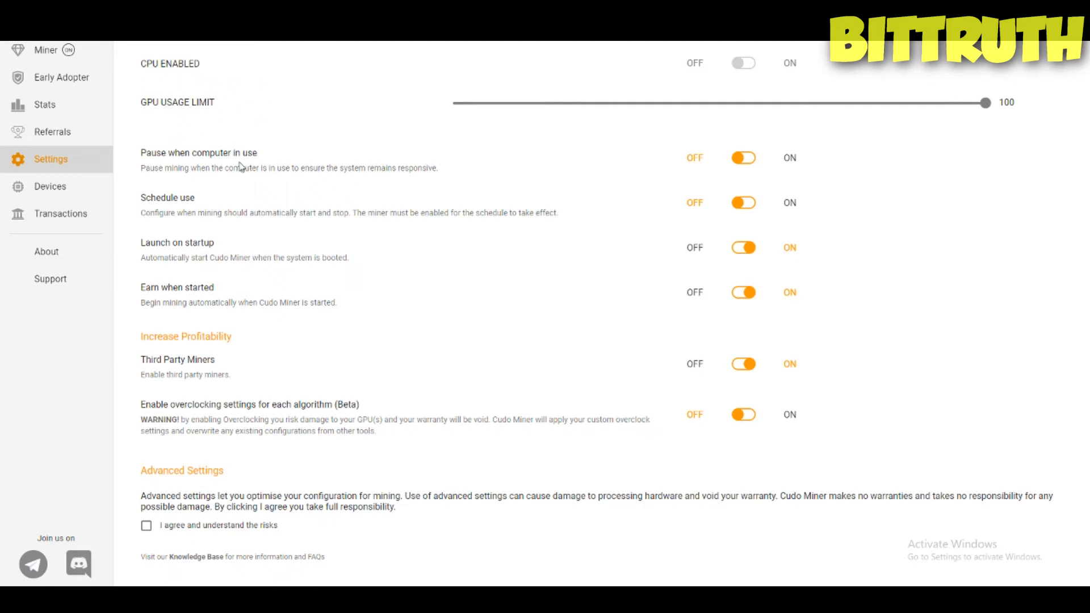
pyautogui.moveTo(176, 152)
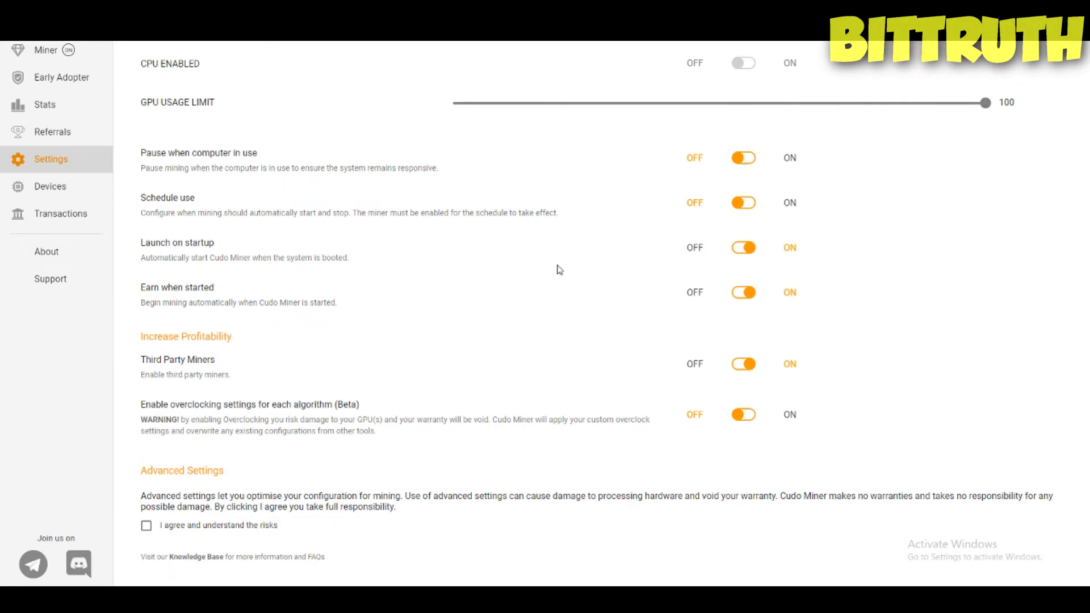
pyautogui.moveTo(638, 230)
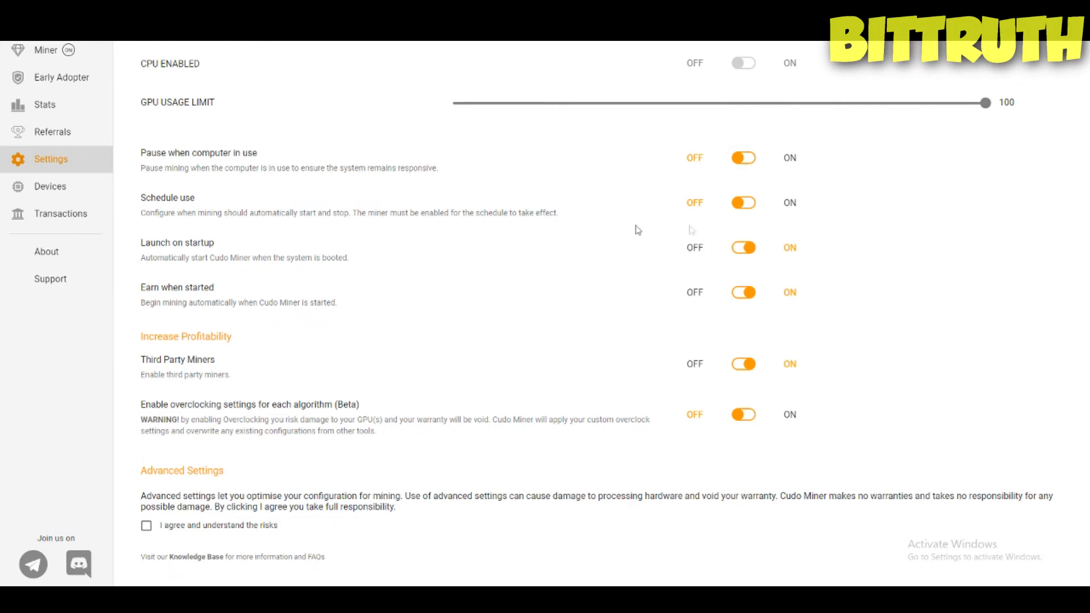
pyautogui.click(743, 202)
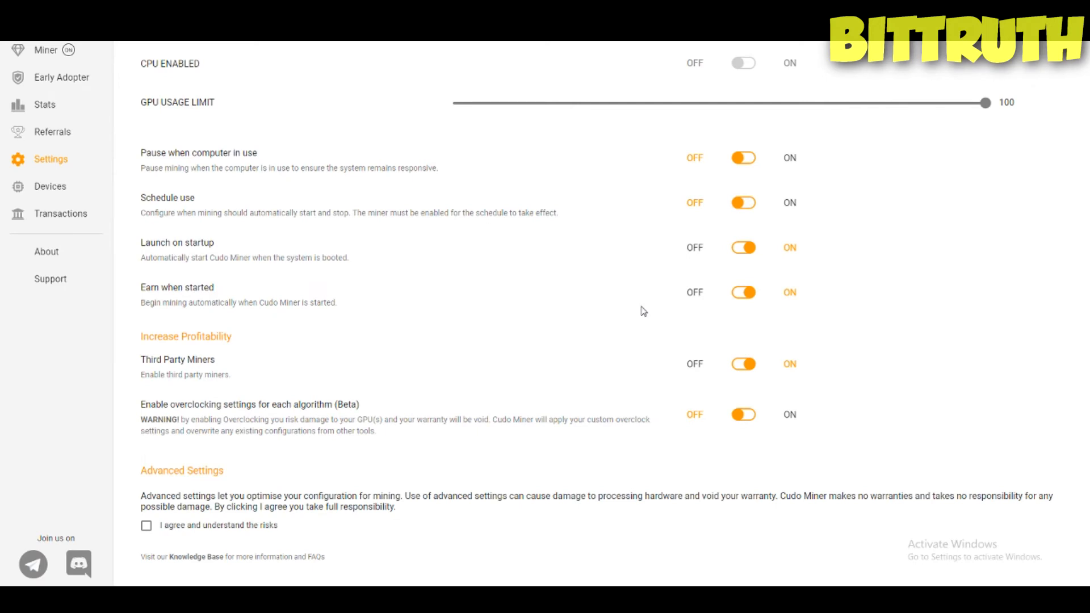
pyautogui.moveTo(785, 299)
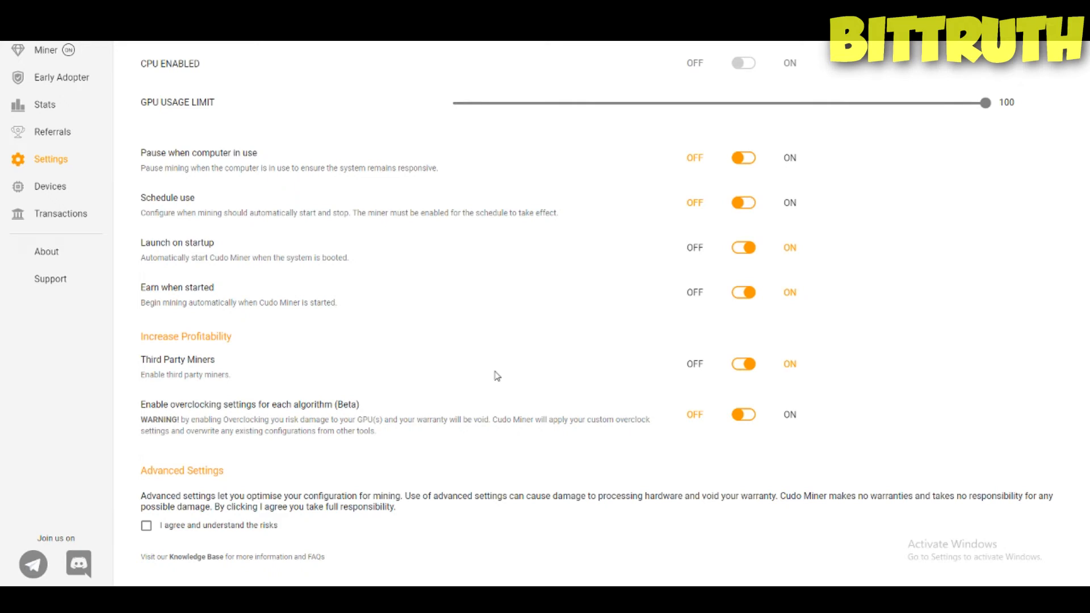
pyautogui.moveTo(497, 342)
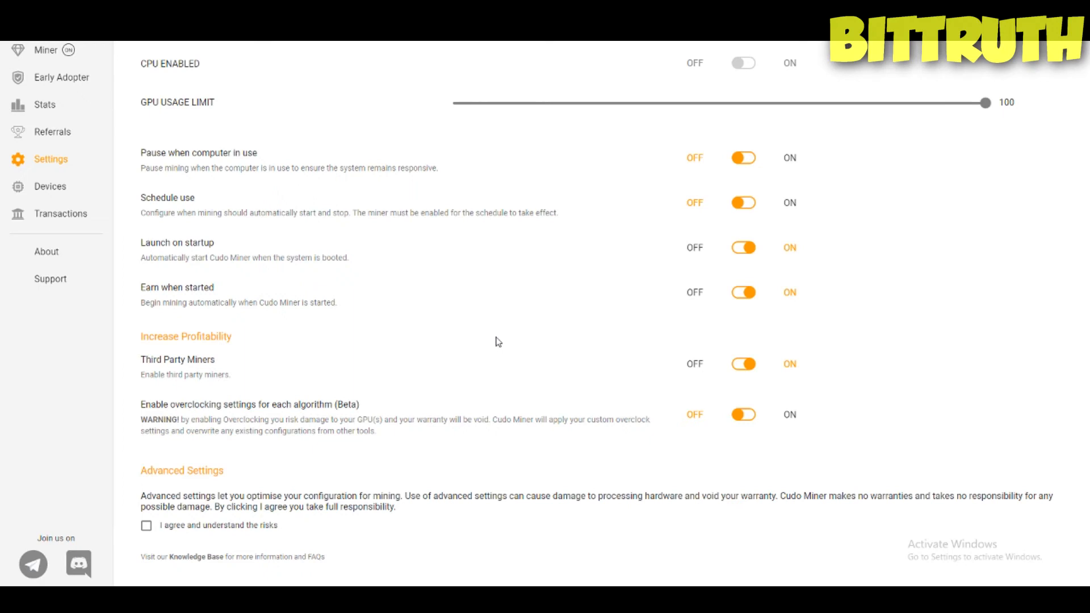
pyautogui.moveTo(829, 427)
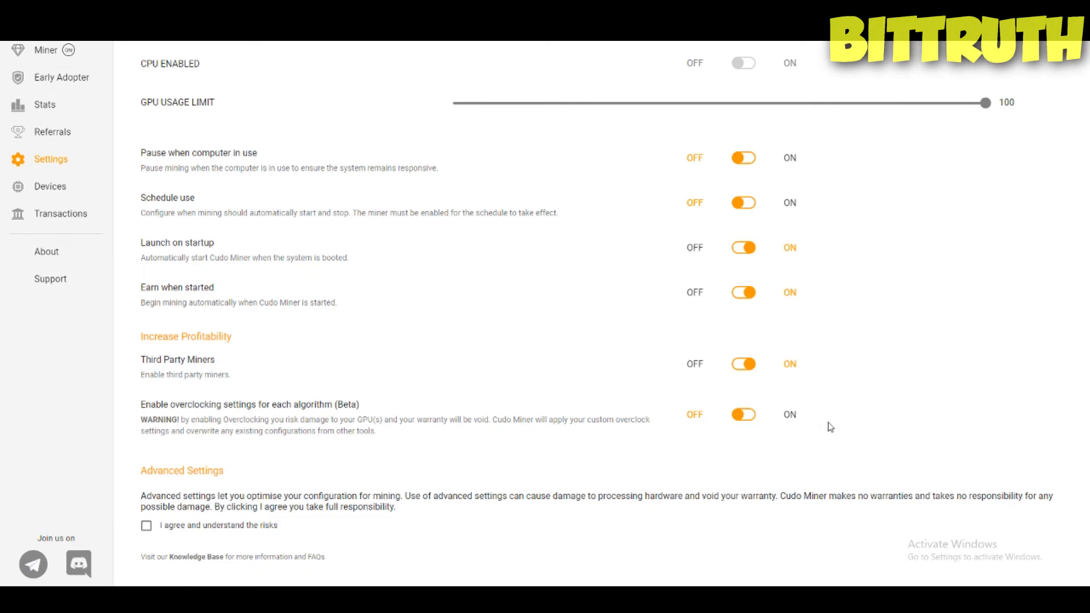
pyautogui.moveTo(457, 387)
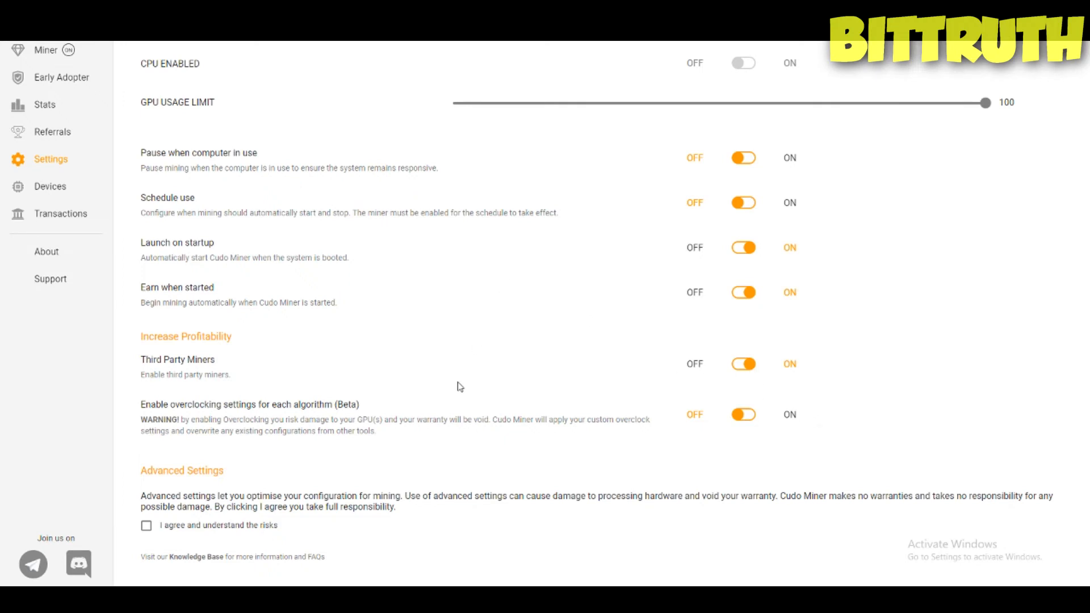
pyautogui.moveTo(362, 235)
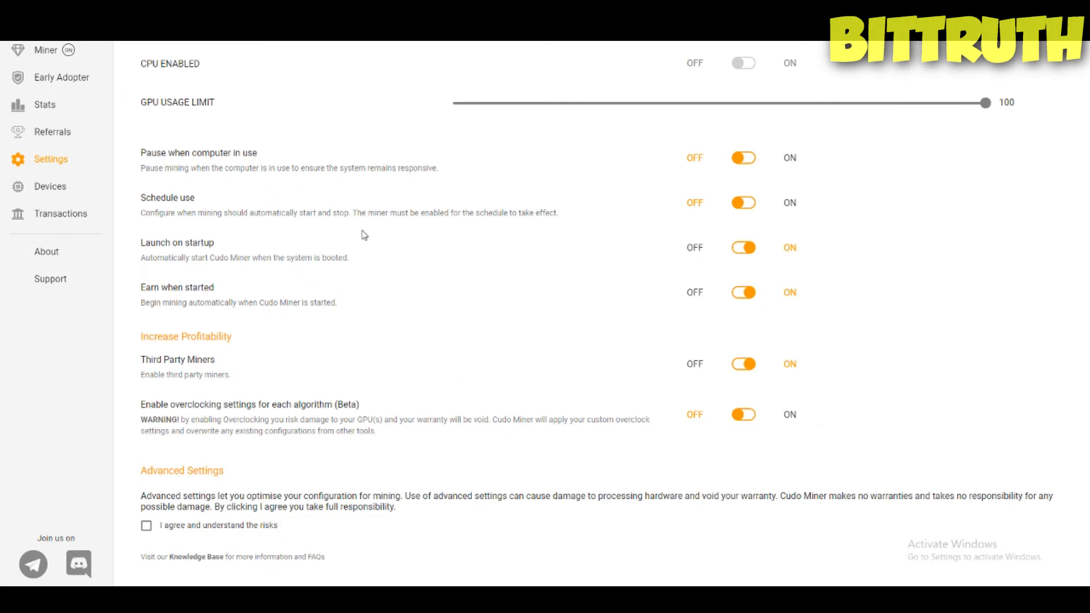
pyautogui.moveTo(538, 325)
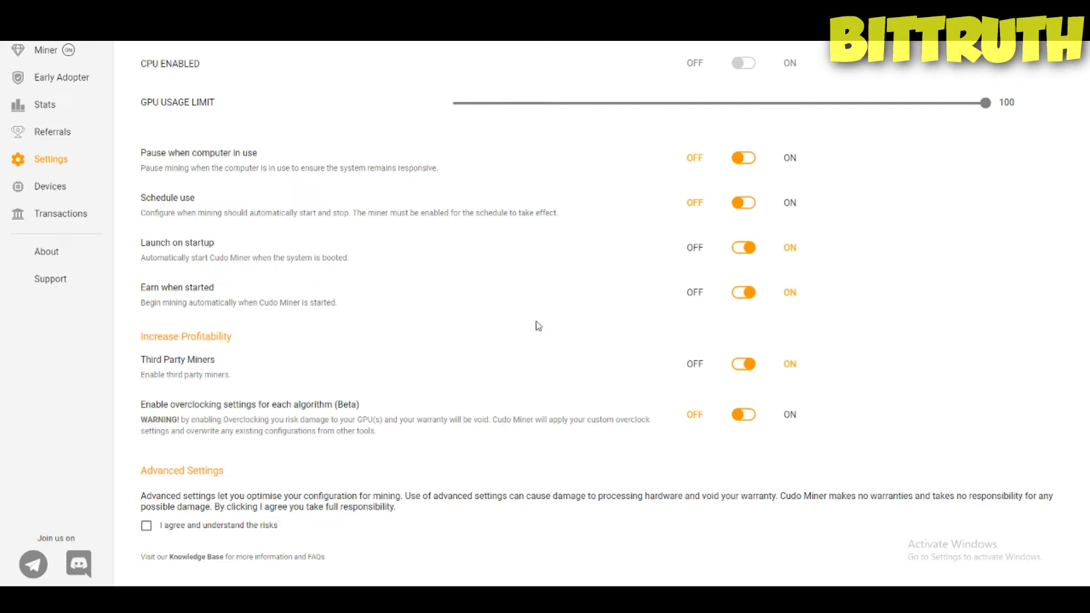
pyautogui.moveTo(212, 267)
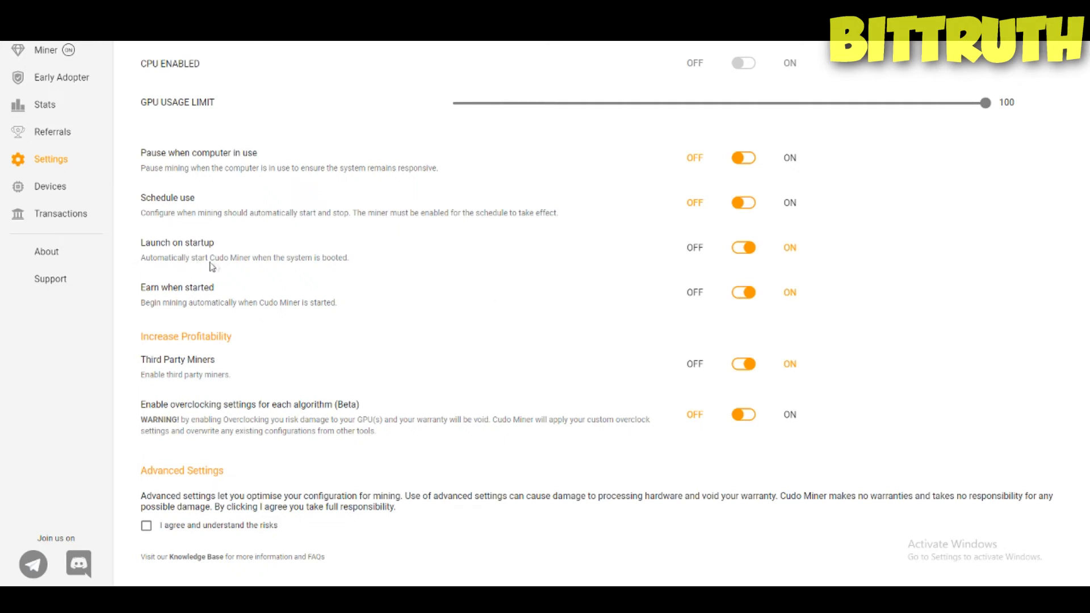
pyautogui.moveTo(176, 275)
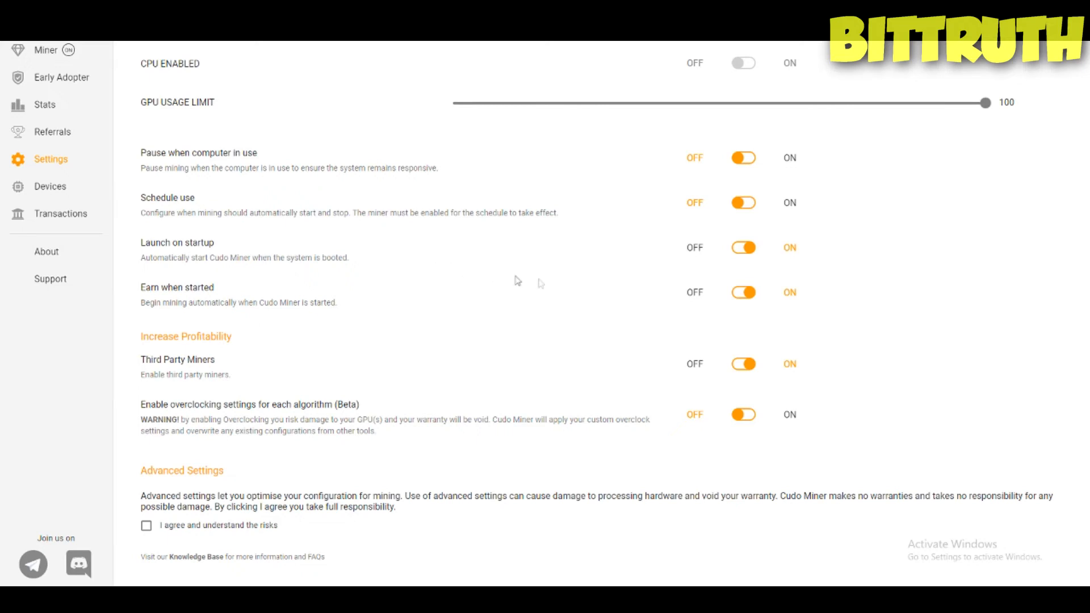
pyautogui.moveTo(668, 269)
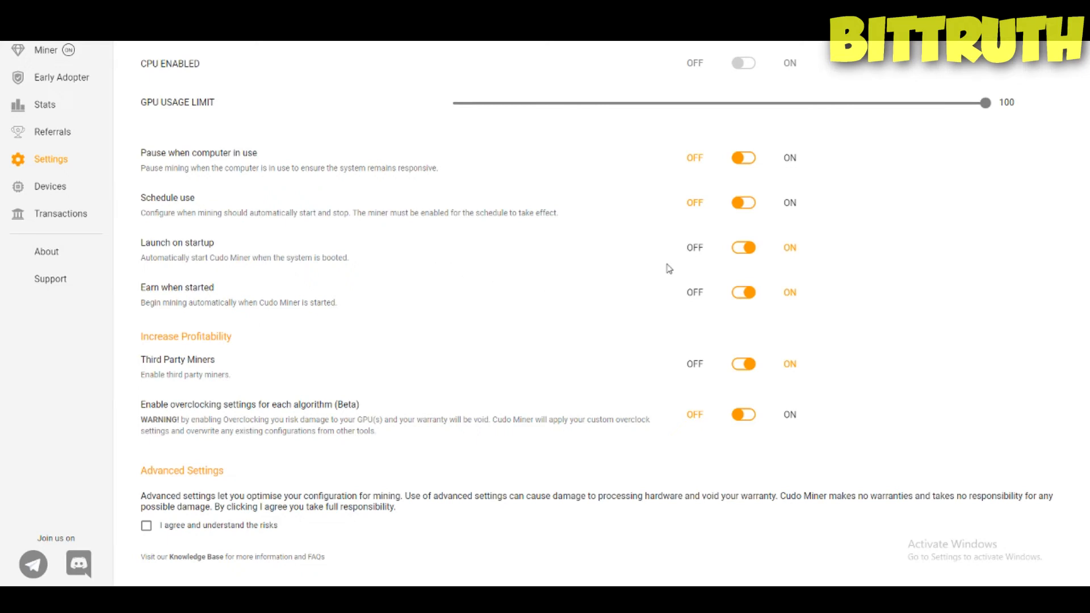
pyautogui.moveTo(497, 309)
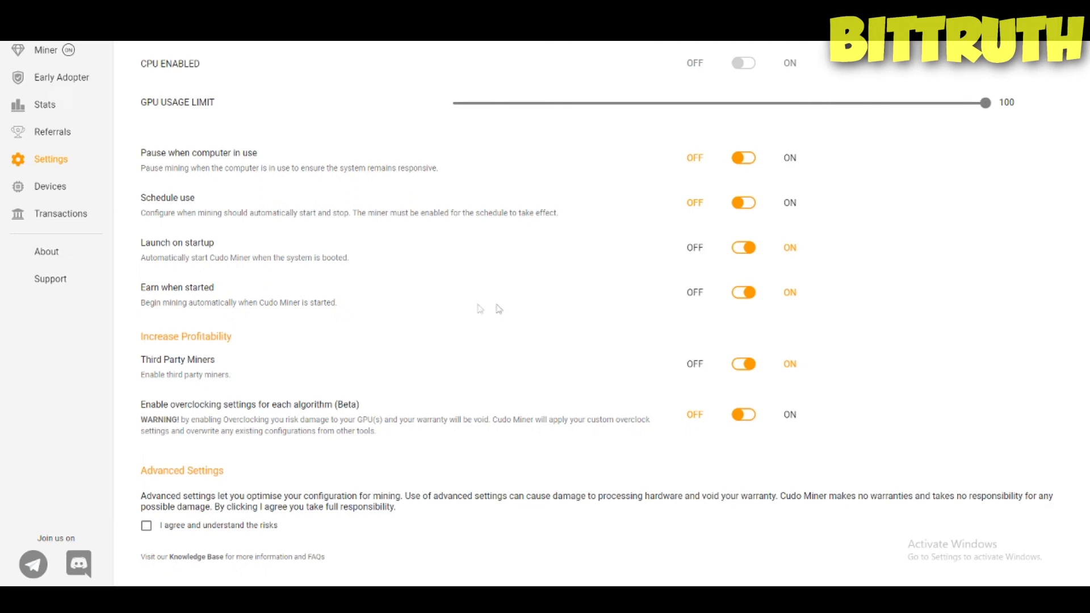
pyautogui.moveTo(349, 252)
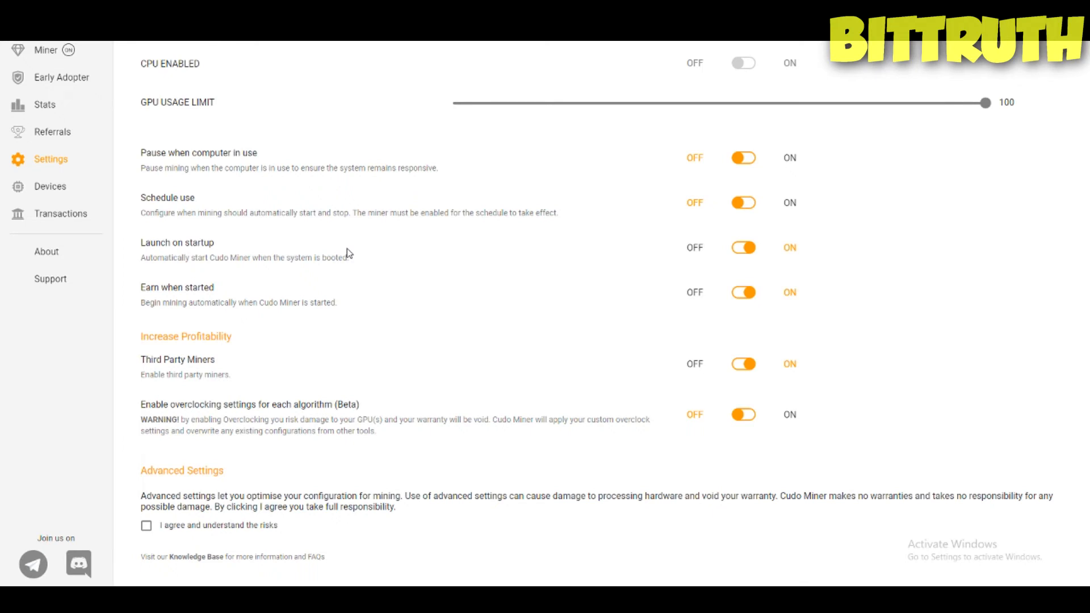
pyautogui.moveTo(406, 285)
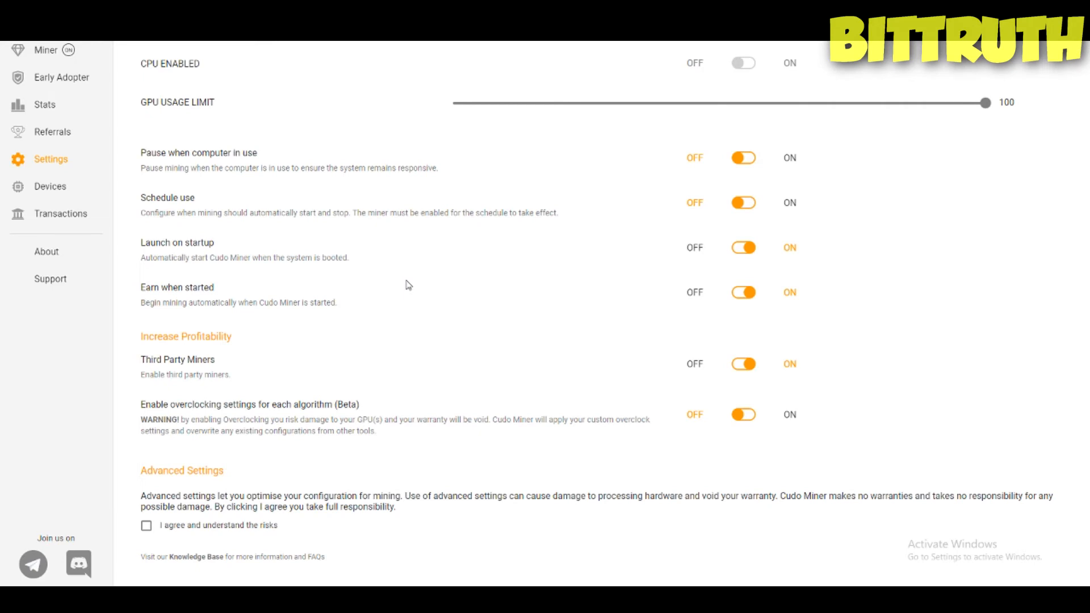
pyautogui.moveTo(698, 272)
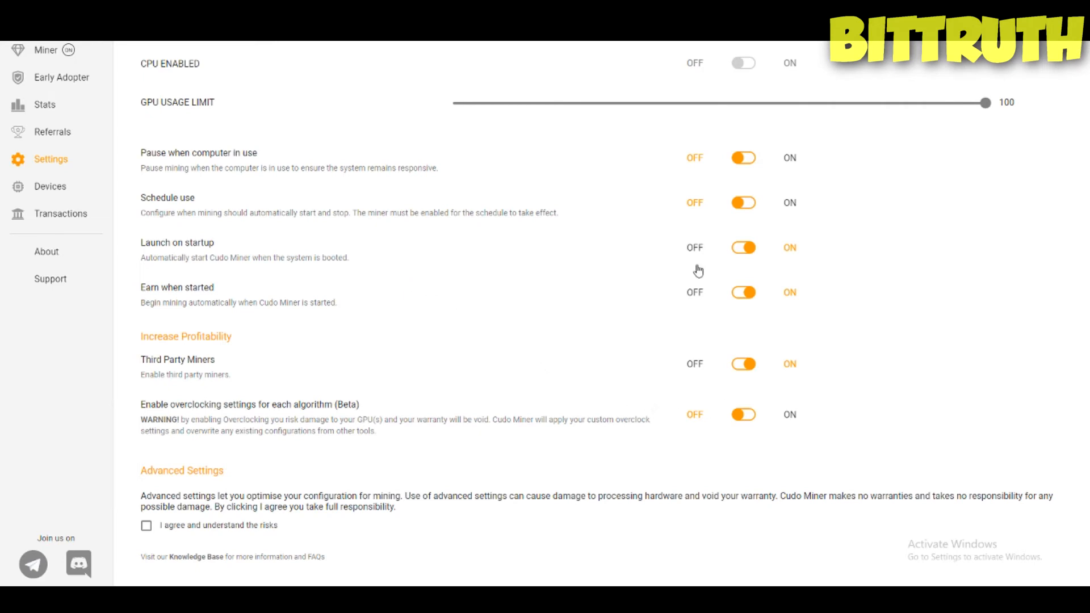
pyautogui.moveTo(781, 267)
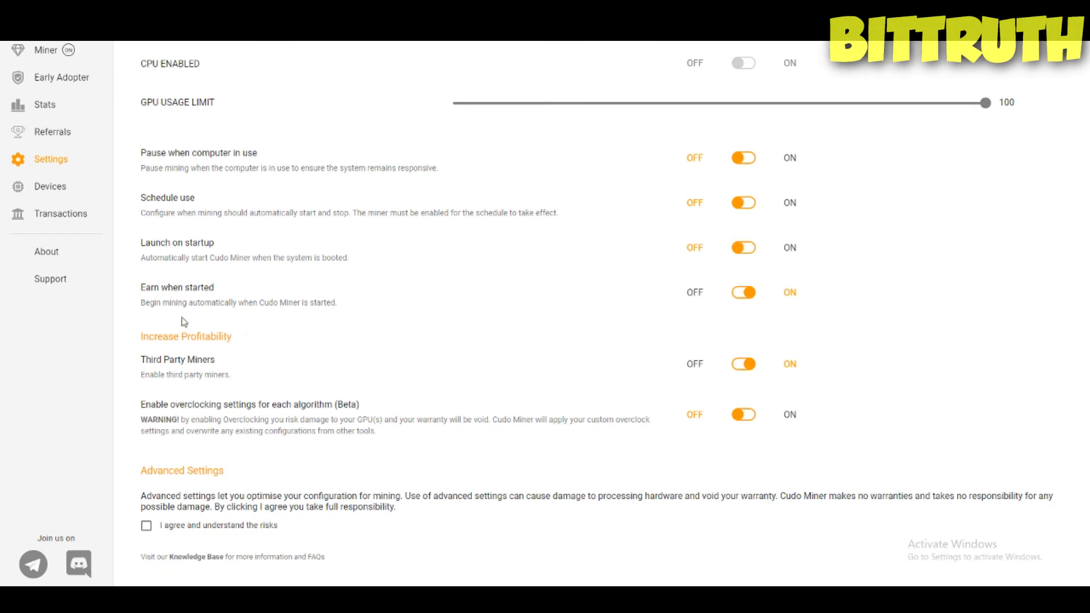
pyautogui.moveTo(183, 313)
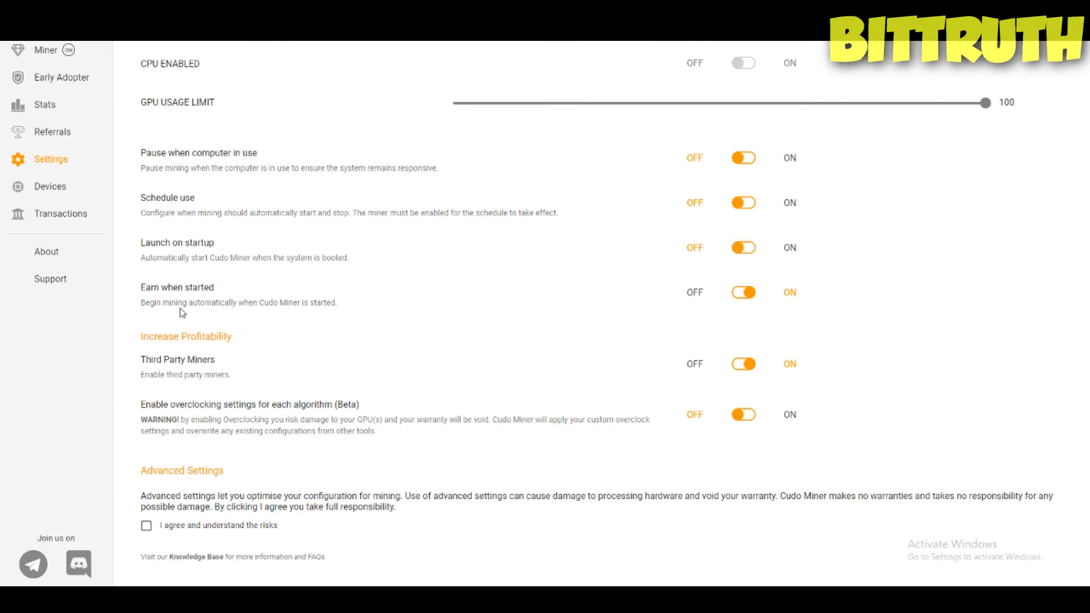
pyautogui.moveTo(316, 307)
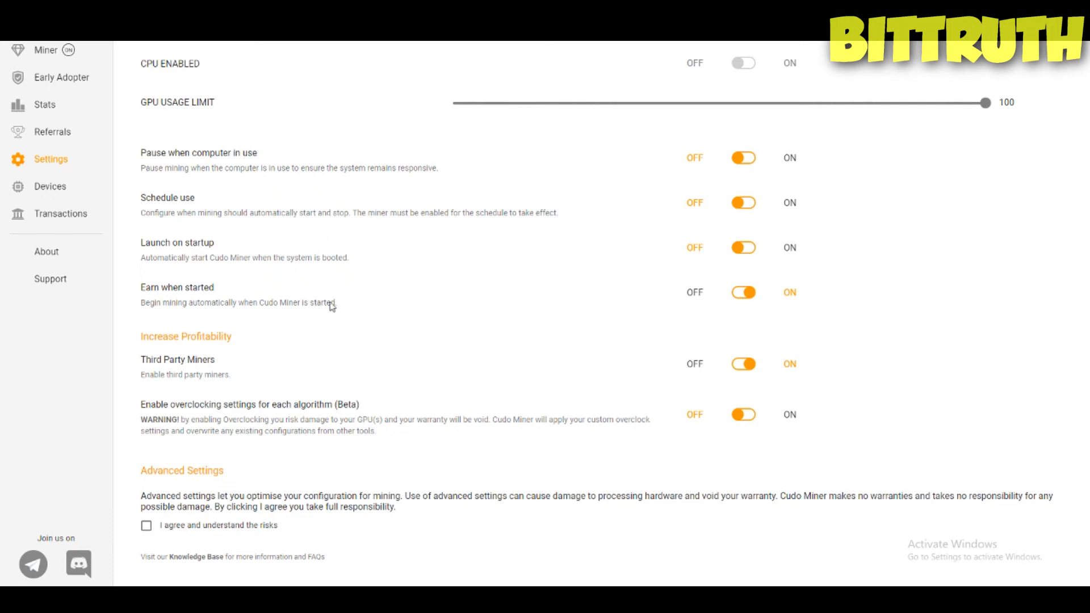
pyautogui.moveTo(196, 308)
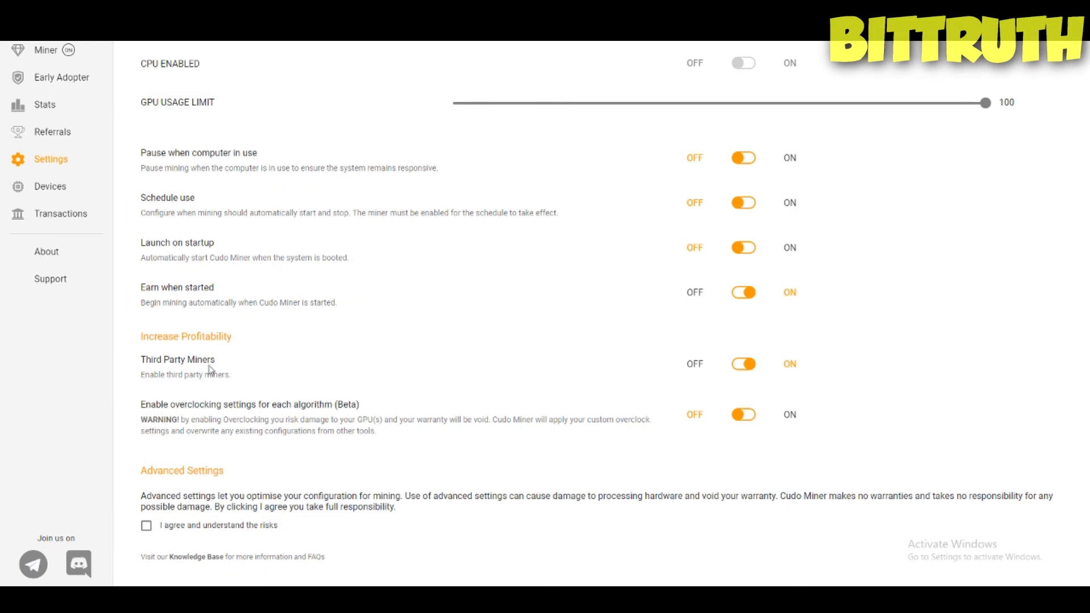
pyautogui.moveTo(212, 369)
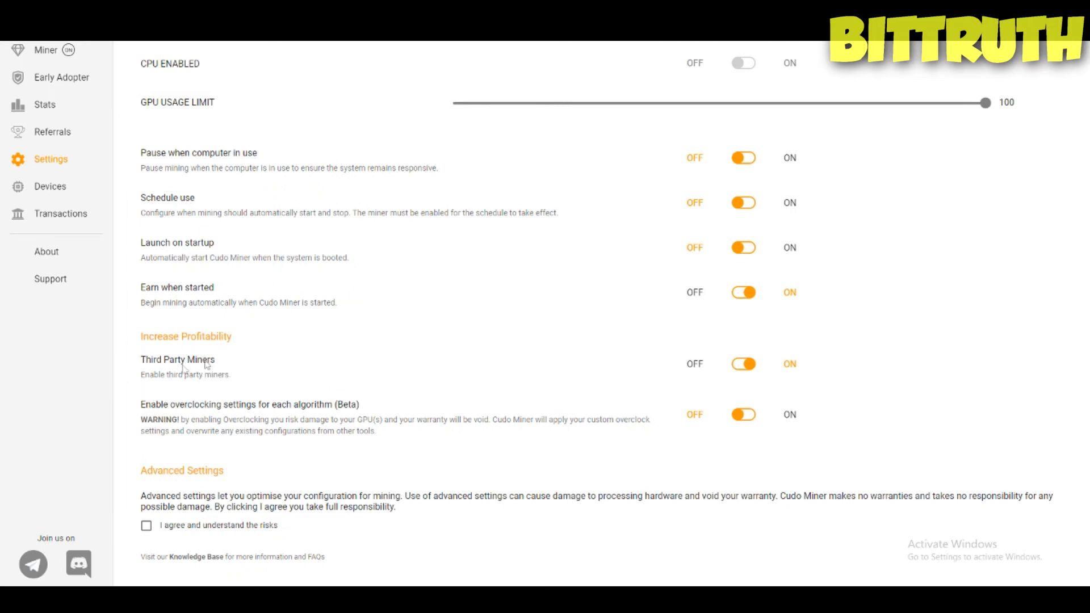
pyautogui.moveTo(220, 426)
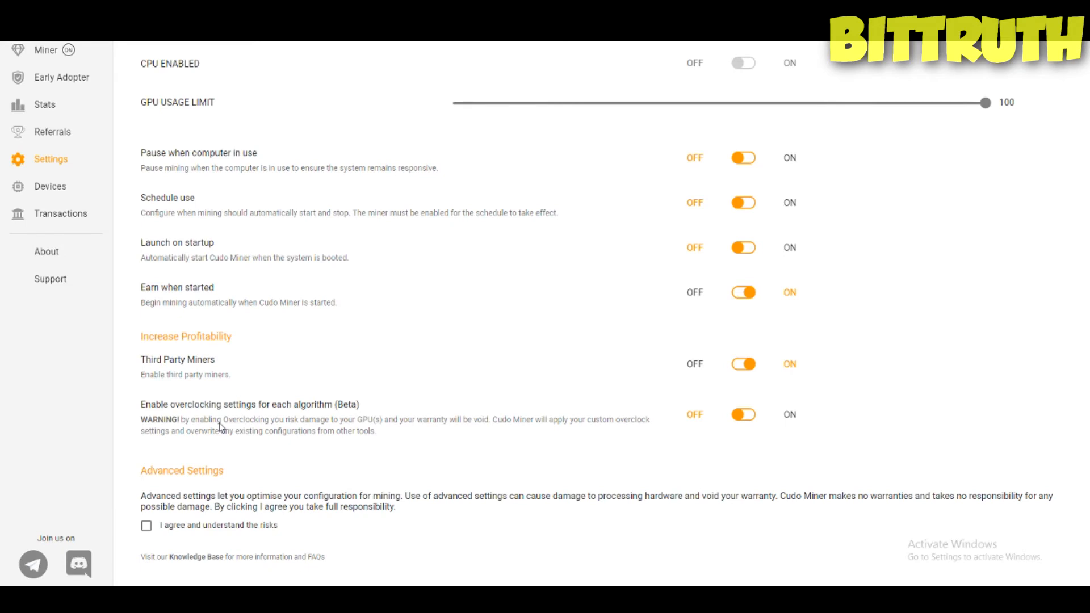
pyautogui.moveTo(305, 379)
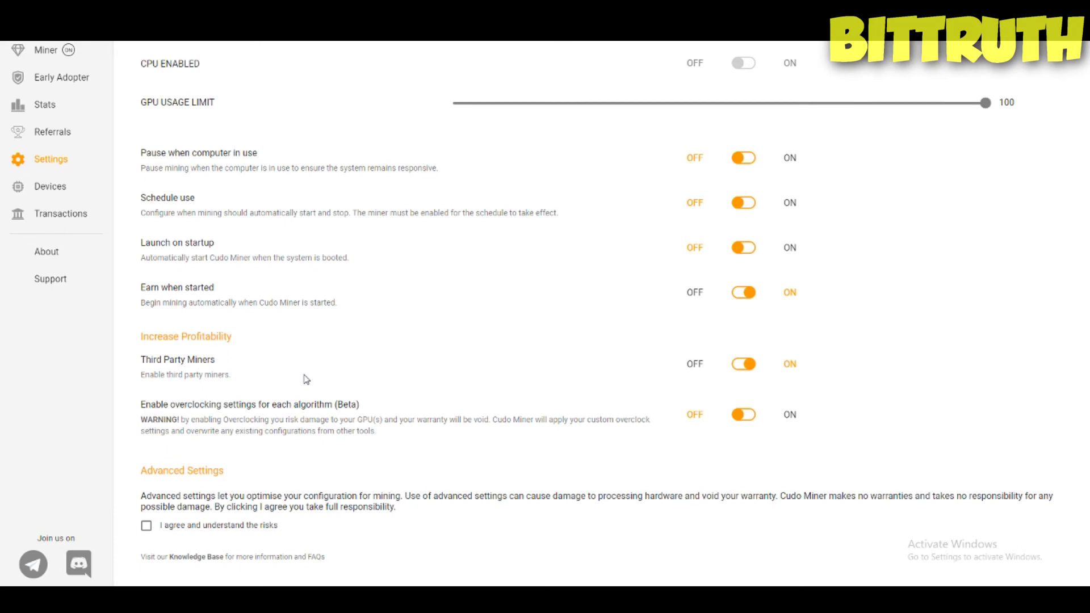
pyautogui.moveTo(71, 74)
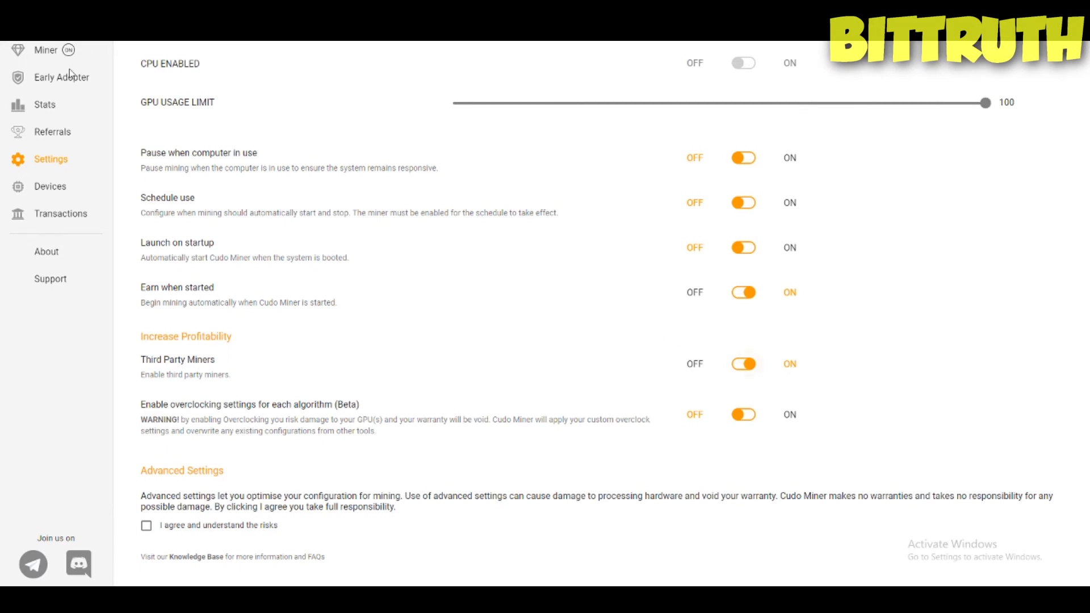
pyautogui.moveTo(259, 454)
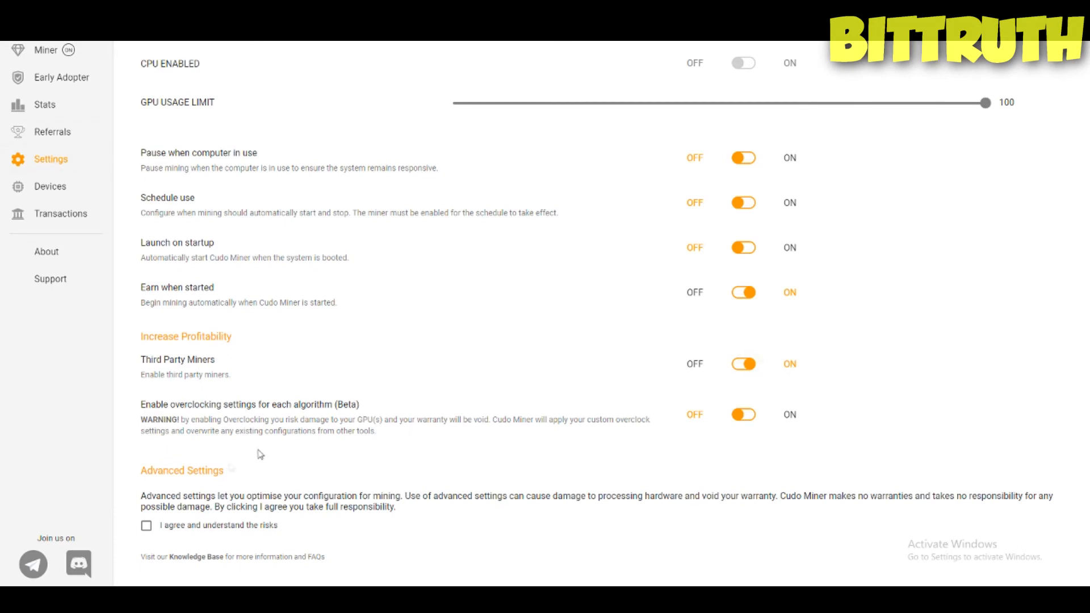
pyautogui.moveTo(193, 405)
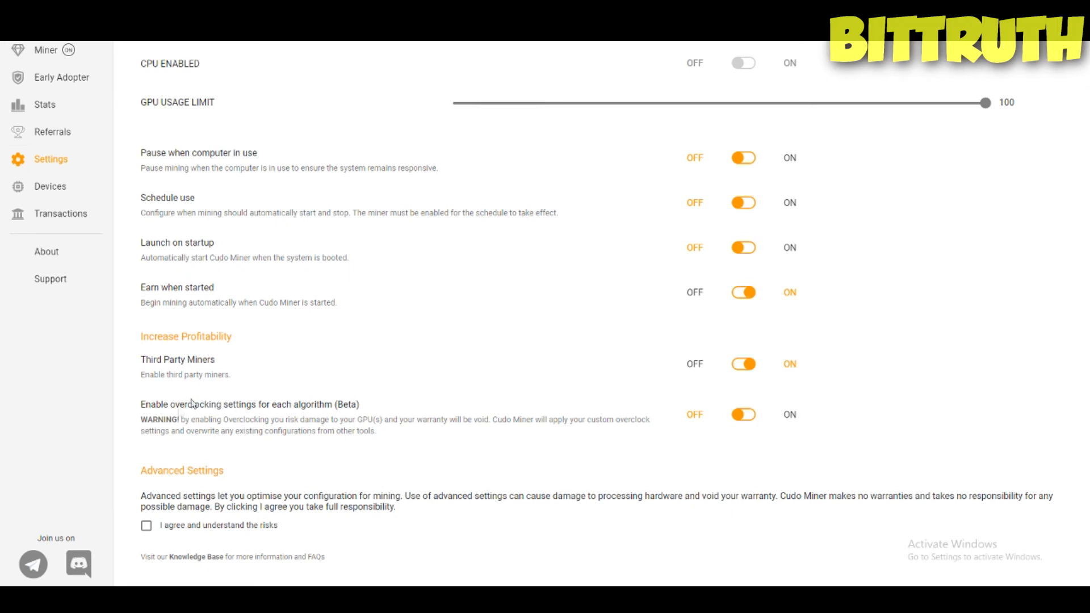
pyautogui.moveTo(366, 551)
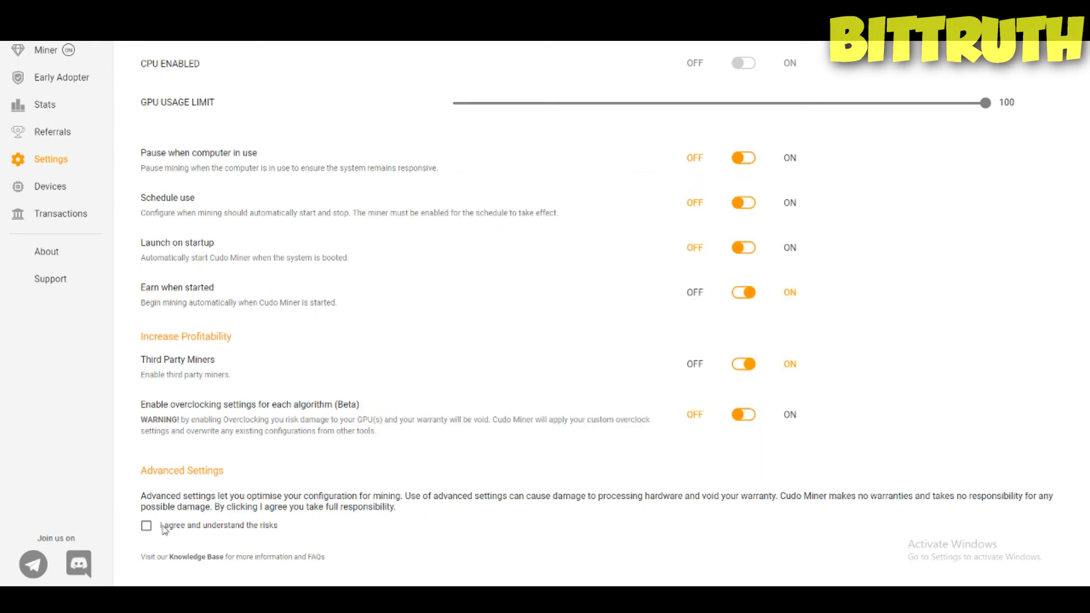
pyautogui.moveTo(296, 502)
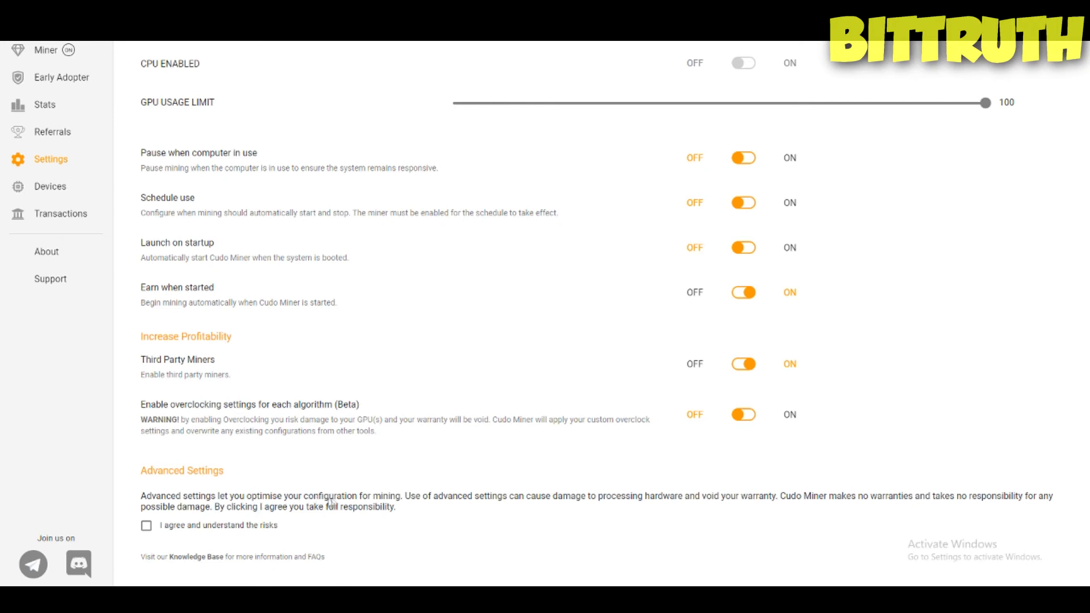
pyautogui.moveTo(524, 501)
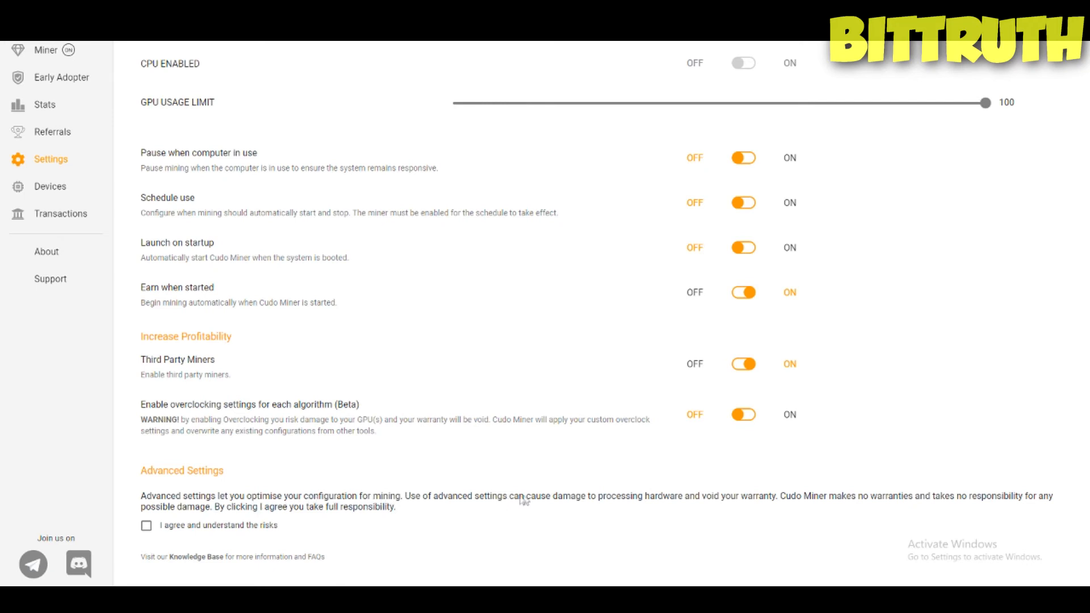
pyautogui.moveTo(240, 532)
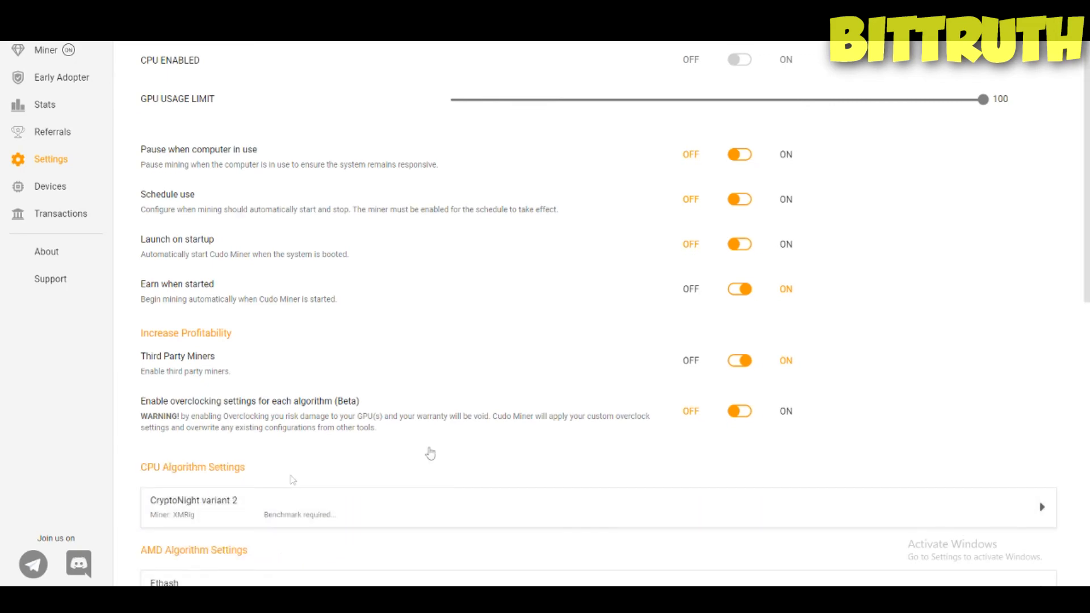
# - Scroll the Settings page to the CPU, AMD and NVIDIA Algorithm Settings lists
pyautogui.scroll(-3)
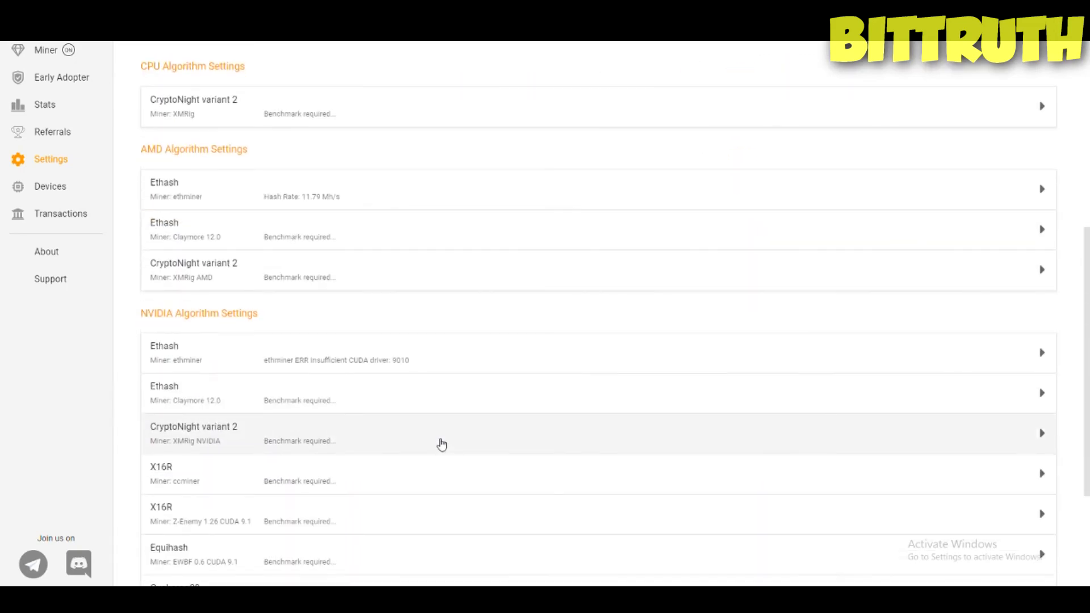
pyautogui.scroll(-3)
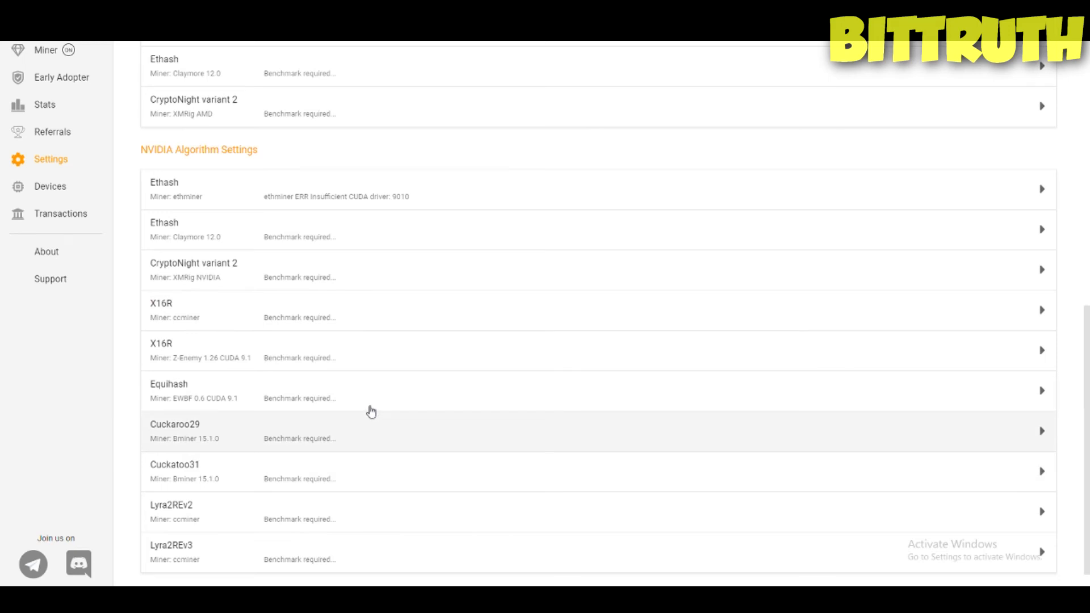
pyautogui.scroll(-3)
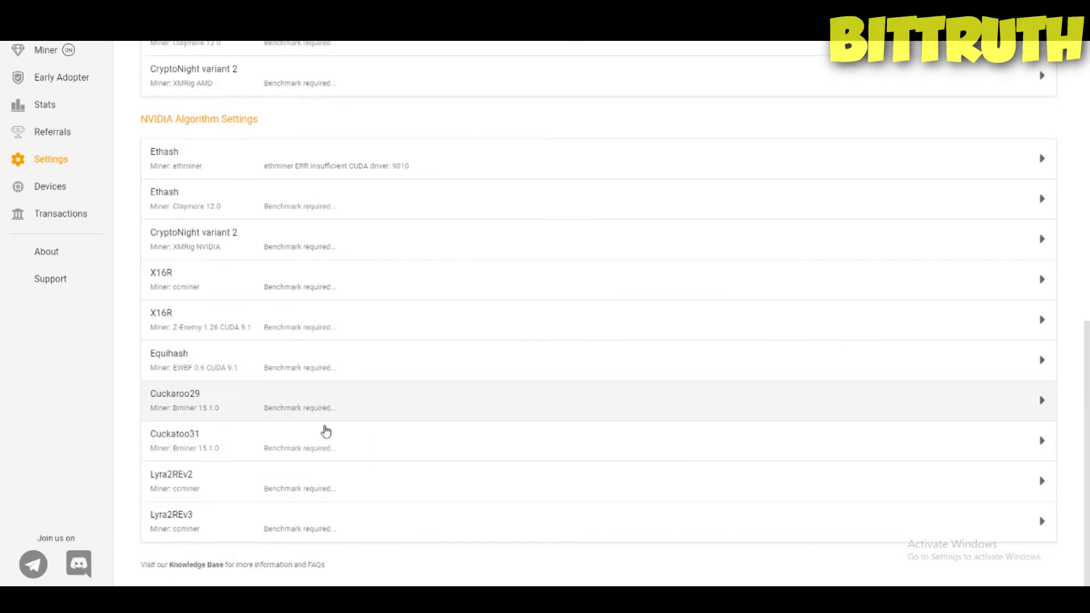
pyautogui.scroll(3)
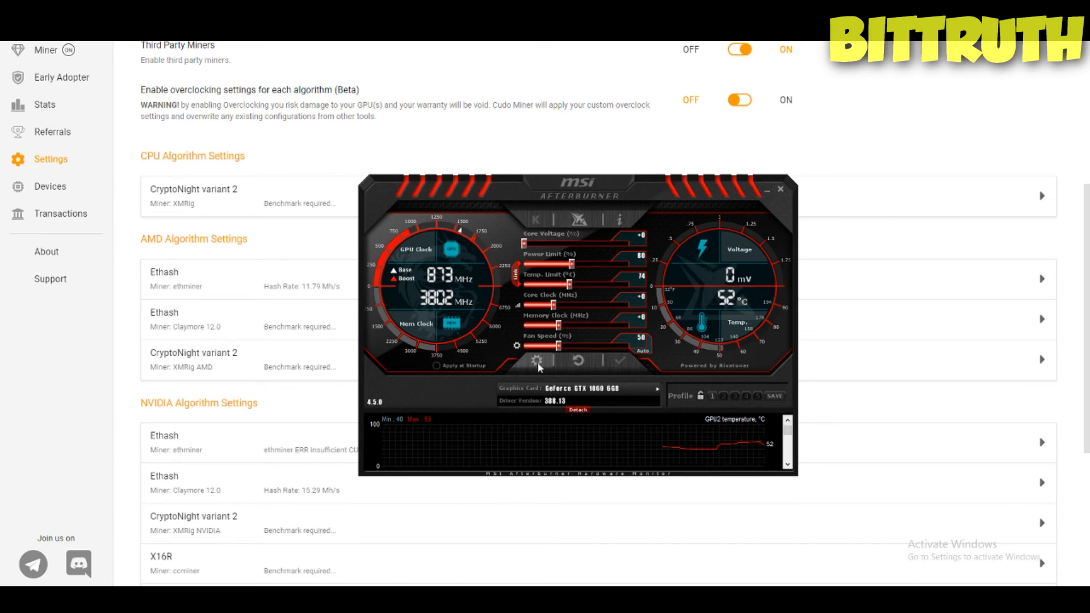
# - Set GPU1 Radeon RX 580 Series as Afterburner's master graphics card and close Afterburner
pyautogui.click(533, 359)
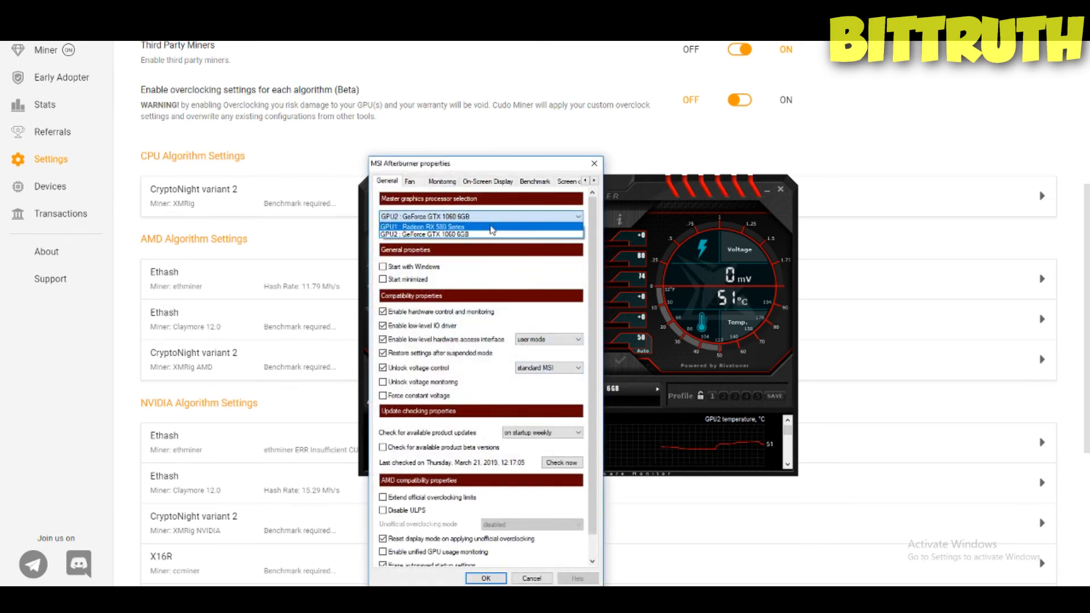
pyautogui.click(431, 227)
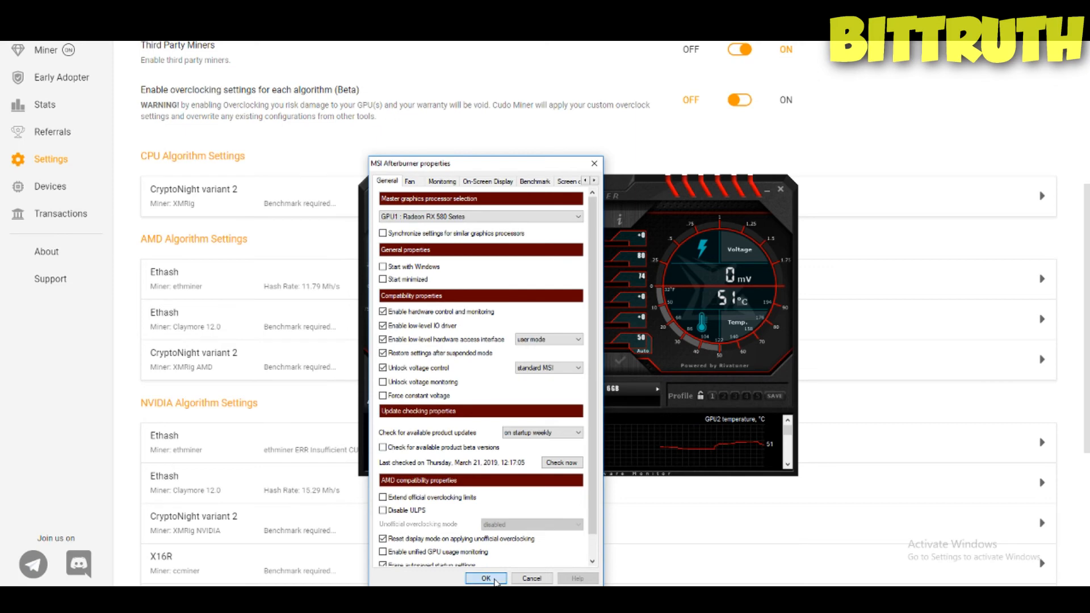
pyautogui.click(485, 578)
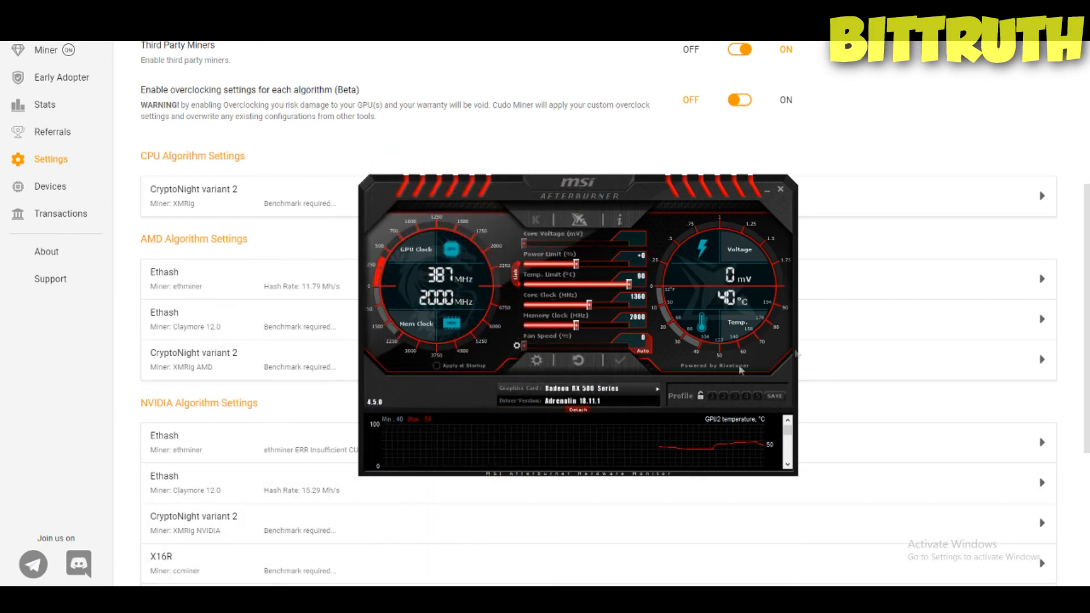
pyautogui.click(780, 189)
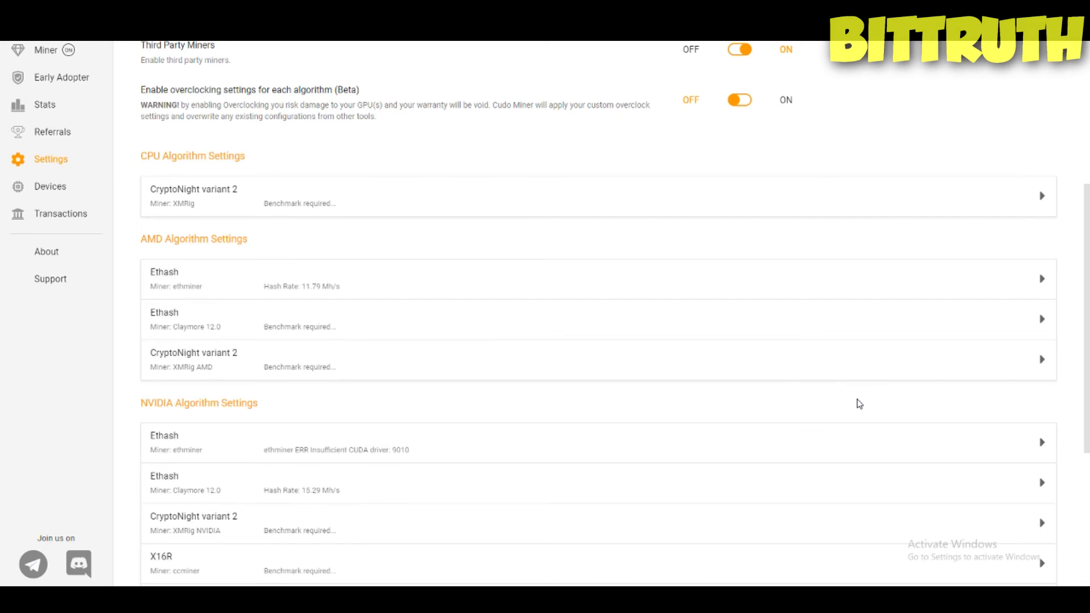
pyautogui.scroll(-3)
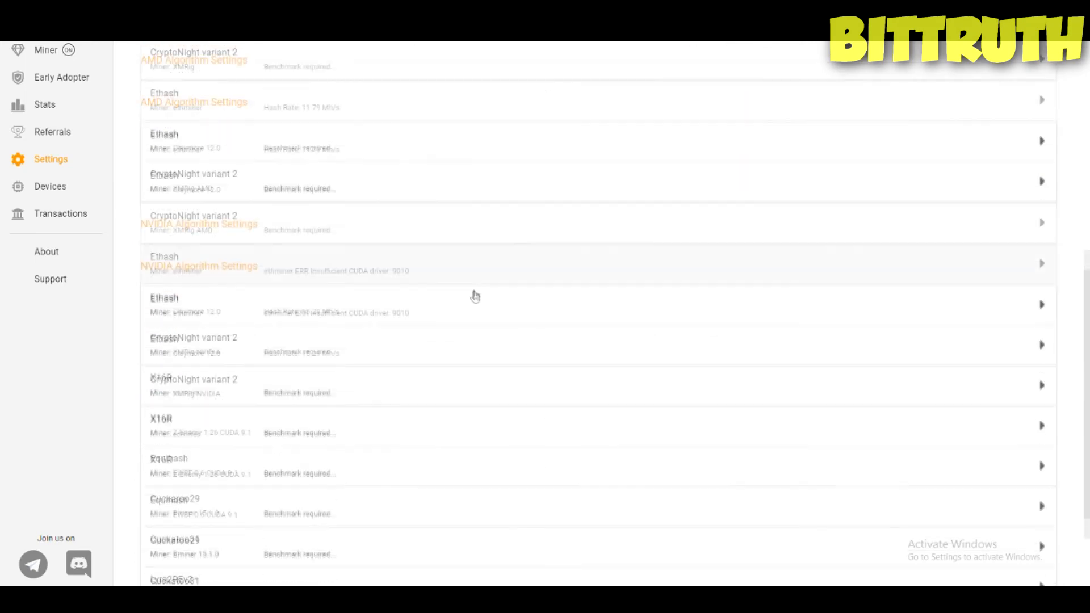
pyautogui.scroll(3)
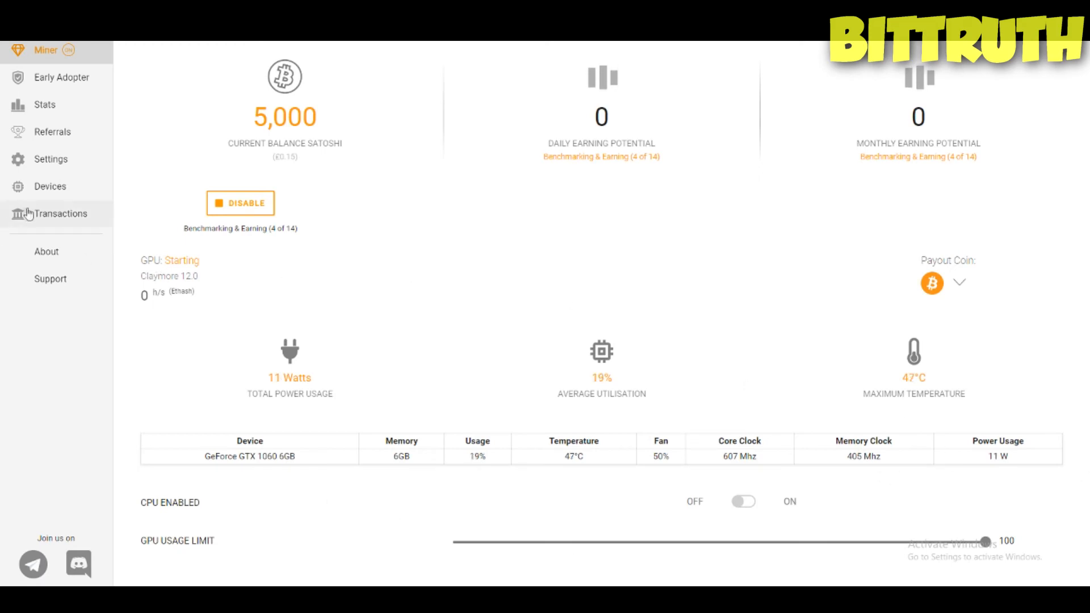
# - Browse the algorithm lists, including AMD Ethash at 11.79 Mh/s, then return to Miner
pyautogui.click(50, 158)
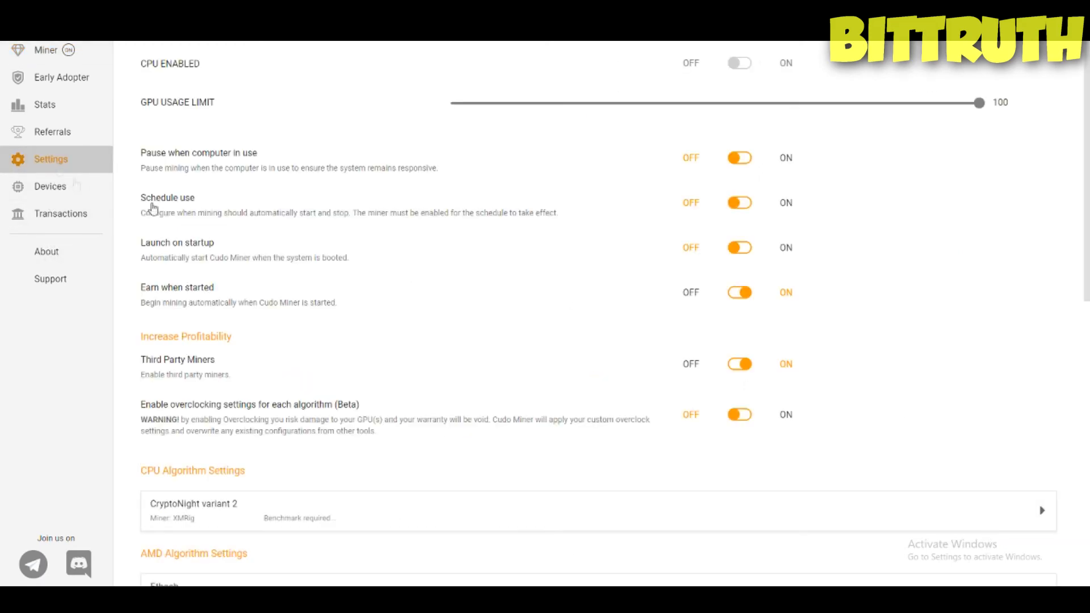
pyautogui.scroll(-3)
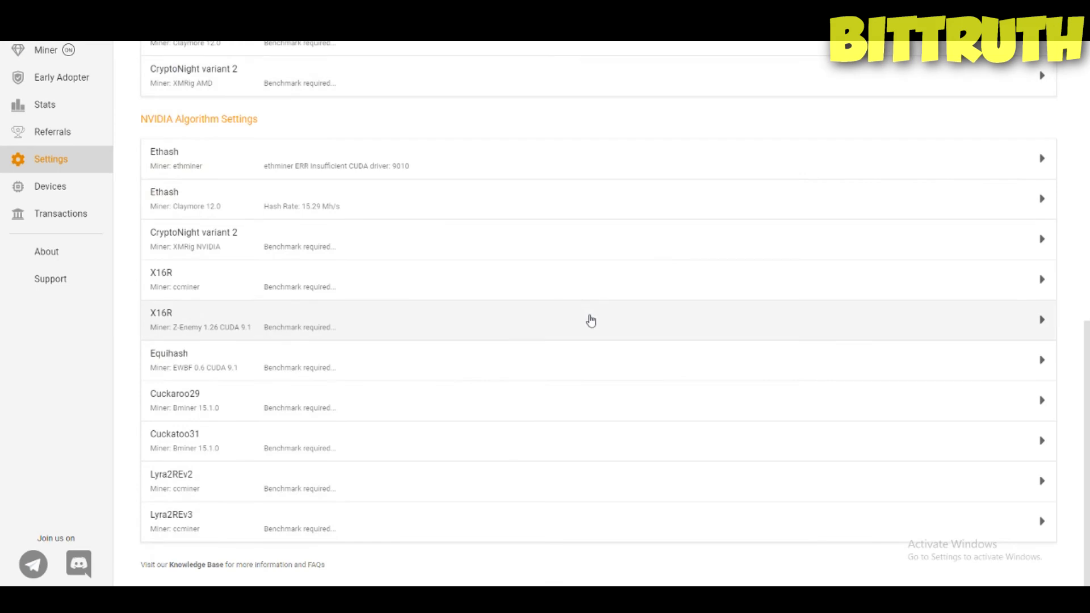
pyautogui.scroll(3)
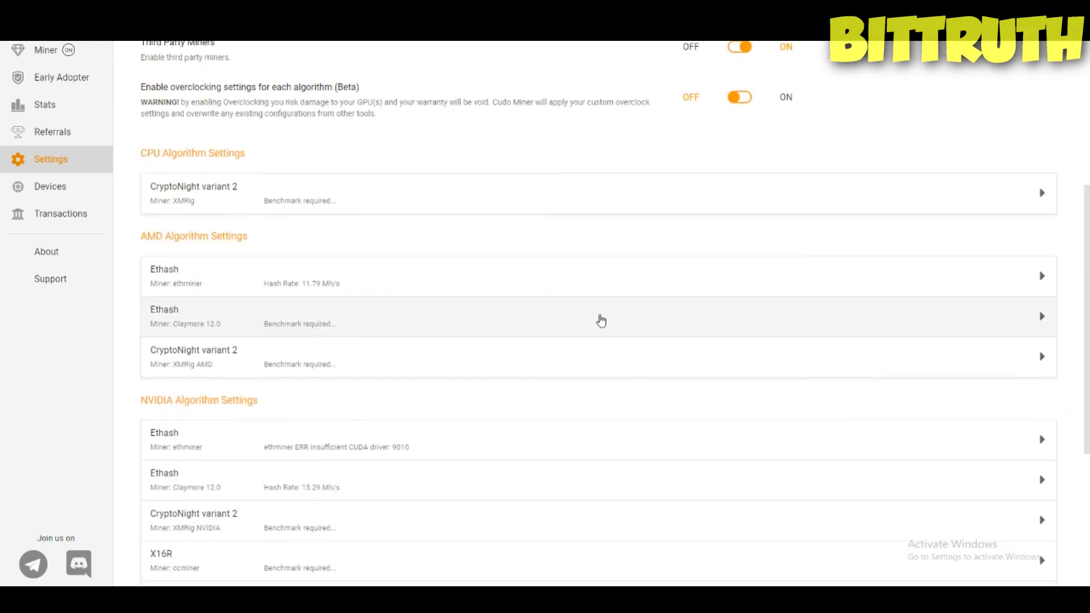
pyautogui.scroll(-3)
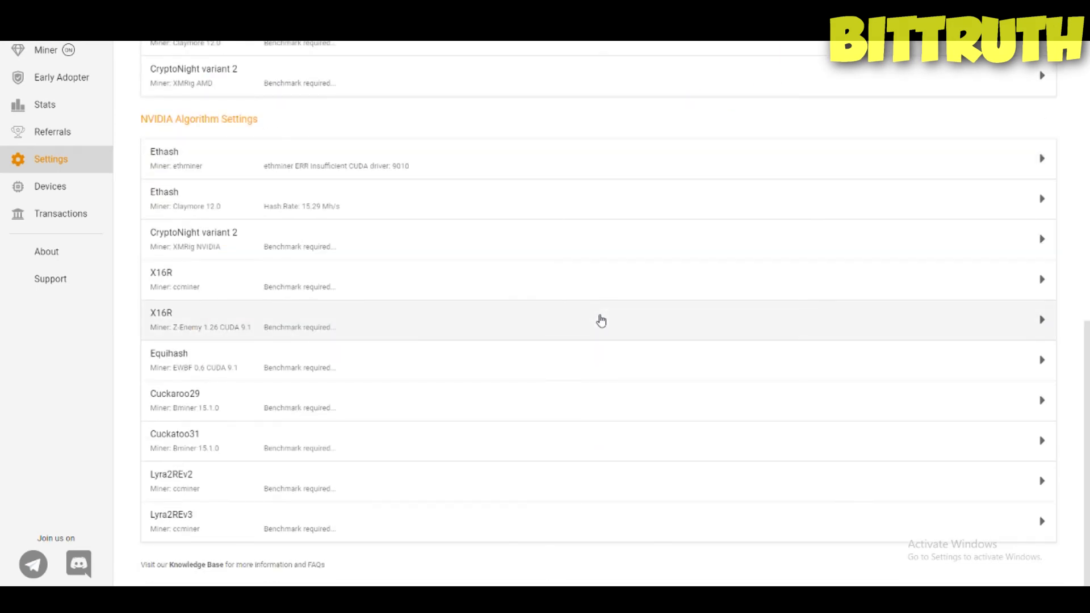
pyautogui.moveTo(502, 295)
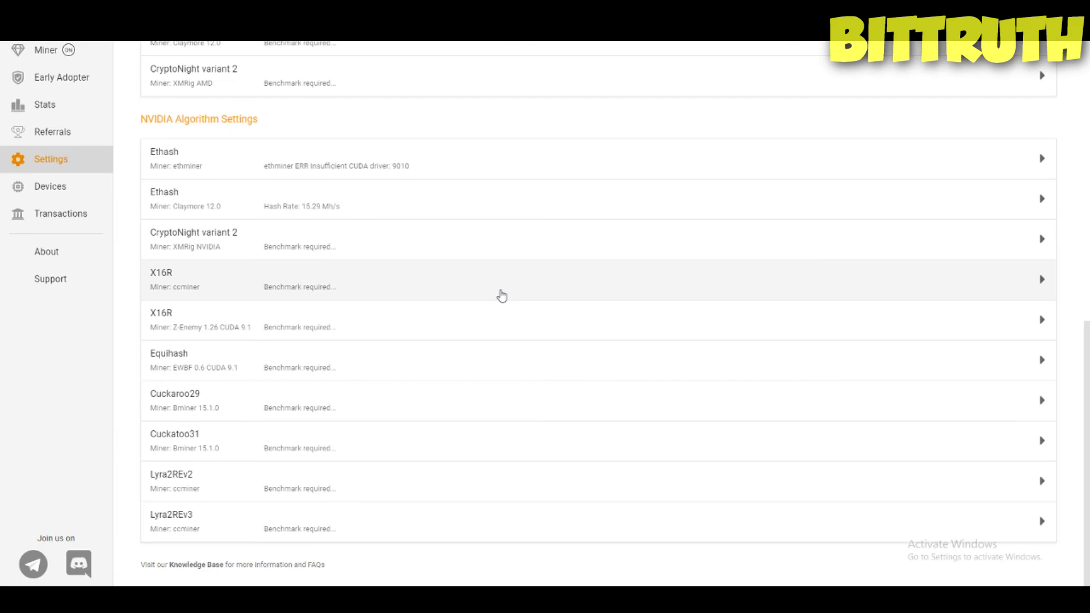
pyautogui.scroll(3)
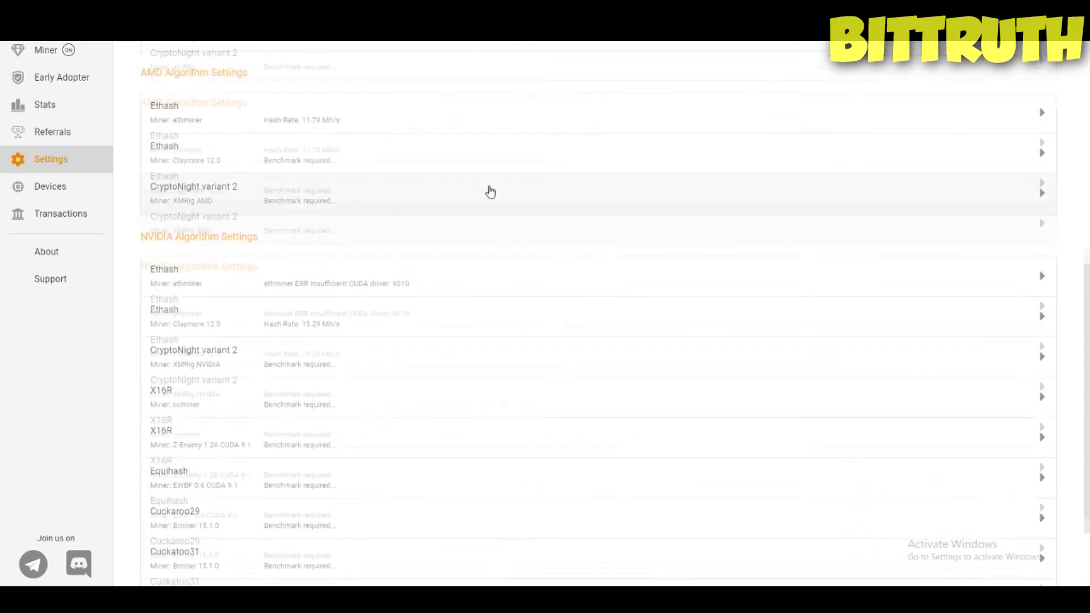
pyautogui.scroll(-3)
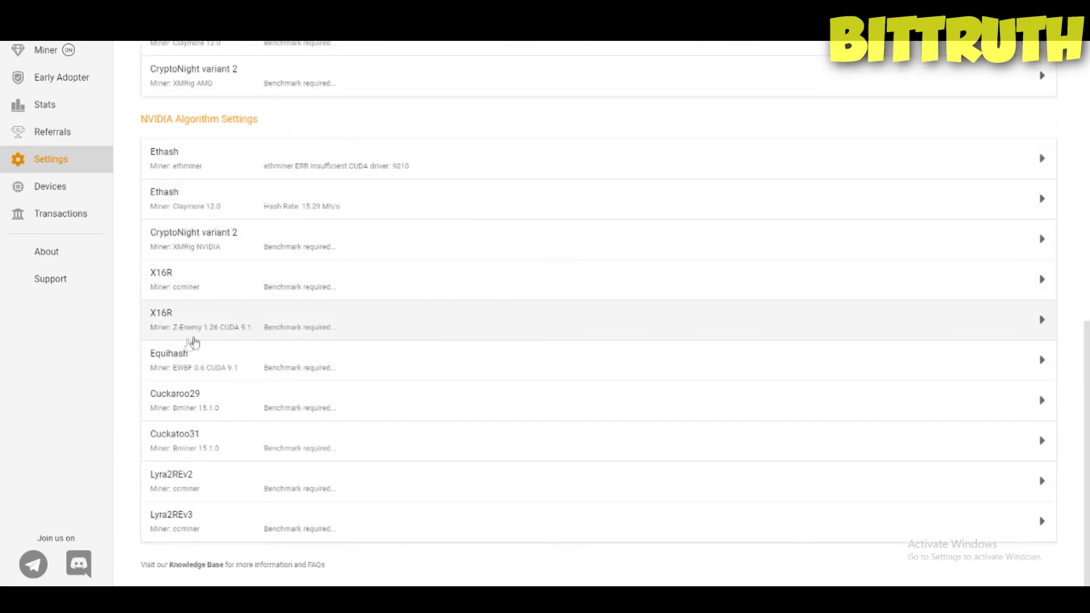
pyautogui.moveTo(357, 374)
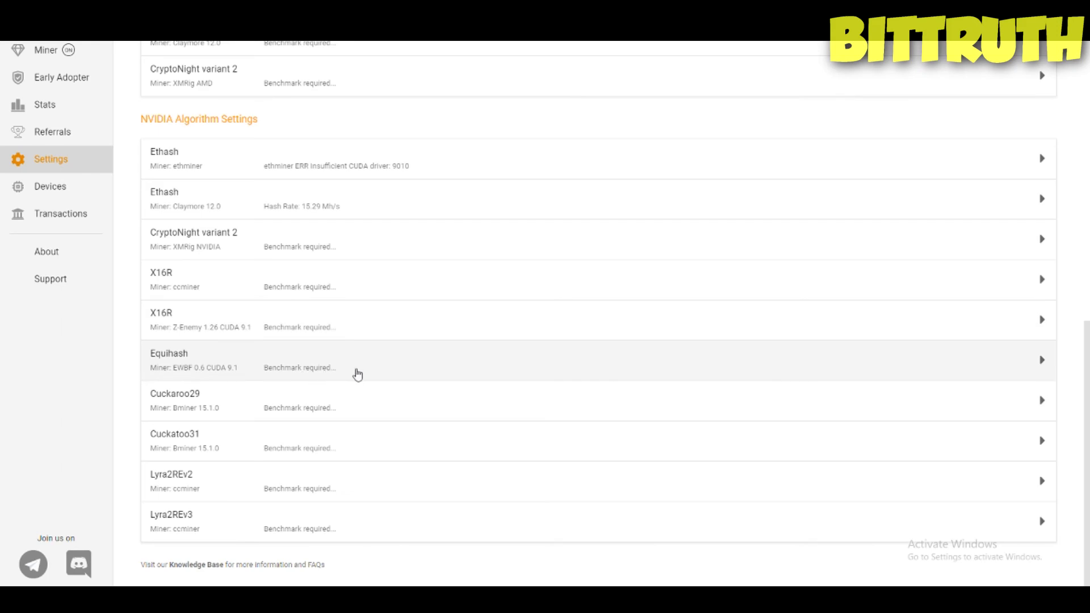
pyautogui.scroll(3)
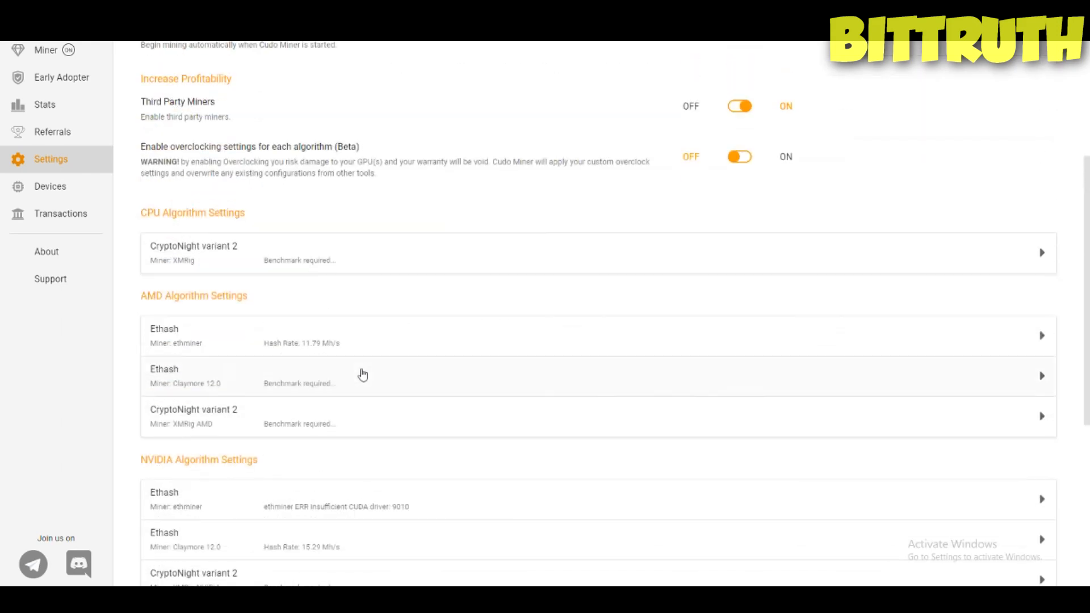
pyautogui.scroll(3)
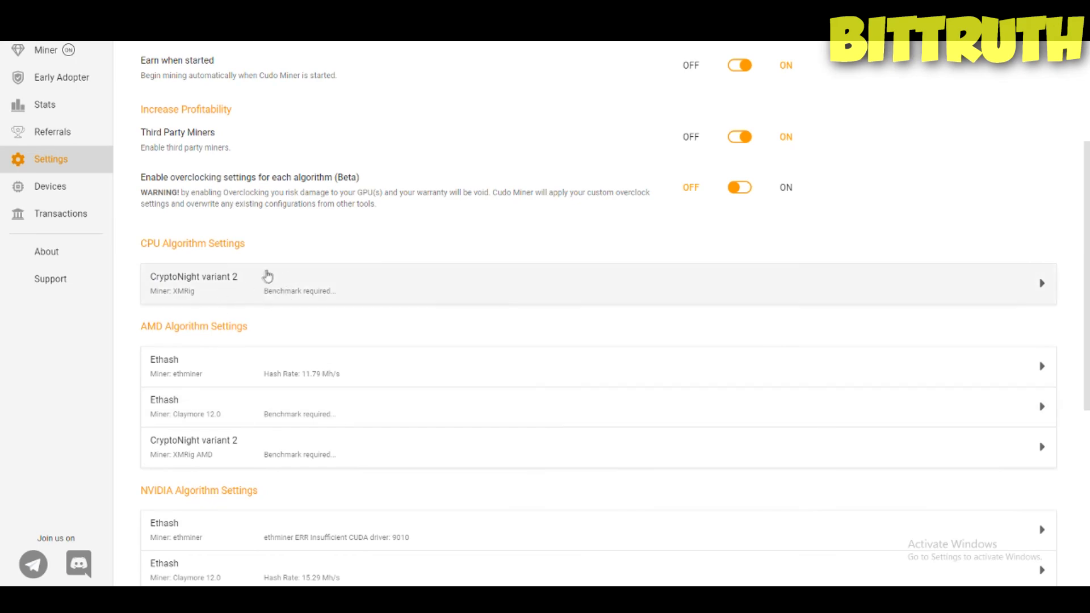
pyautogui.scroll(-3)
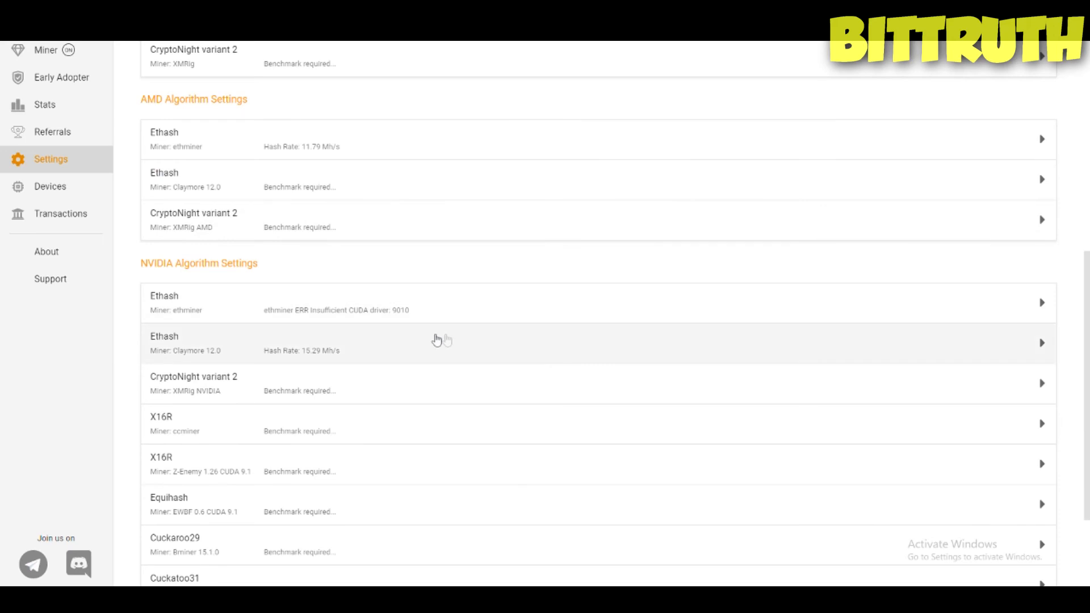
pyautogui.click(46, 50)
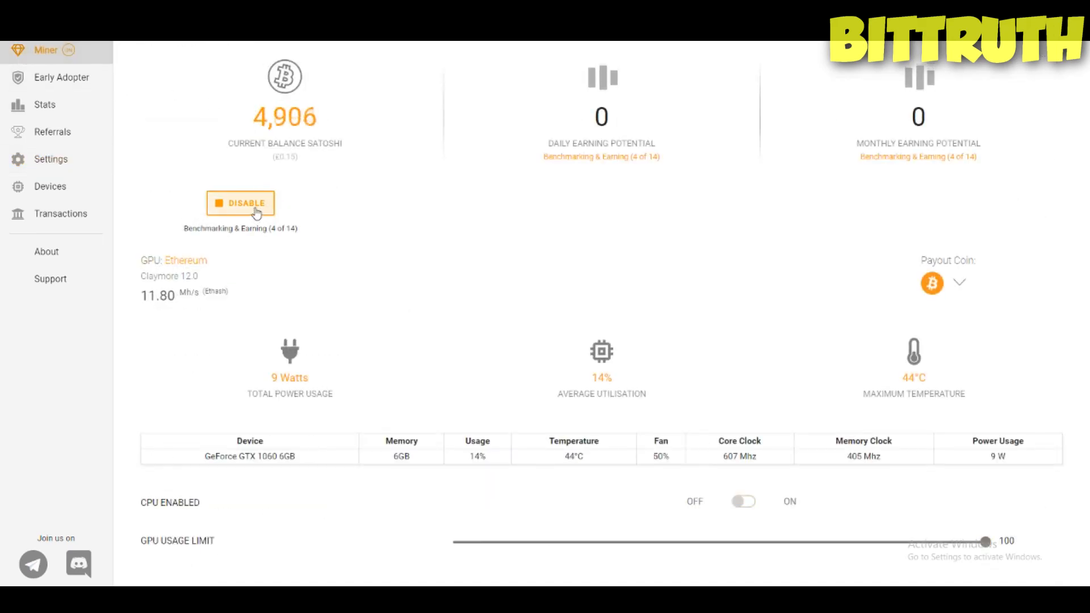
# - Disable mining on the Miner page and open the Cudo Miner Discord invite
pyautogui.click(240, 203)
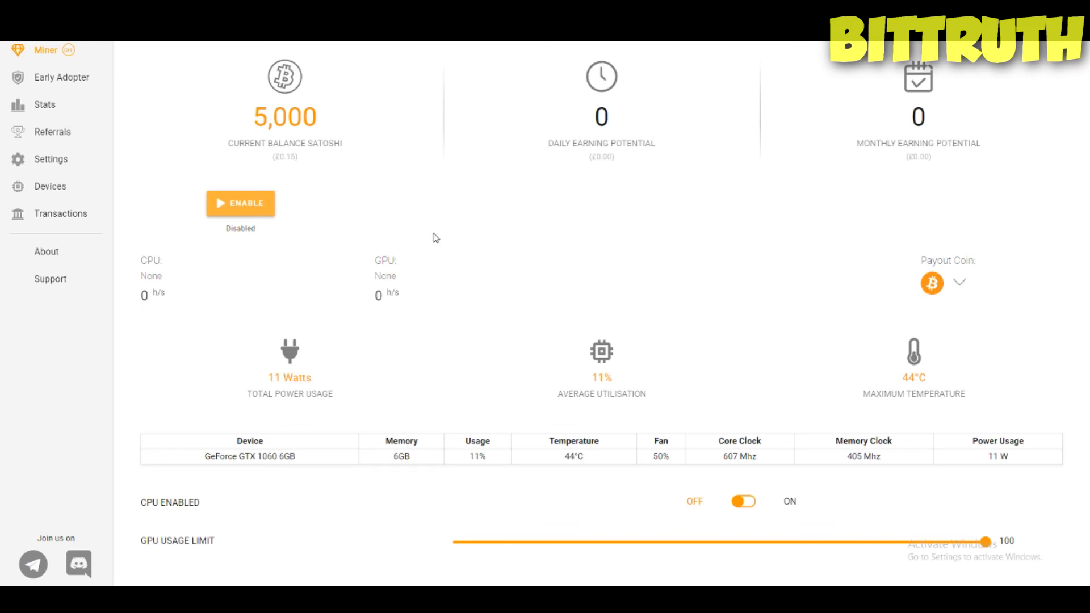
pyautogui.moveTo(78, 564)
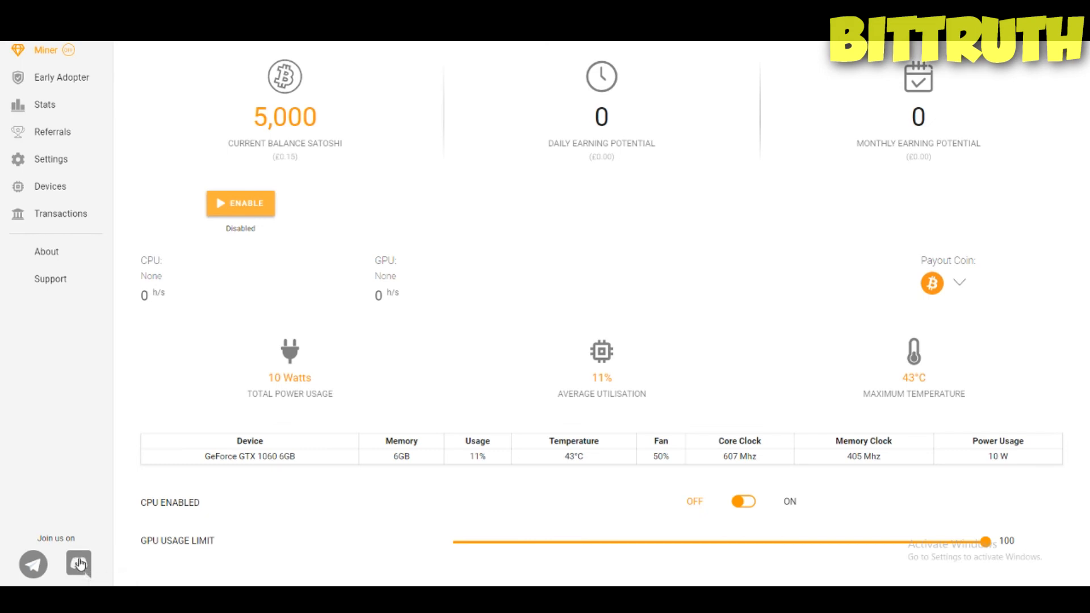
pyautogui.click(78, 563)
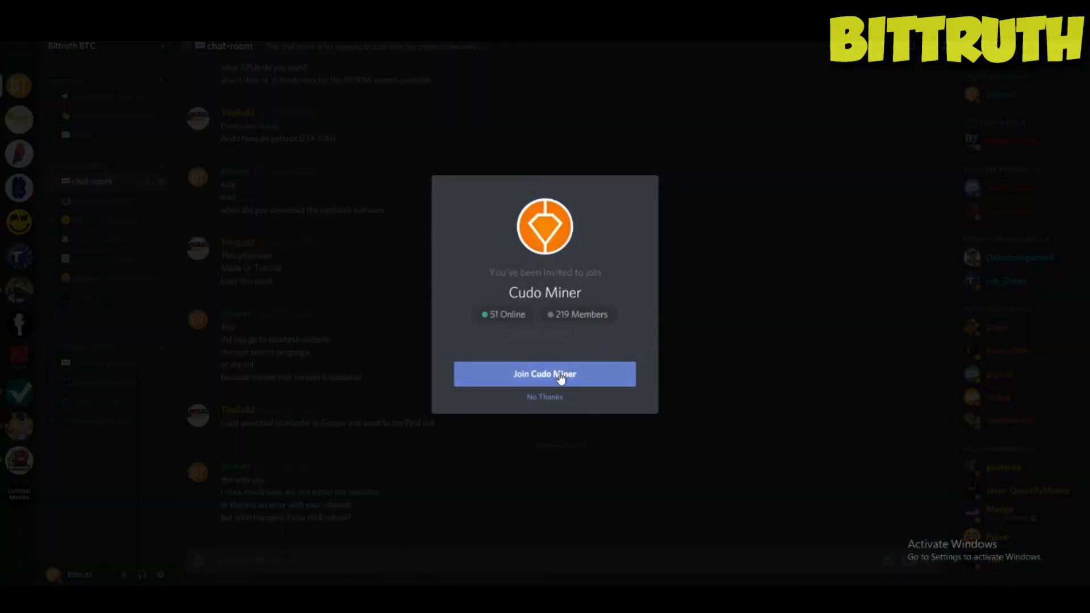
# - Join the Cudo Miner Discord server and read through the #welcome channel
pyautogui.click(544, 374)
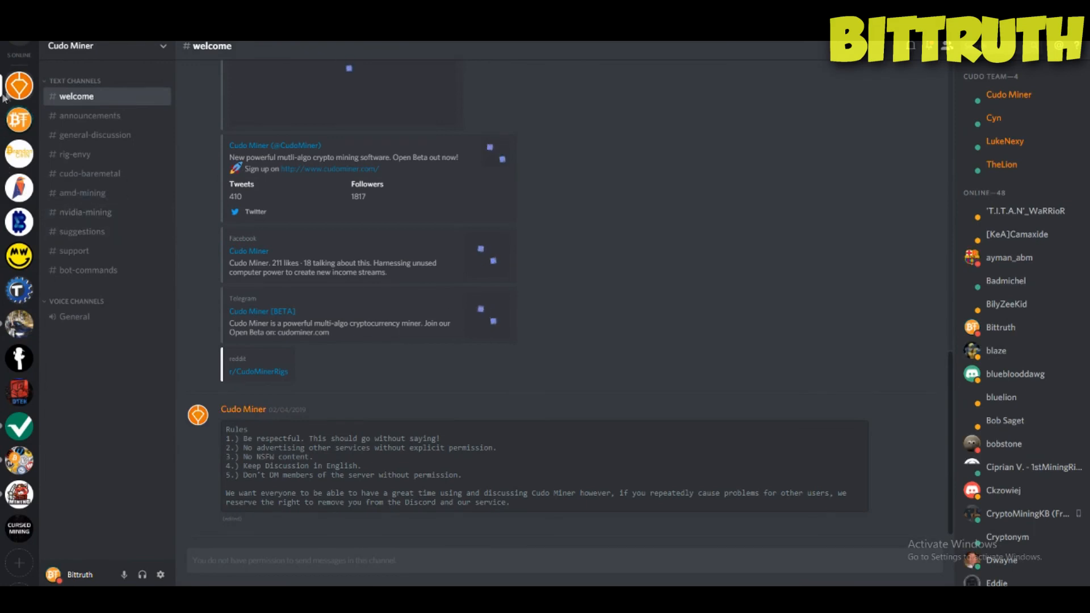
pyautogui.moveTo(19, 119)
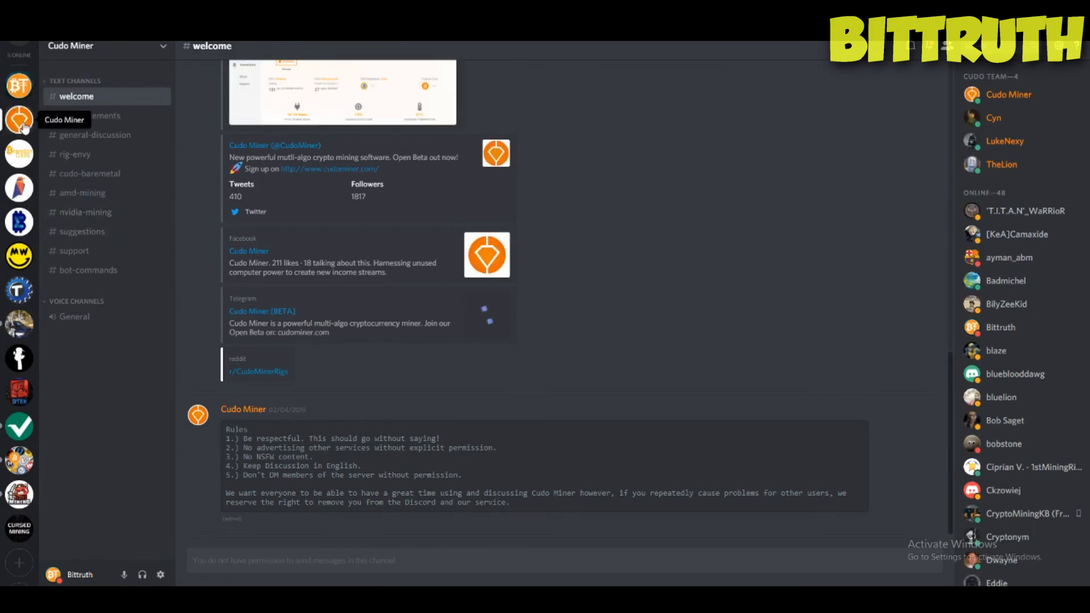
pyautogui.scroll(-3)
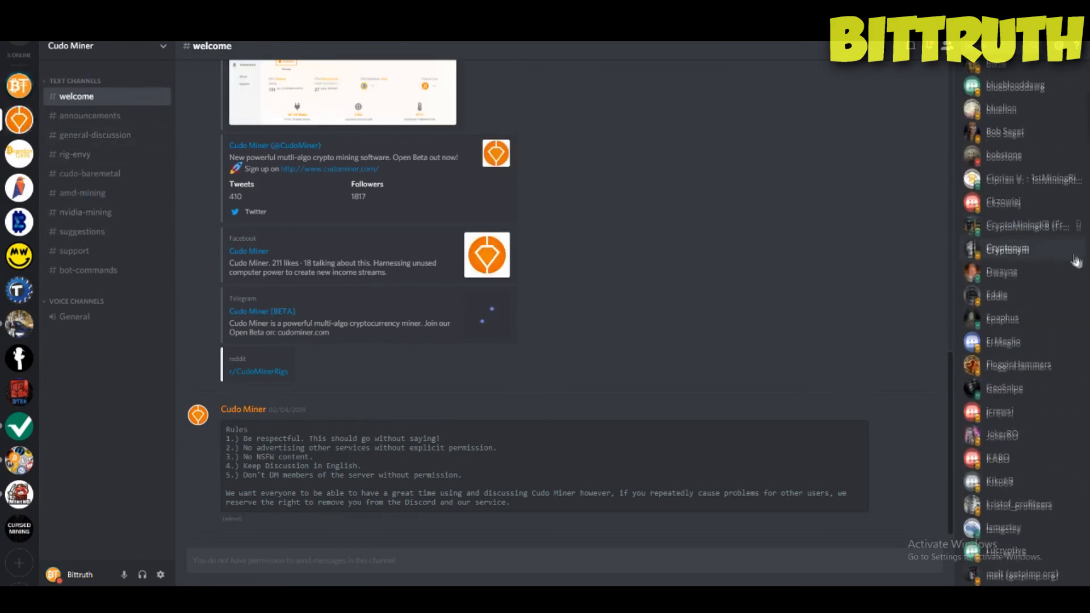
pyautogui.scroll(3)
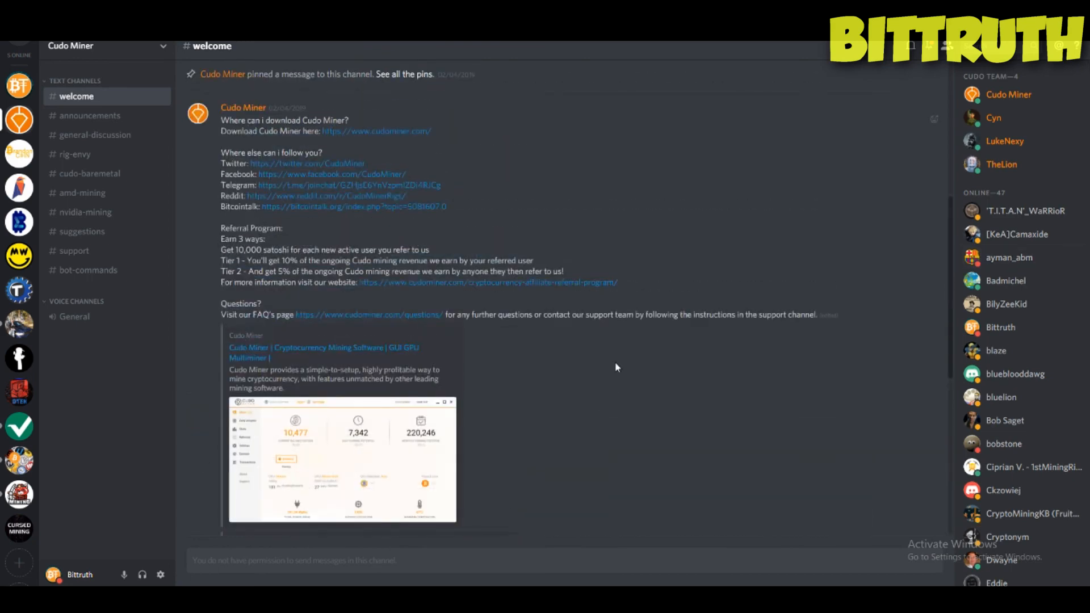
pyautogui.scroll(-3)
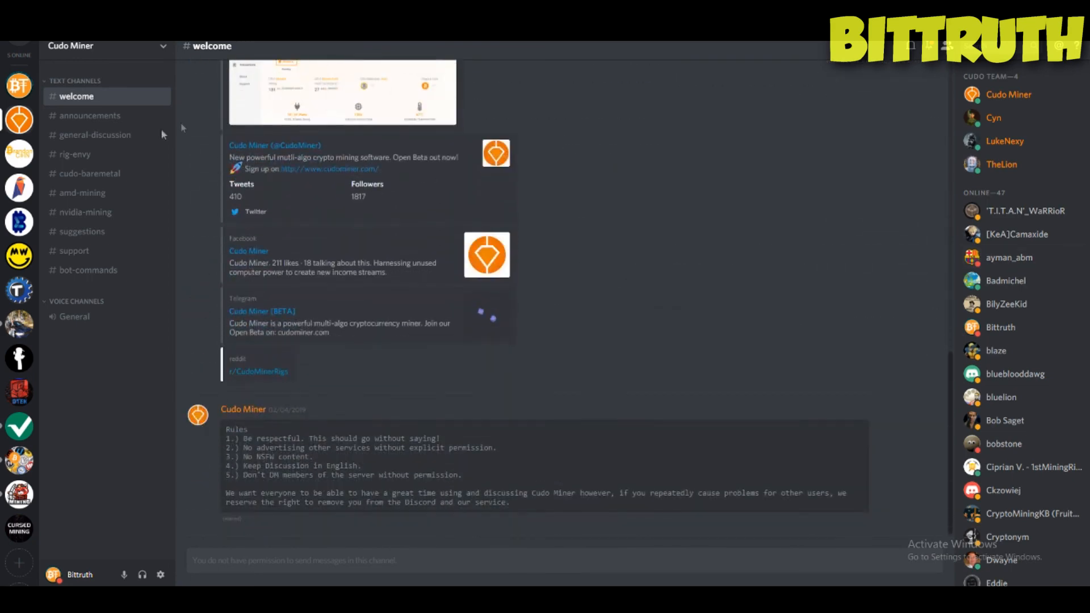
# - Browse the #rig-envy and #cudo-baremetal channels
pyautogui.click(75, 154)
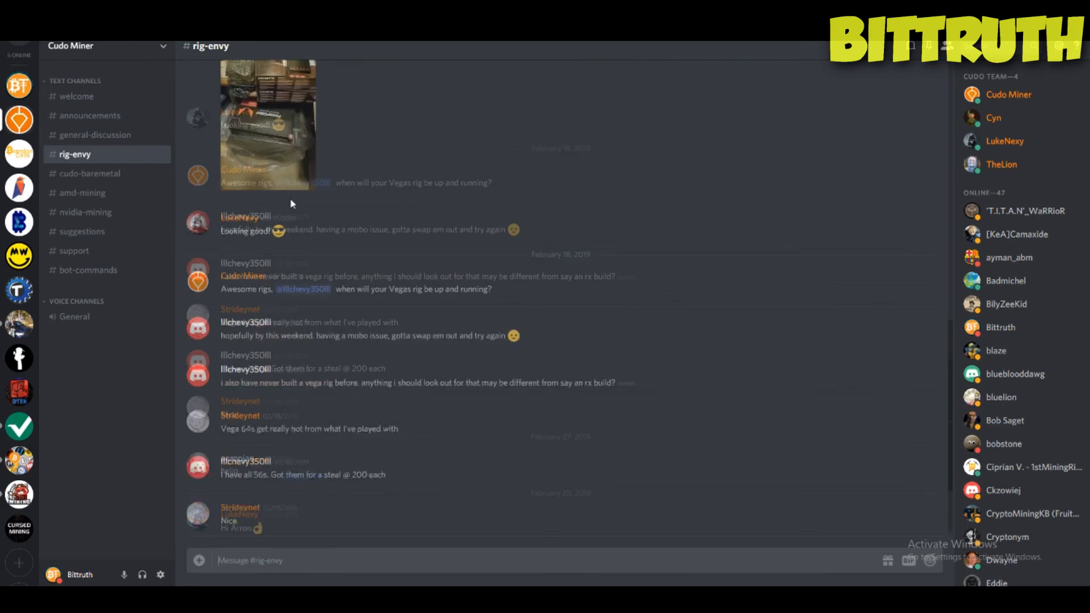
pyautogui.scroll(3)
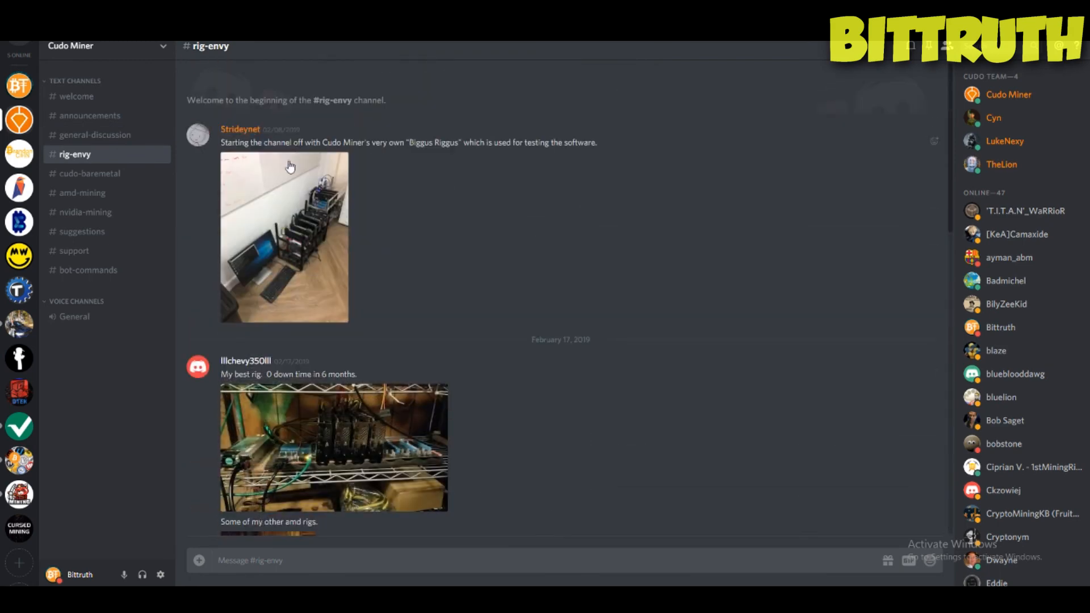
pyautogui.scroll(-3)
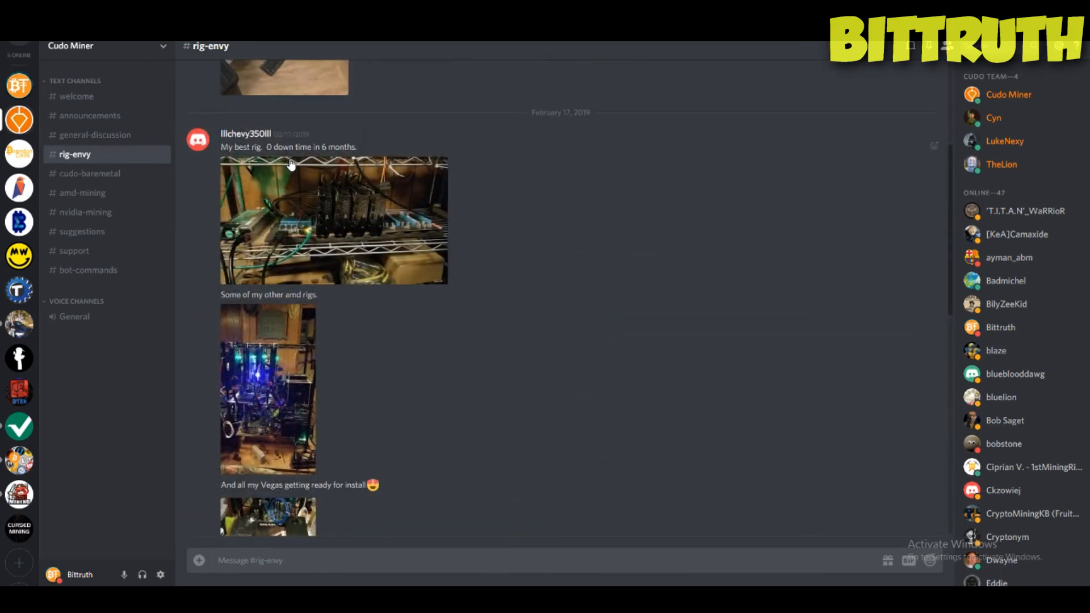
pyautogui.scroll(-3)
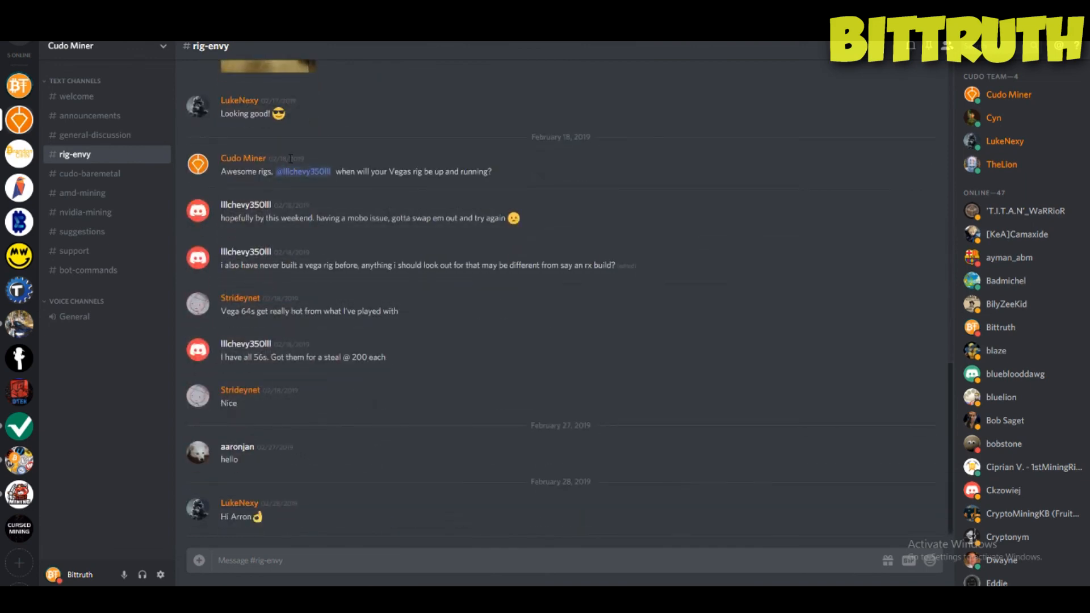
pyautogui.click(90, 174)
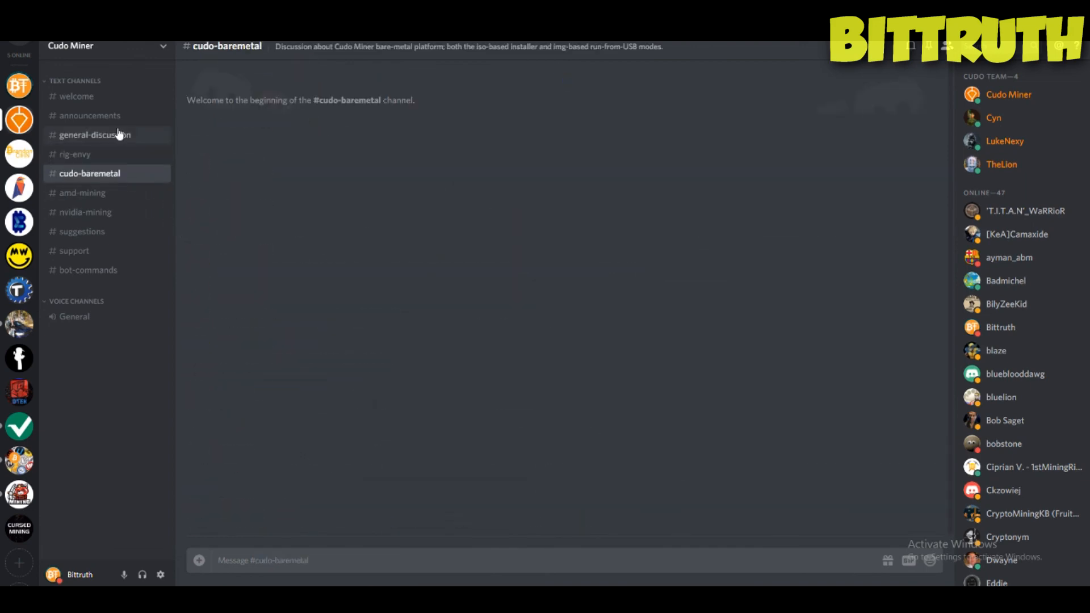
pyautogui.click(94, 135)
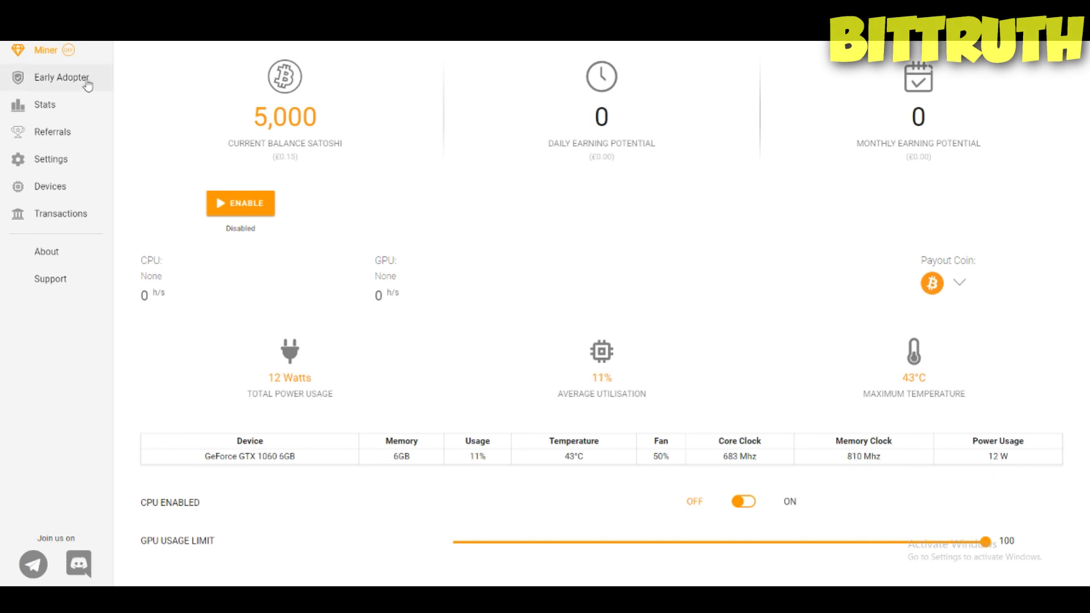
pyautogui.click(63, 77)
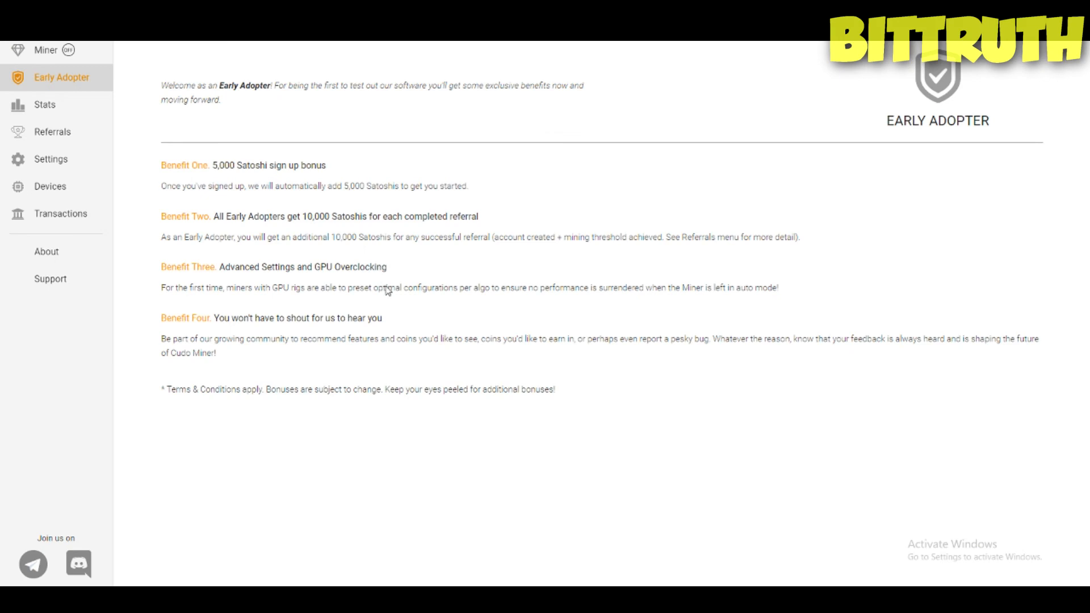
pyautogui.moveTo(49, 105)
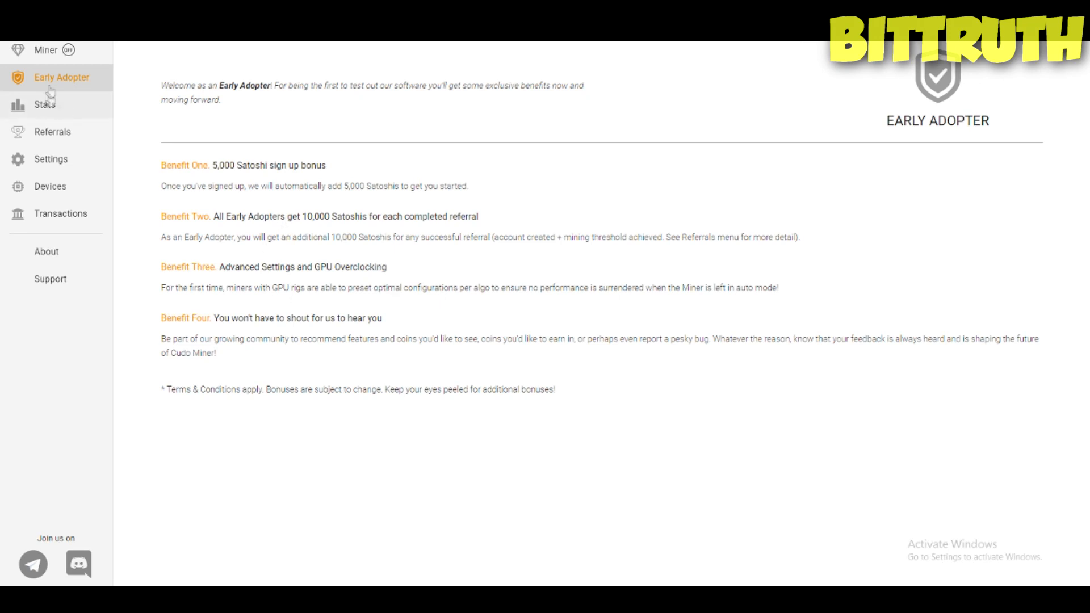
pyautogui.click(46, 49)
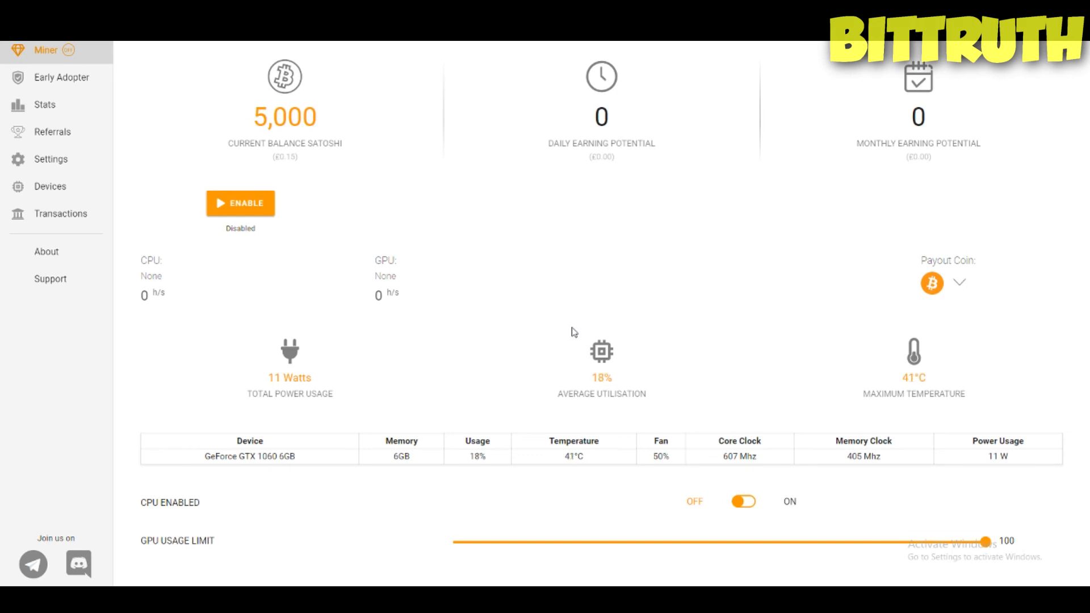
pyautogui.moveTo(542, 350)
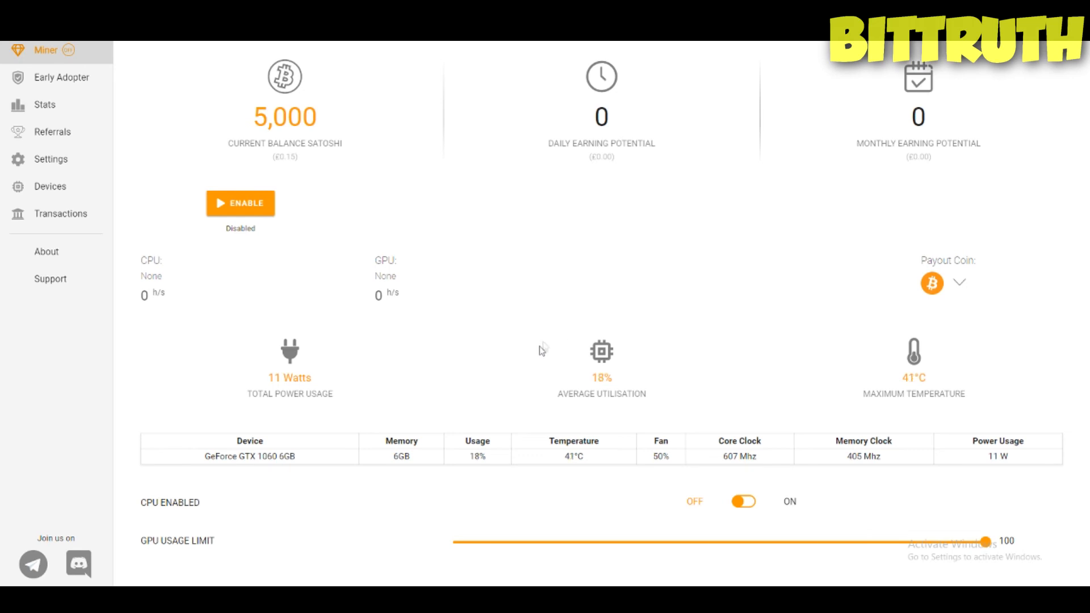
pyautogui.moveTo(483, 247)
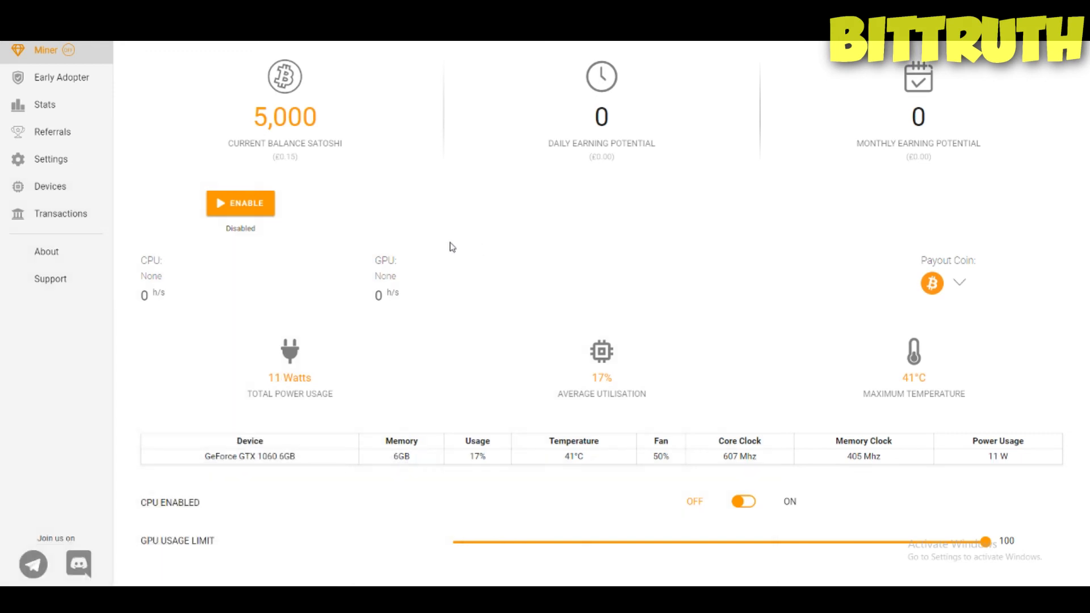
pyautogui.moveTo(504, 239)
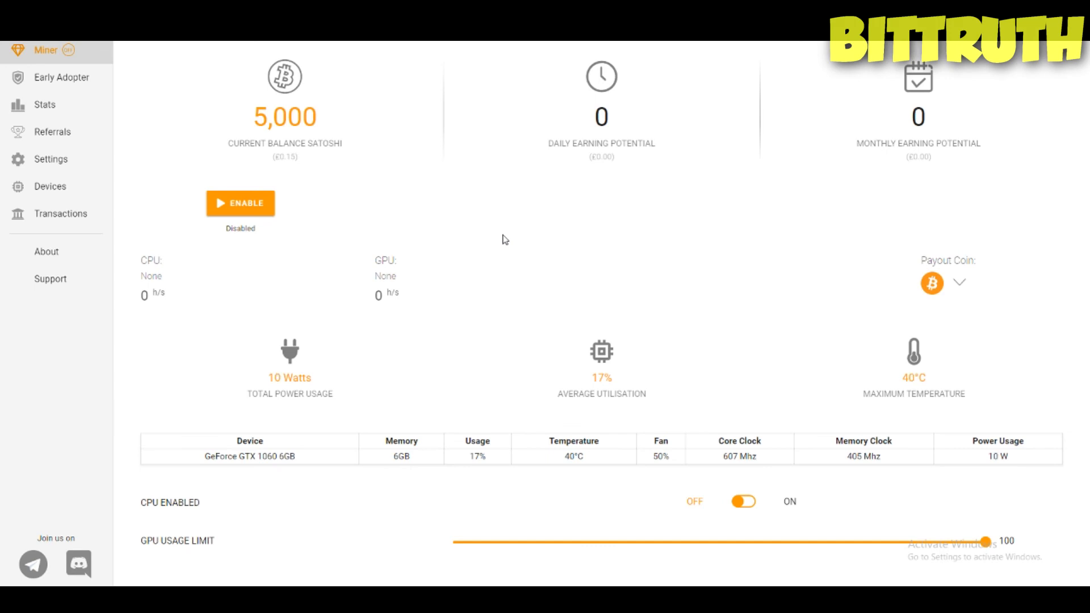
pyautogui.moveTo(639, 374)
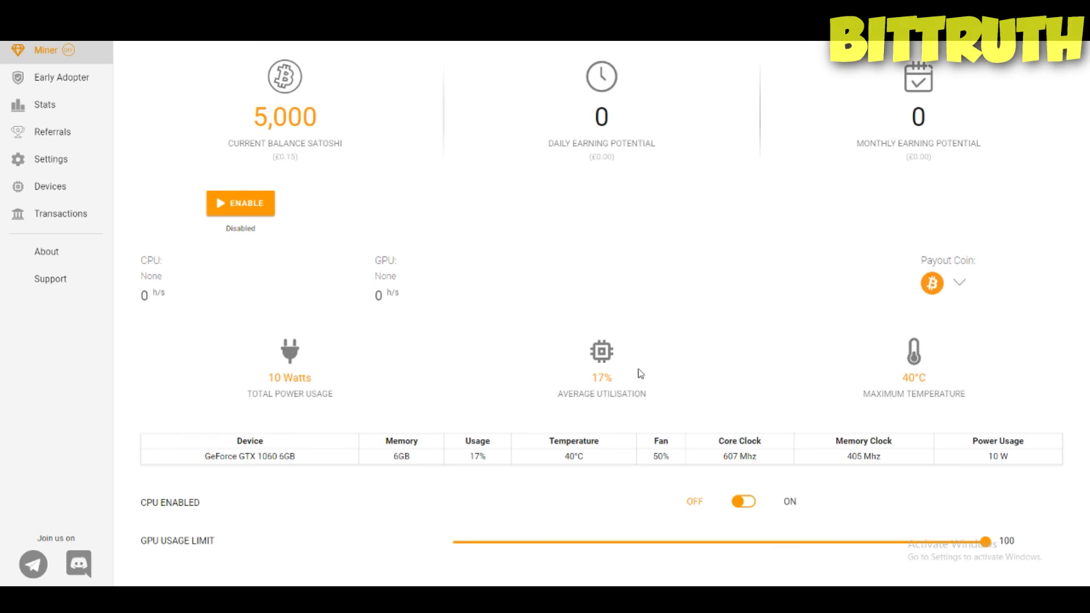